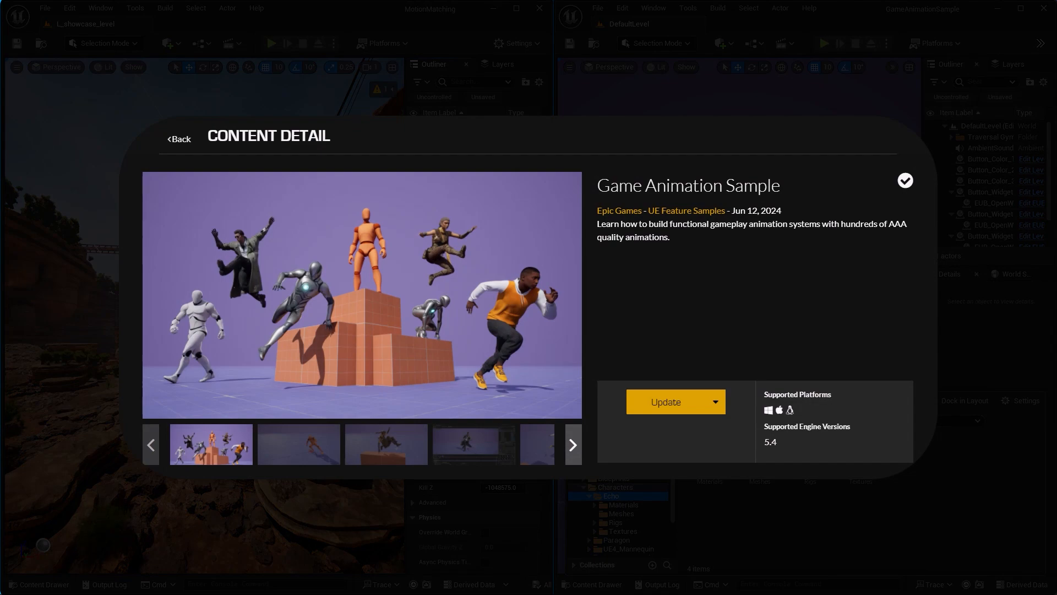
# - Open the Science Fiction Valley Town marketplace page and view its free content categories
pyautogui.click(178, 139)
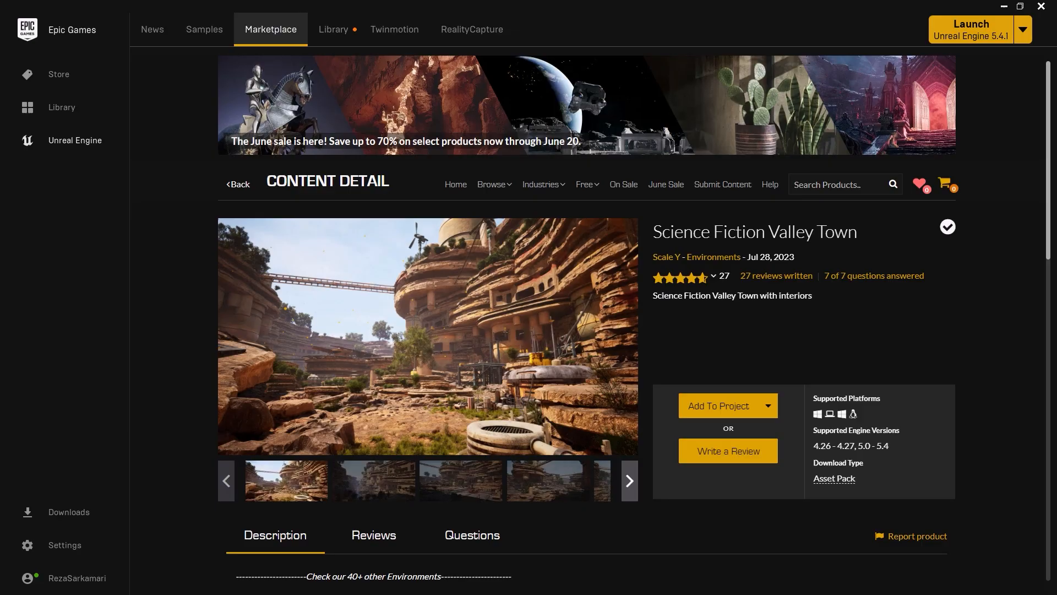
pyautogui.moveTo(202, 158)
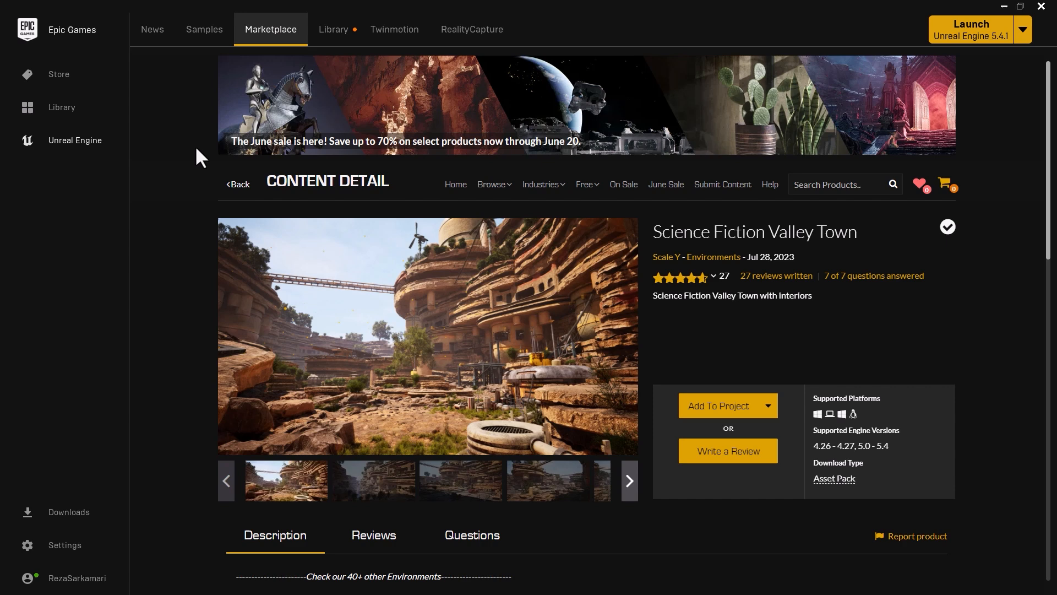
pyautogui.click(584, 184)
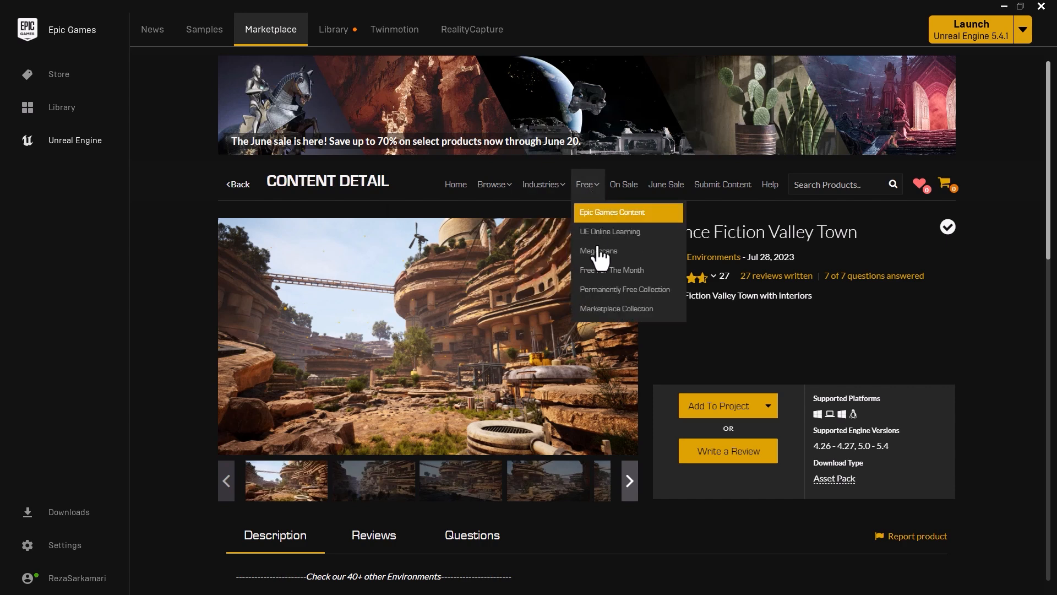
pyautogui.moveTo(625, 277)
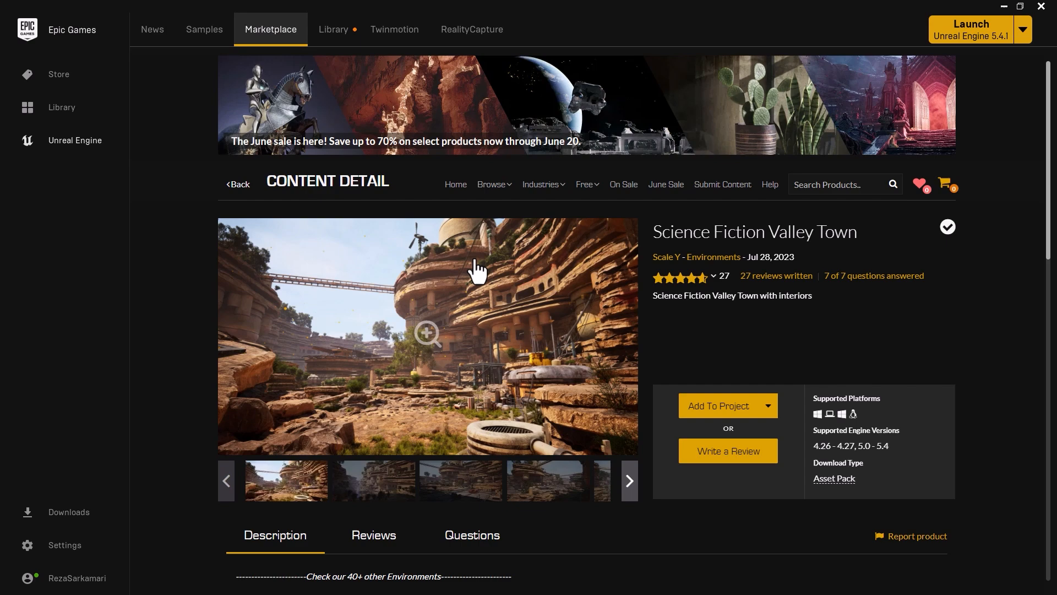
pyautogui.moveTo(545, 282)
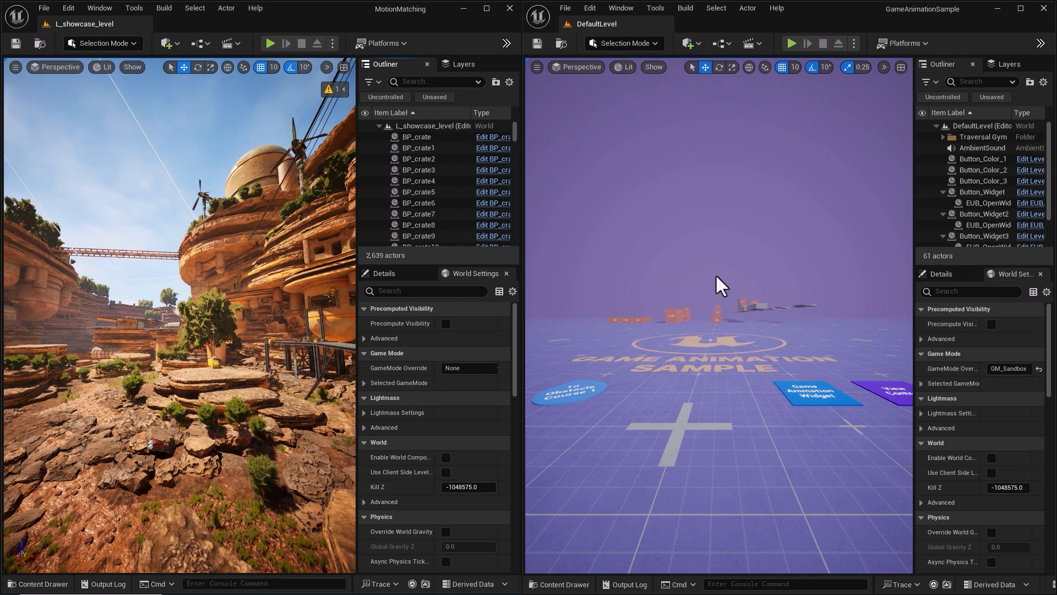
pyautogui.moveTo(716, 291)
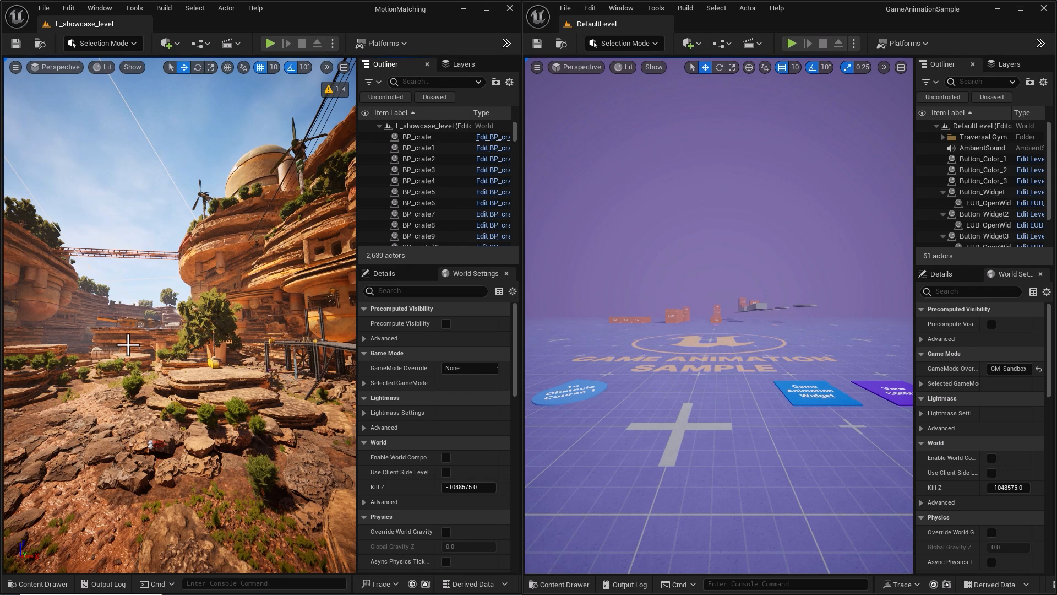
pyautogui.moveTo(174, 330)
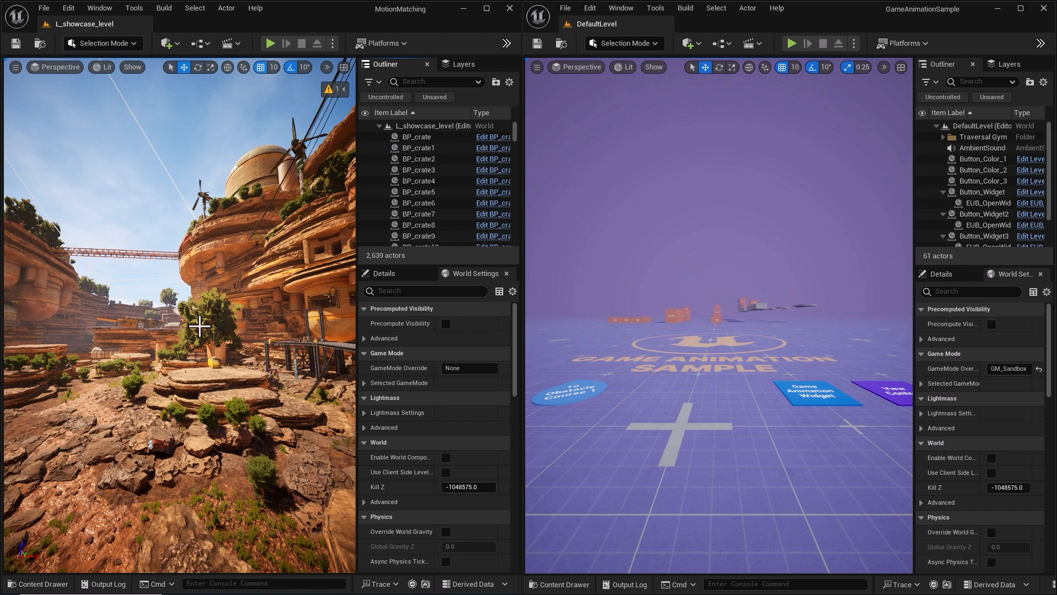
pyautogui.moveTo(594, 521)
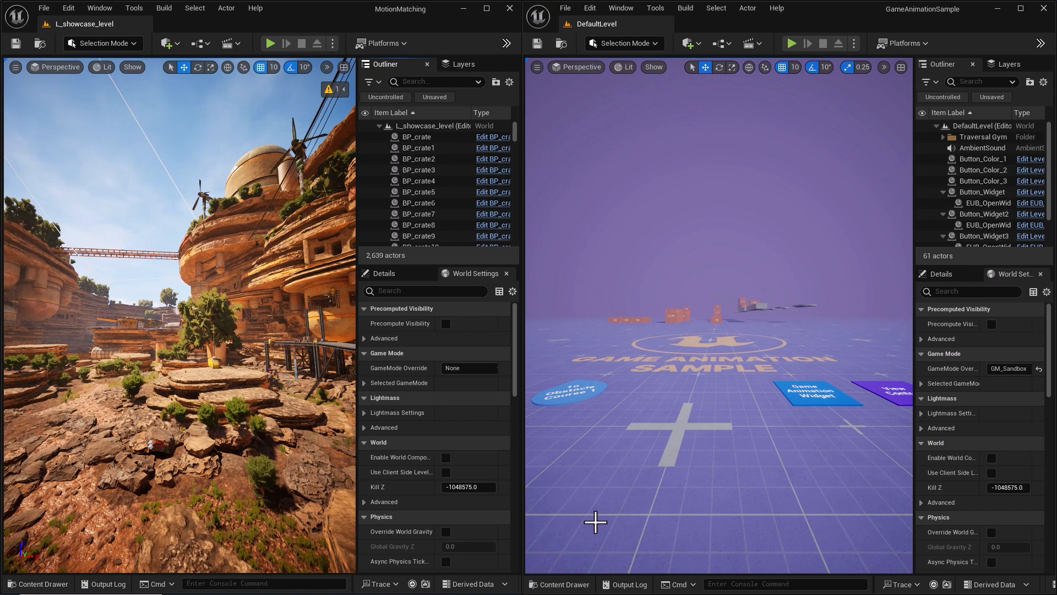
pyautogui.click(558, 583)
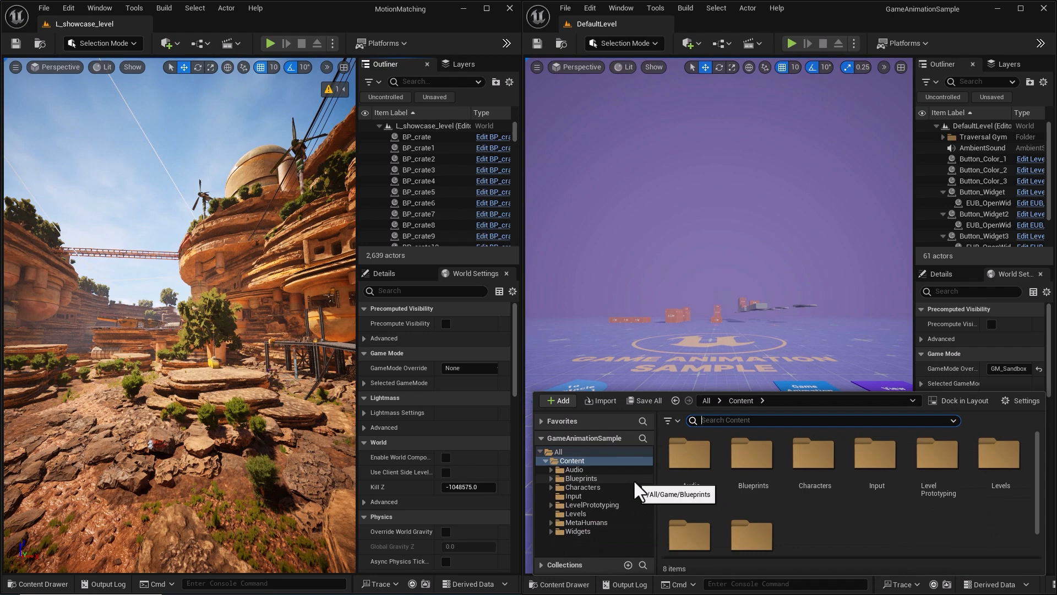
pyautogui.moveTo(644, 486)
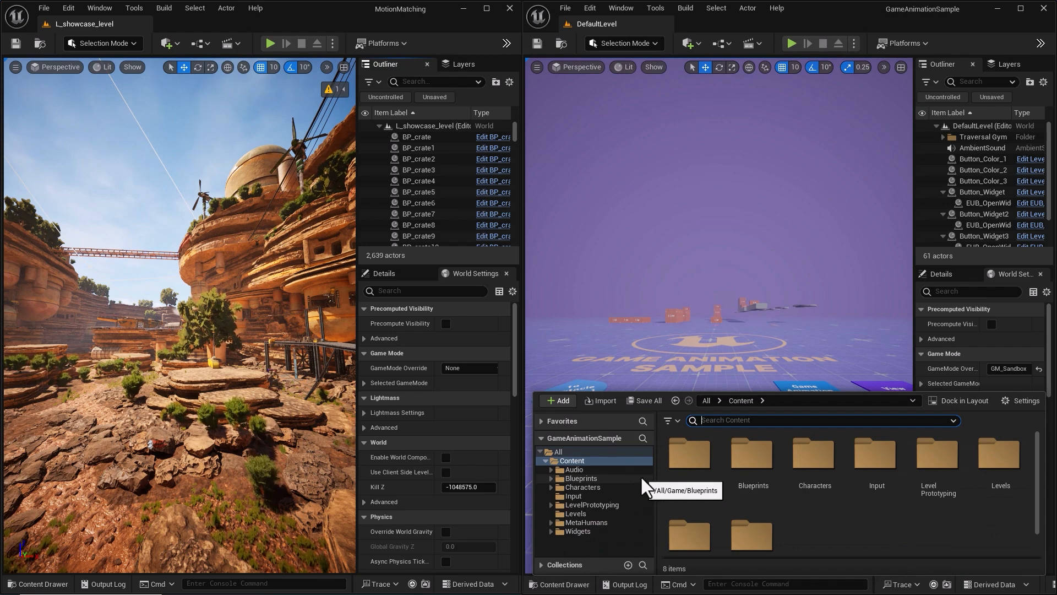
# - Browse Characters > UEFN_Mannequin > Animations, then return to the root Content folder
pyautogui.click(582, 487)
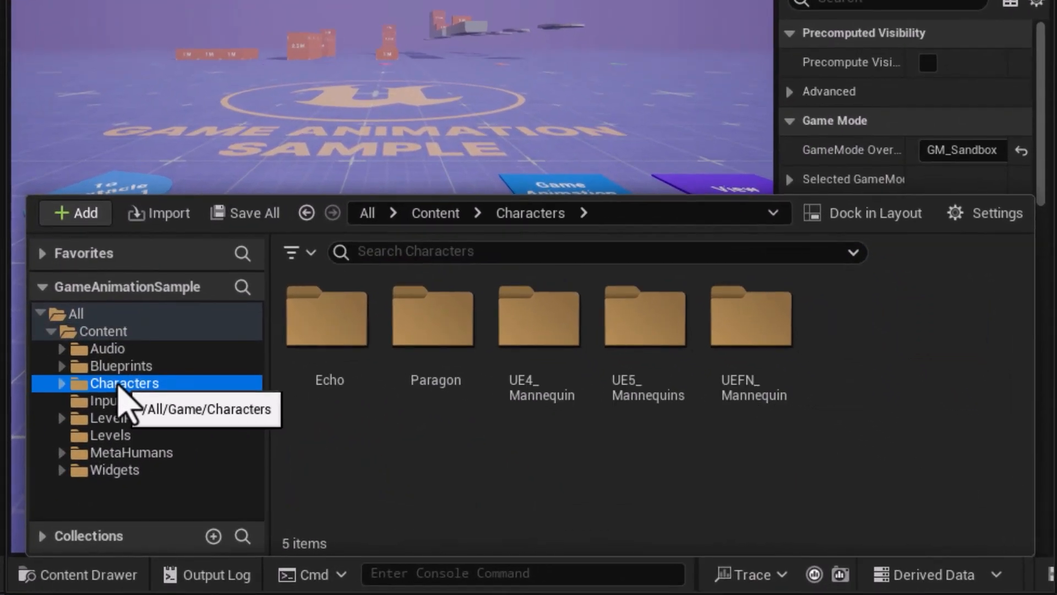
pyautogui.doubleClick(750, 317)
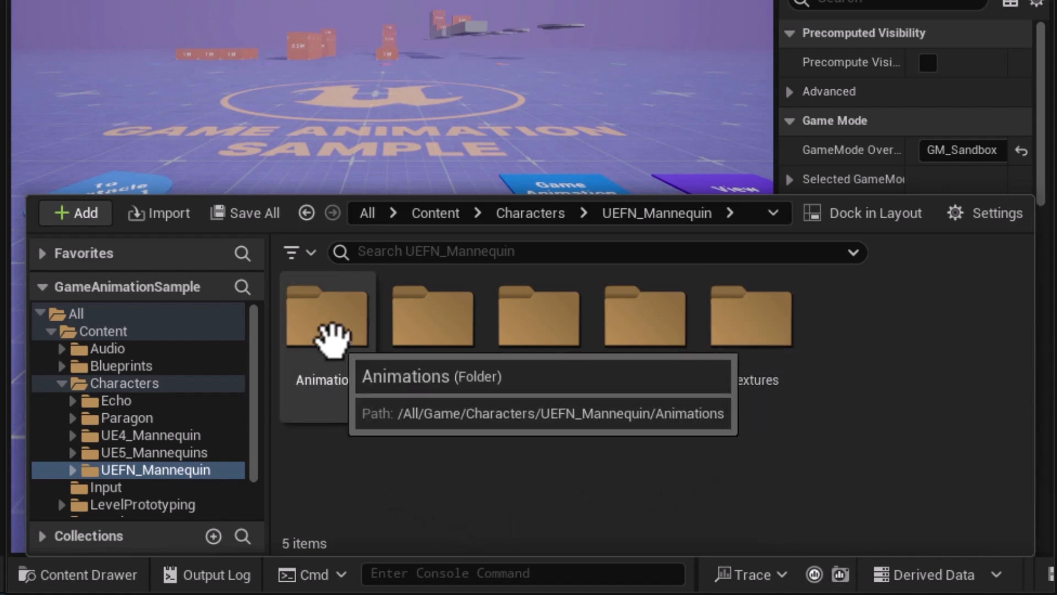
pyautogui.doubleClick(327, 314)
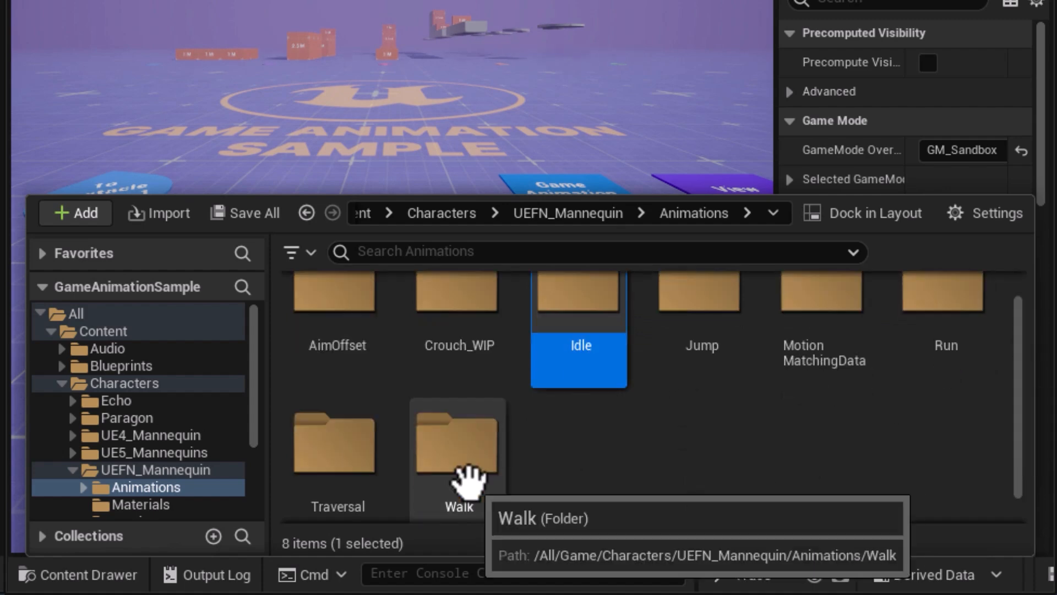
pyautogui.click(627, 472)
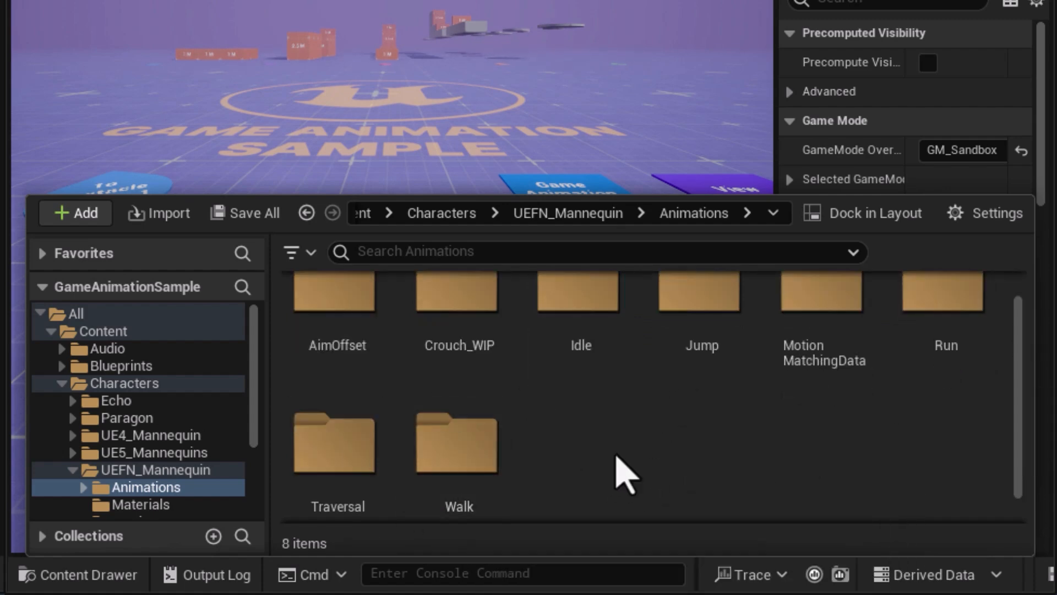
pyautogui.moveTo(597, 462)
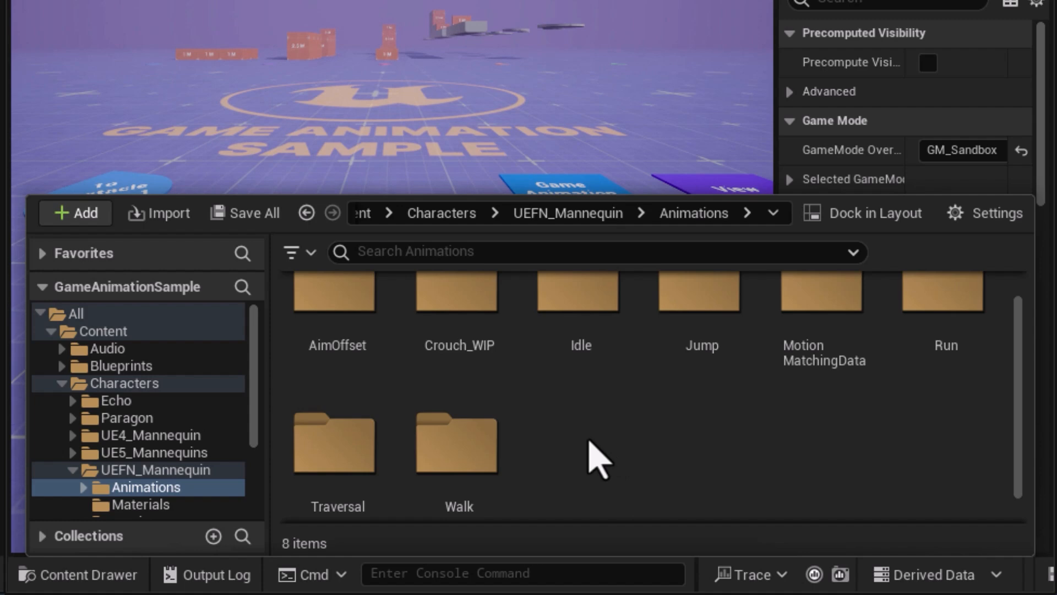
pyautogui.moveTo(243, 439)
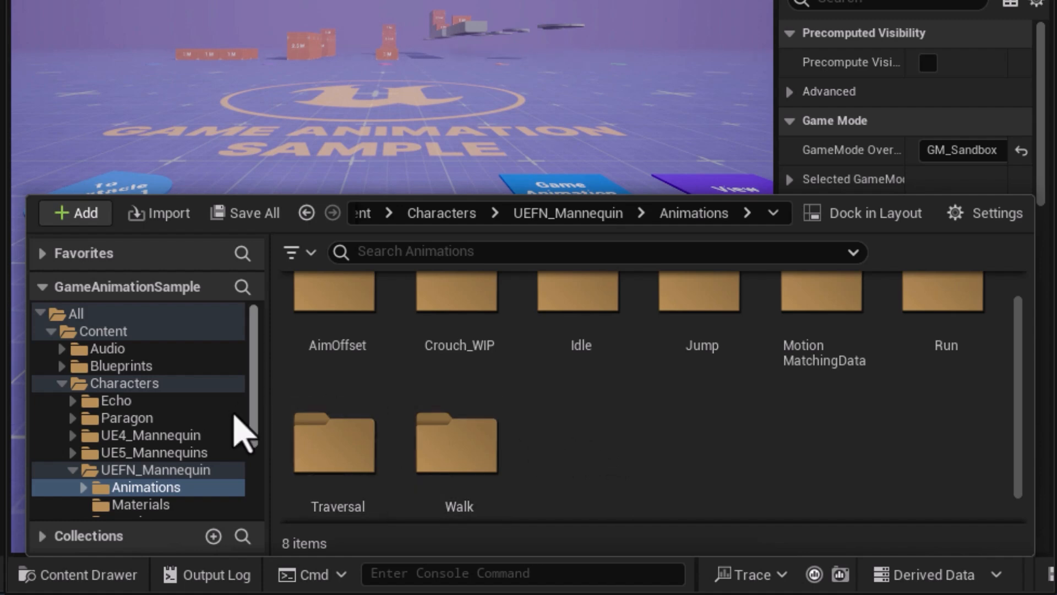
pyautogui.moveTo(125, 391)
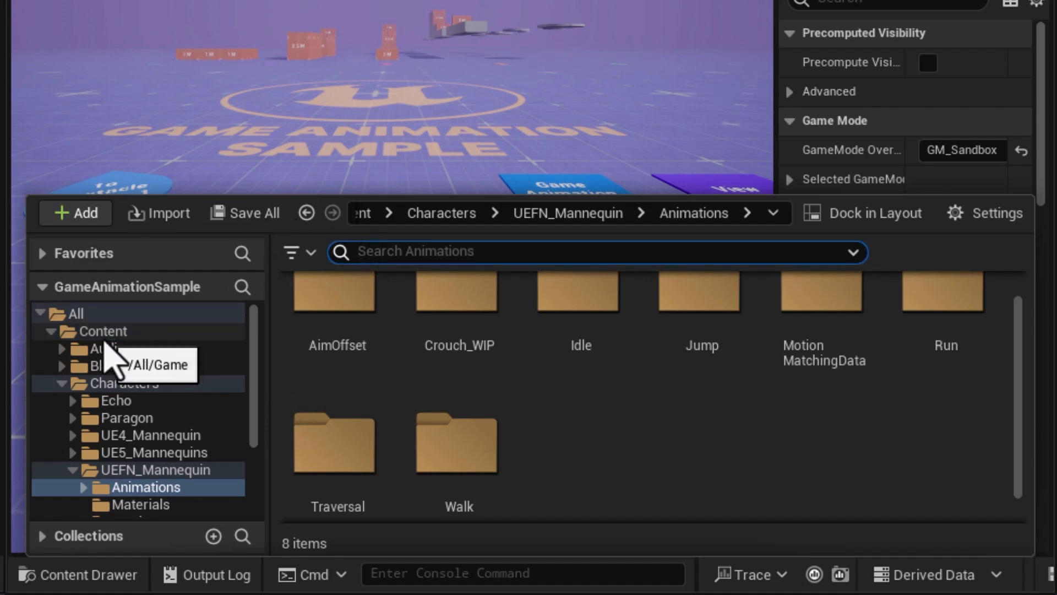
pyautogui.click(105, 330)
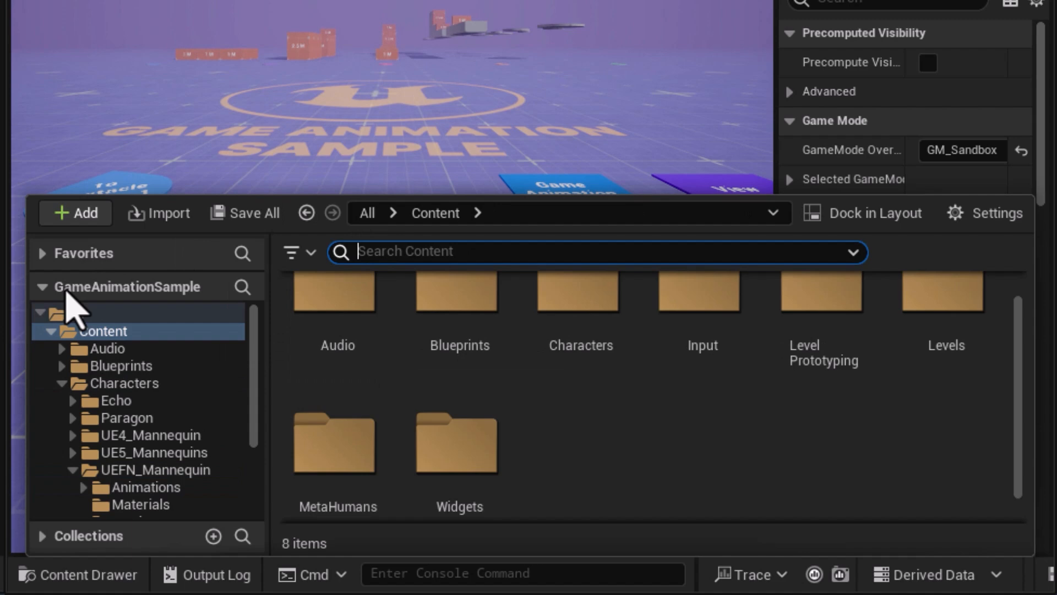
# - Search the Content Drawer for 'CBP' and scroll through the ten character blueprints
pyautogui.write('CBP')
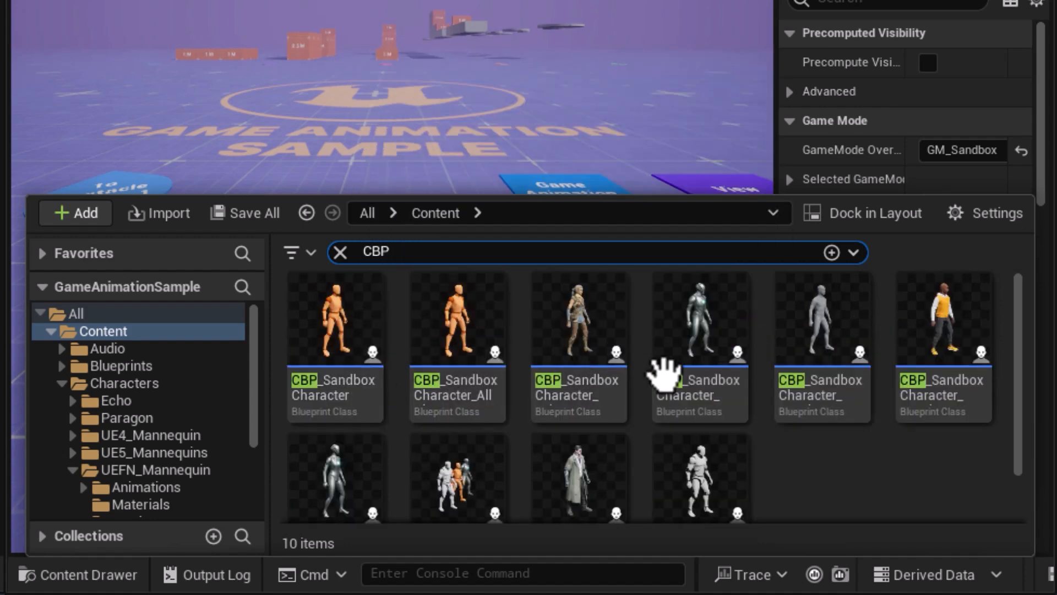
pyautogui.moveTo(320, 239)
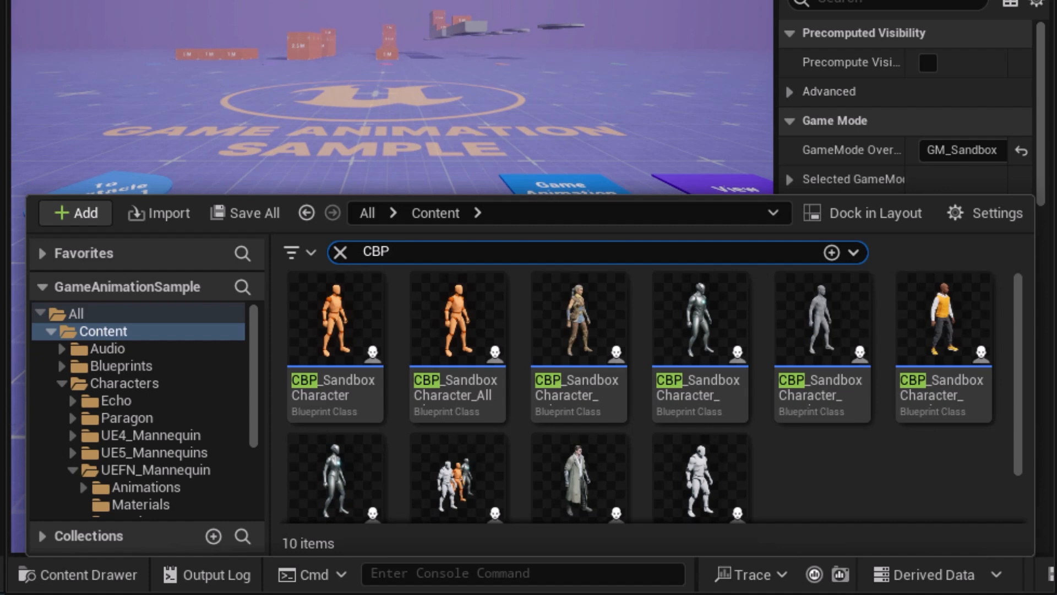
pyautogui.scroll(-3)
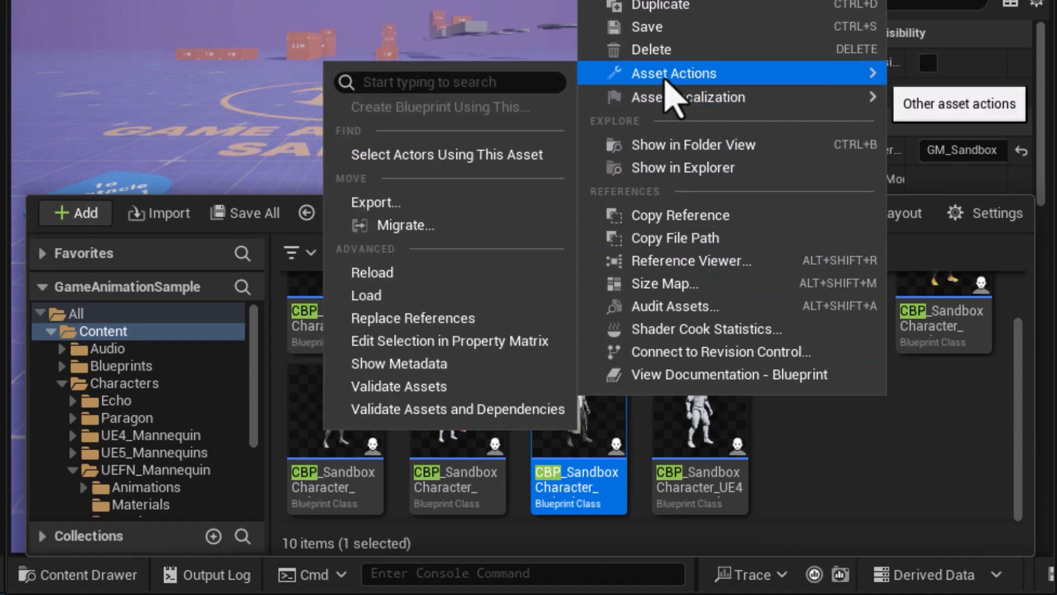
pyautogui.moveTo(405, 225)
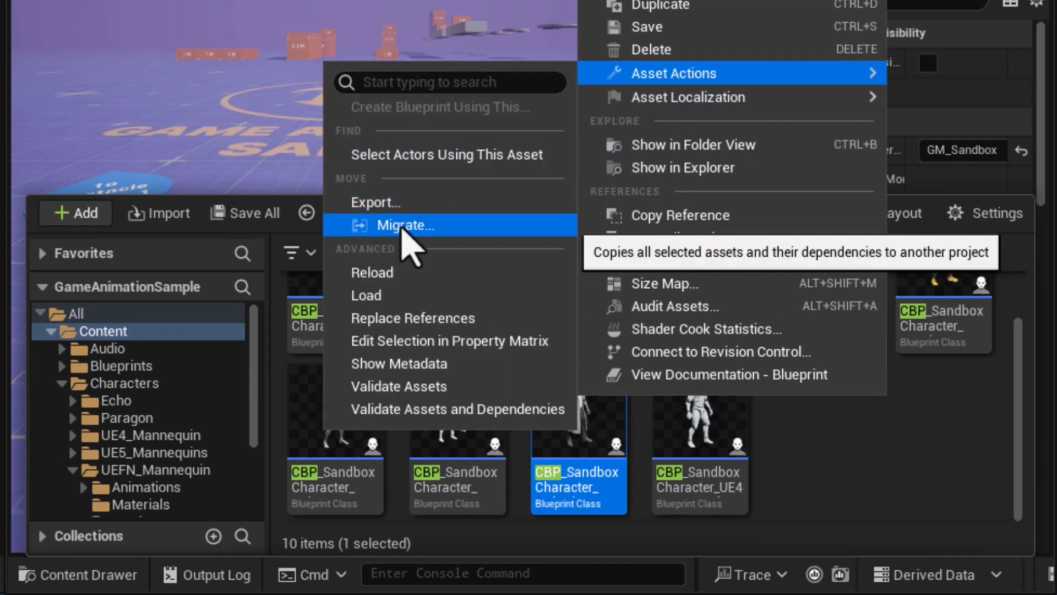
# - Start migrating the blueprint, collapsing Input and expanding LevelPrototyping and MetaHumans in the report
pyautogui.click(405, 225)
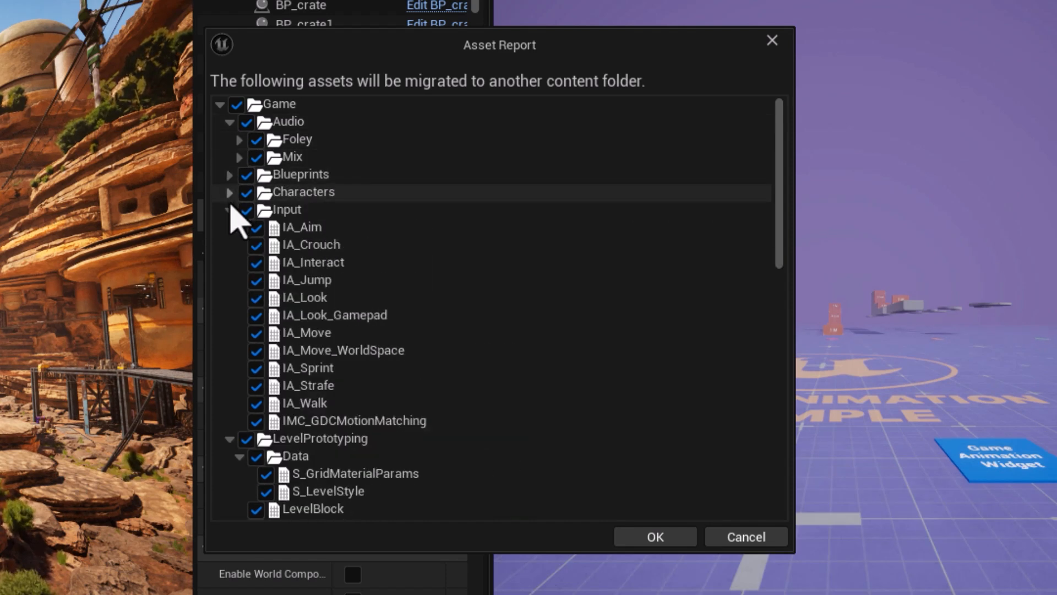
pyautogui.click(229, 209)
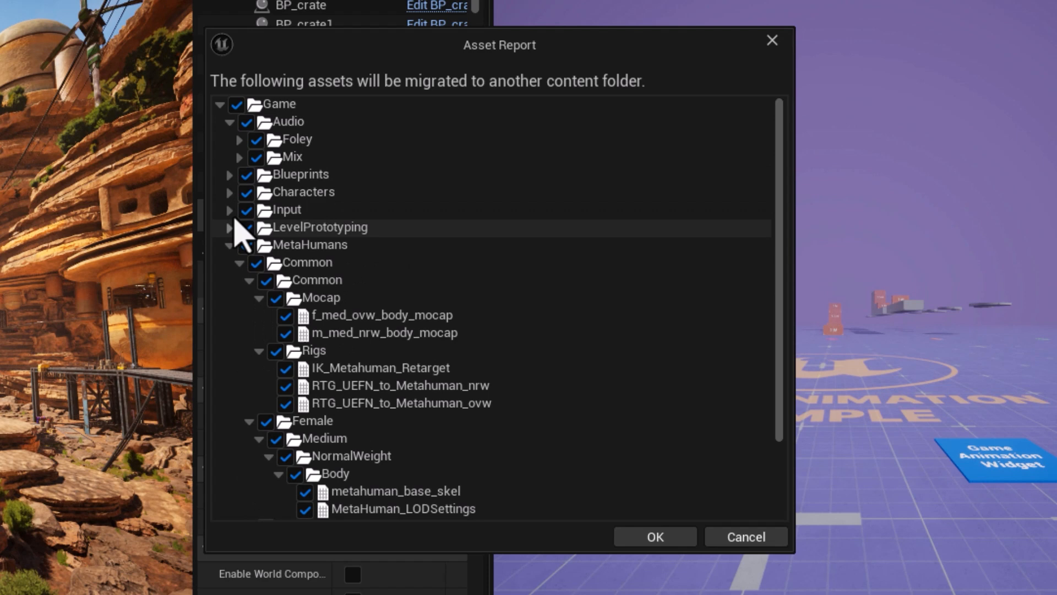
pyautogui.click(229, 121)
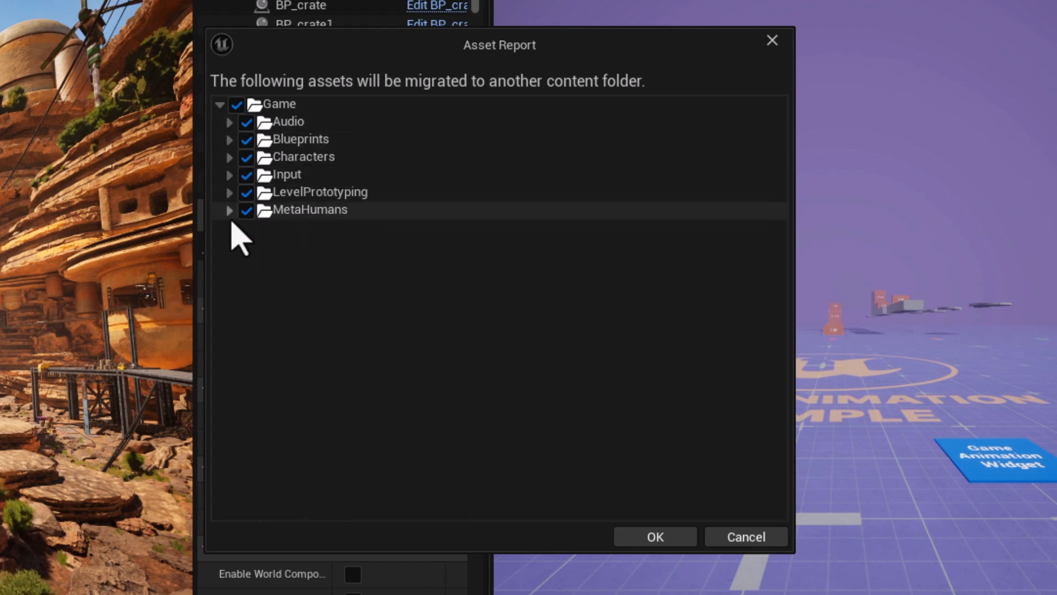
pyautogui.moveTo(391, 341)
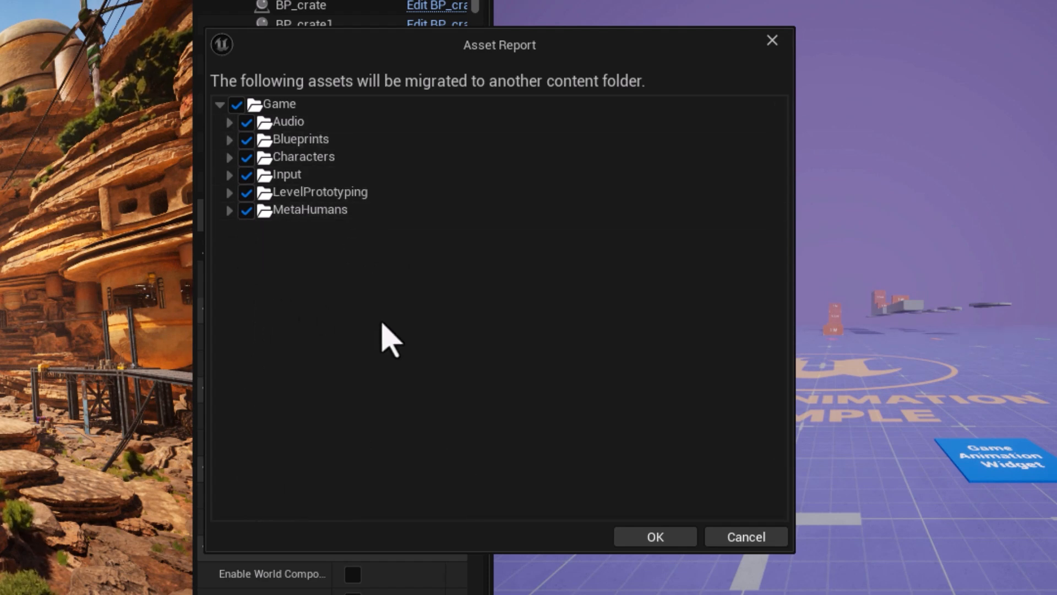
pyautogui.moveTo(293, 138)
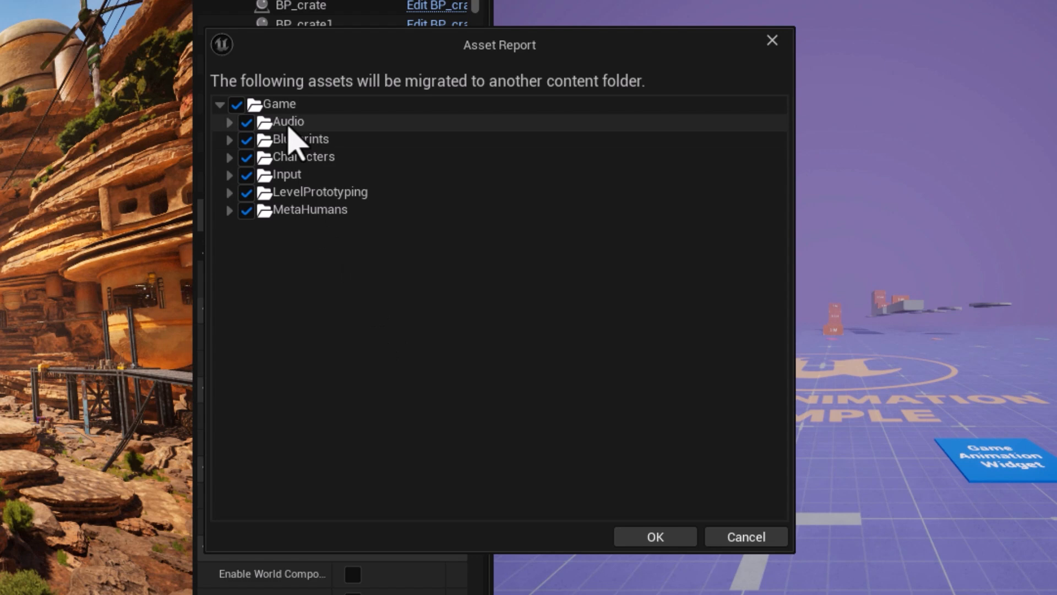
pyautogui.moveTo(343, 175)
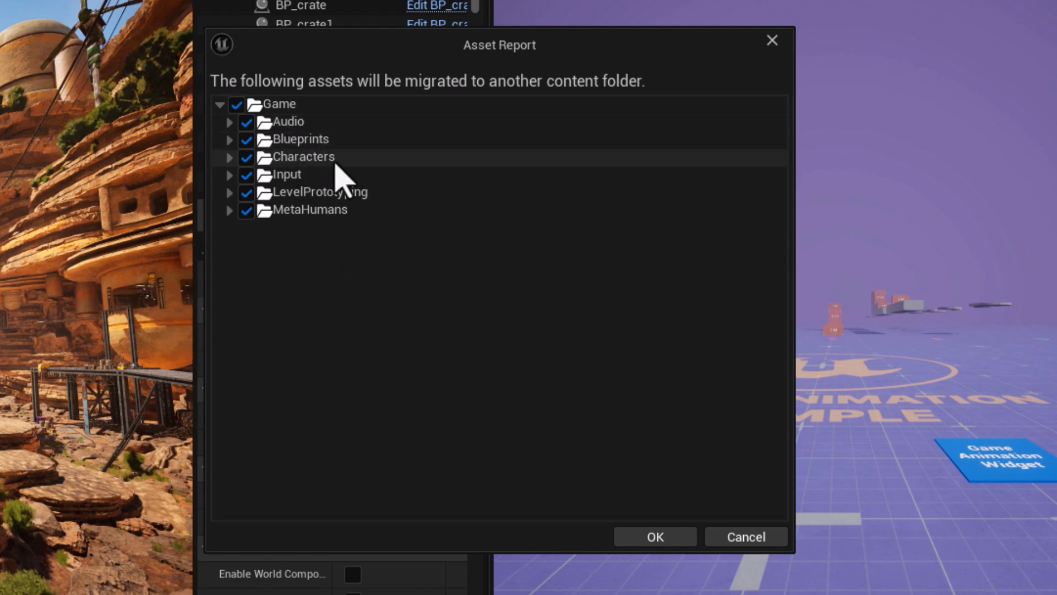
pyautogui.moveTo(306, 179)
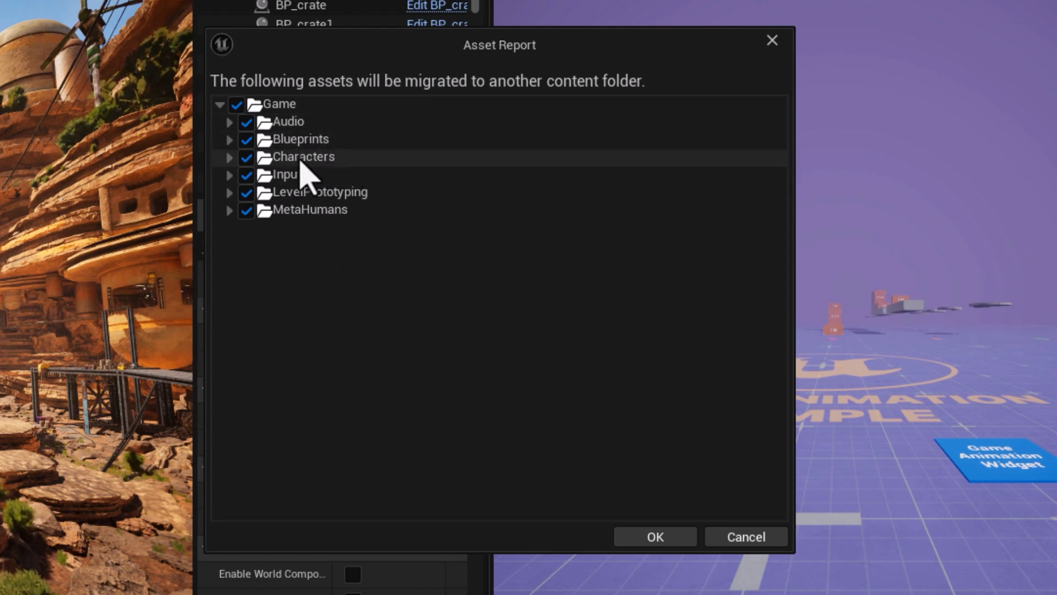
pyautogui.moveTo(310, 144)
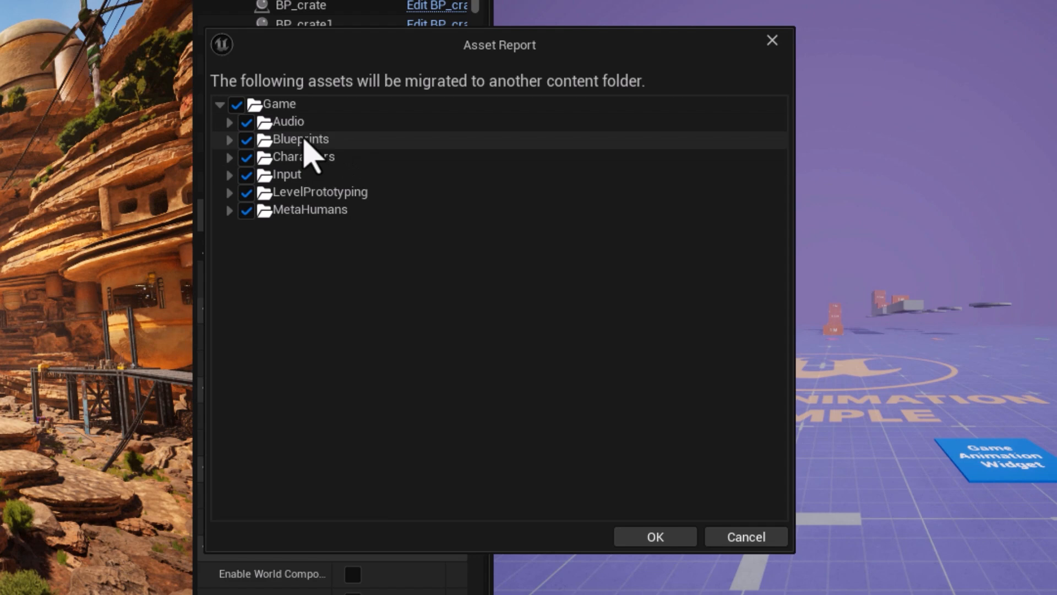
pyautogui.moveTo(303, 196)
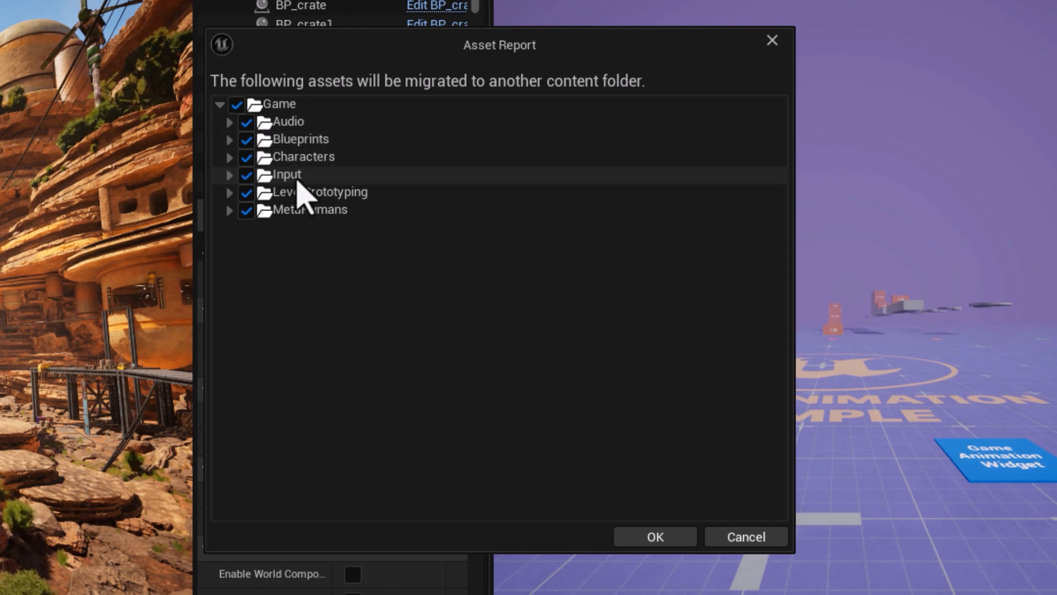
pyautogui.click(229, 192)
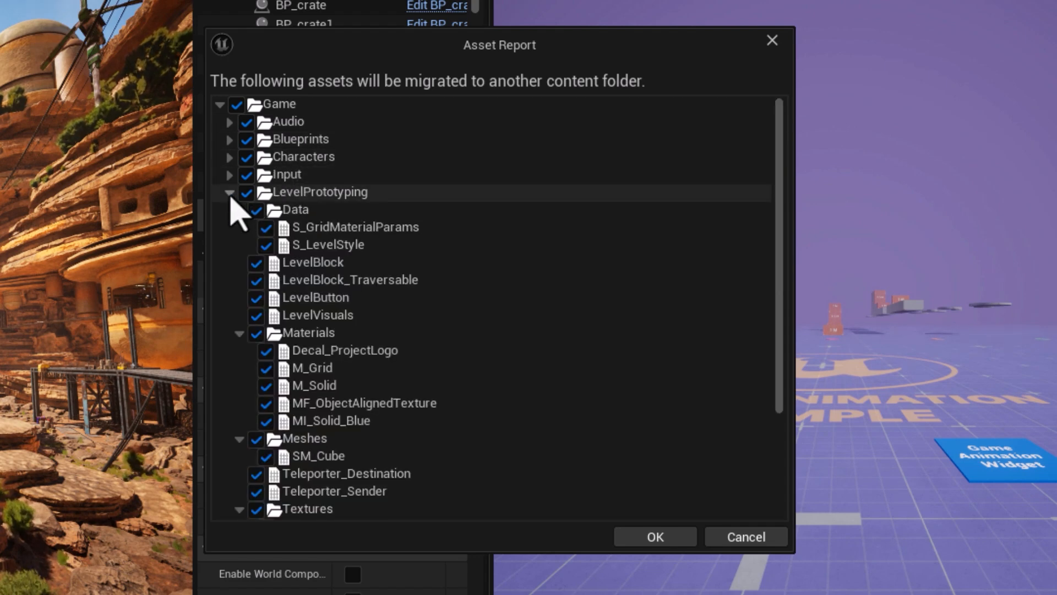
pyautogui.click(229, 192)
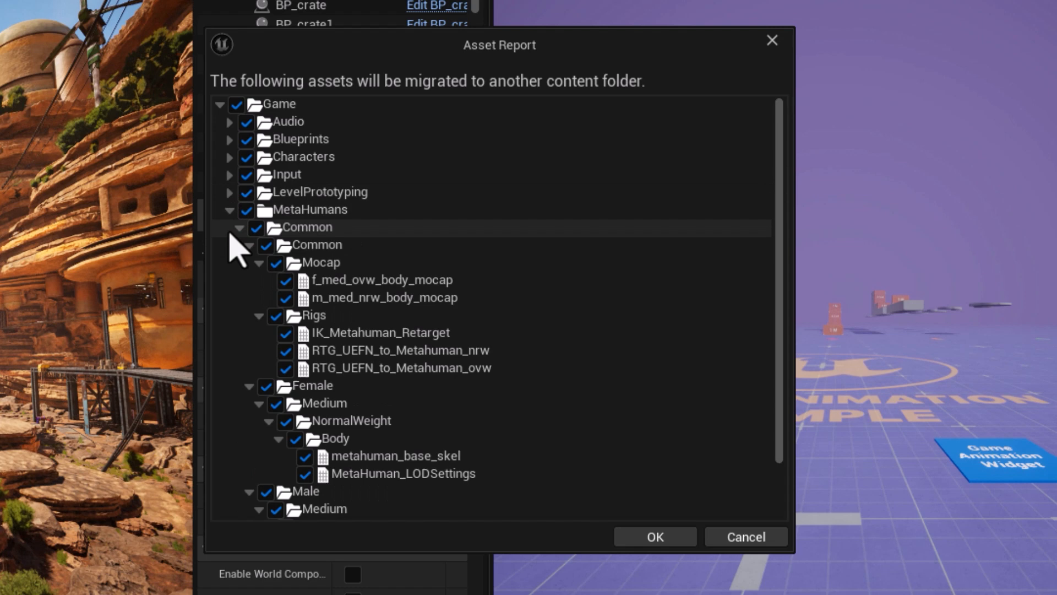
pyautogui.moveTo(414, 324)
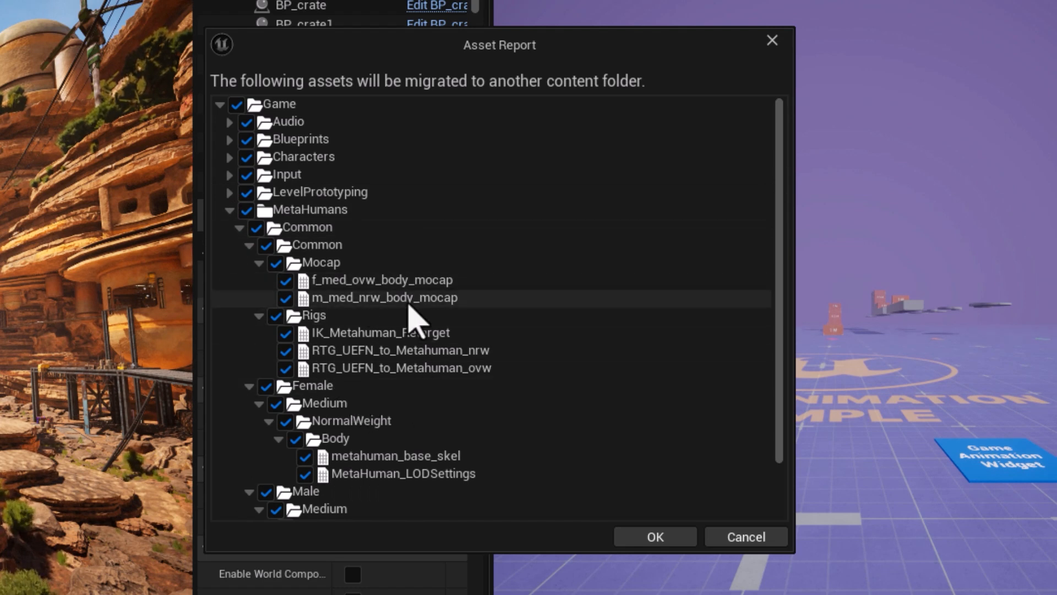
pyautogui.moveTo(431, 377)
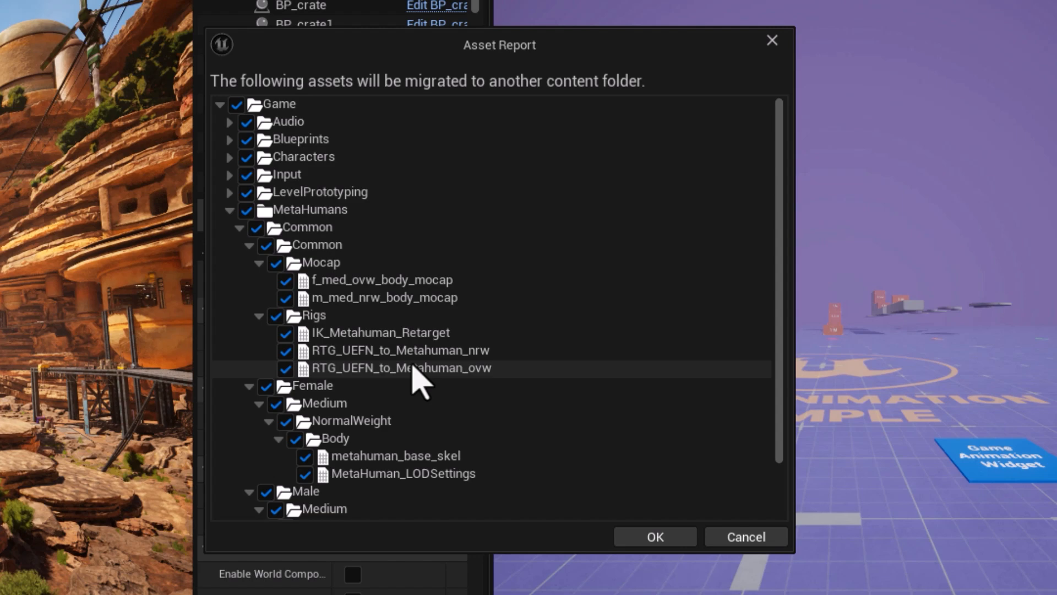
pyautogui.moveTo(796, 241)
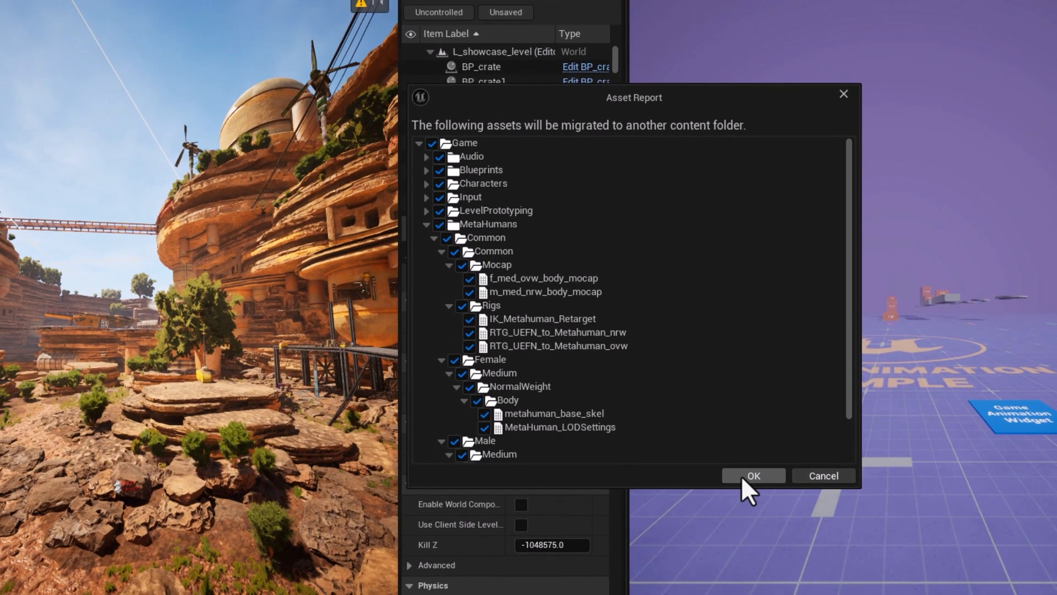
# - Confirm the asset report and choose MotionMatching - Copy > Content as the destination
pyautogui.click(752, 475)
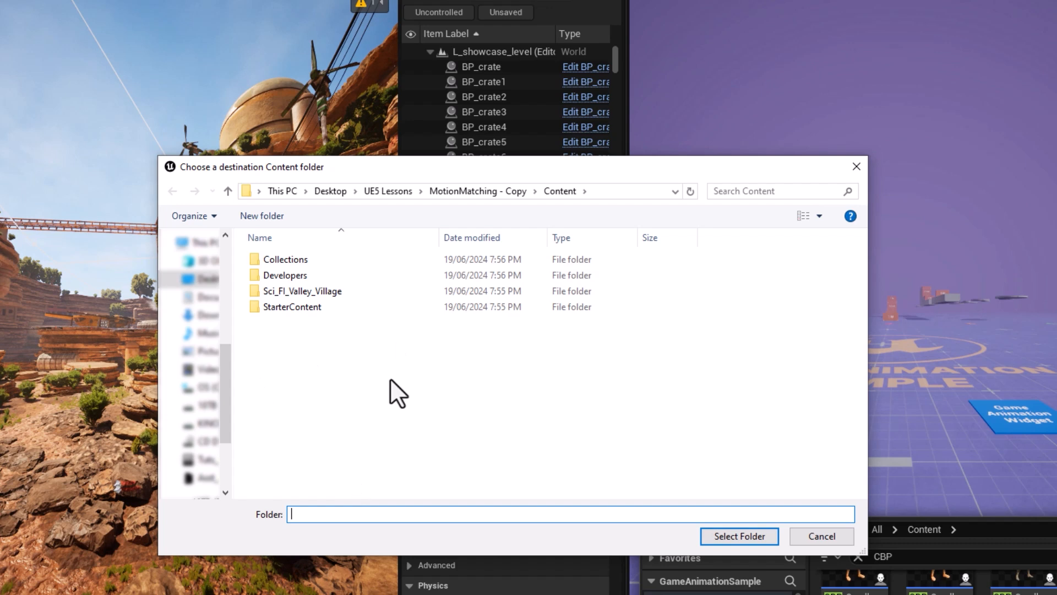
pyautogui.moveTo(570, 202)
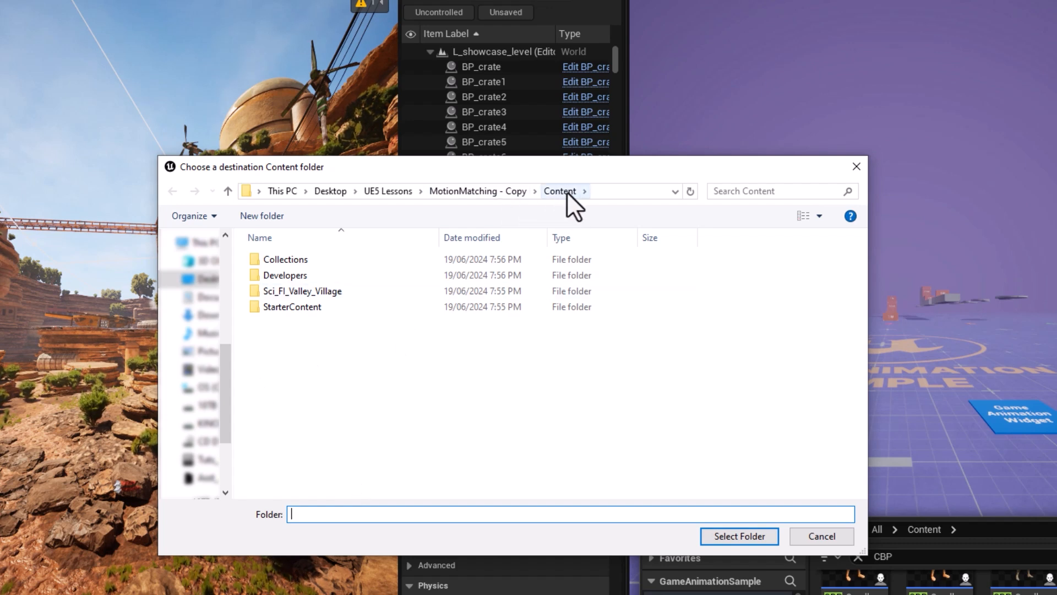
pyautogui.moveTo(559, 219)
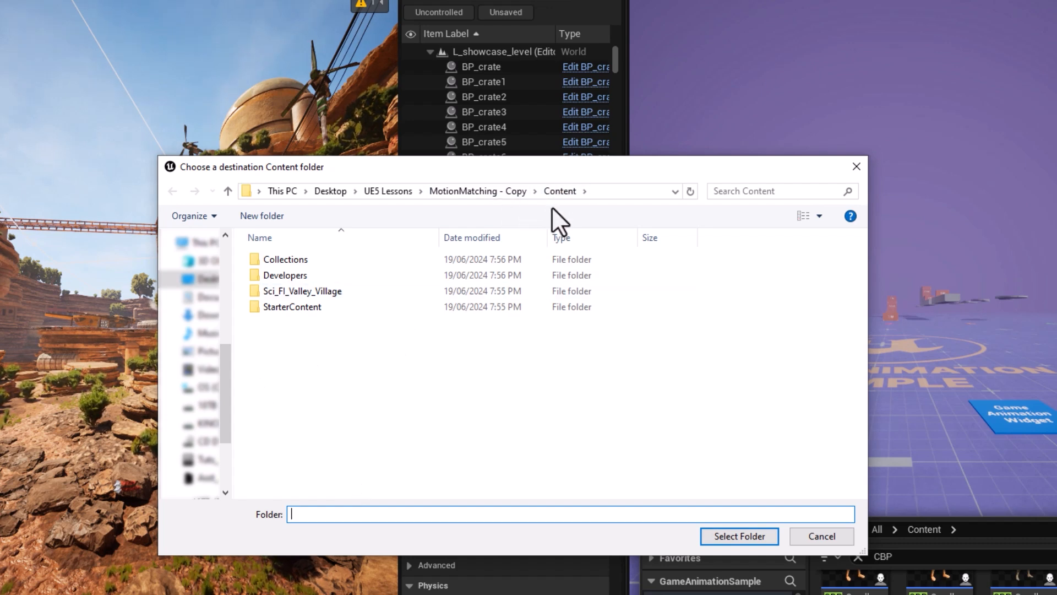
pyautogui.moveTo(558, 232)
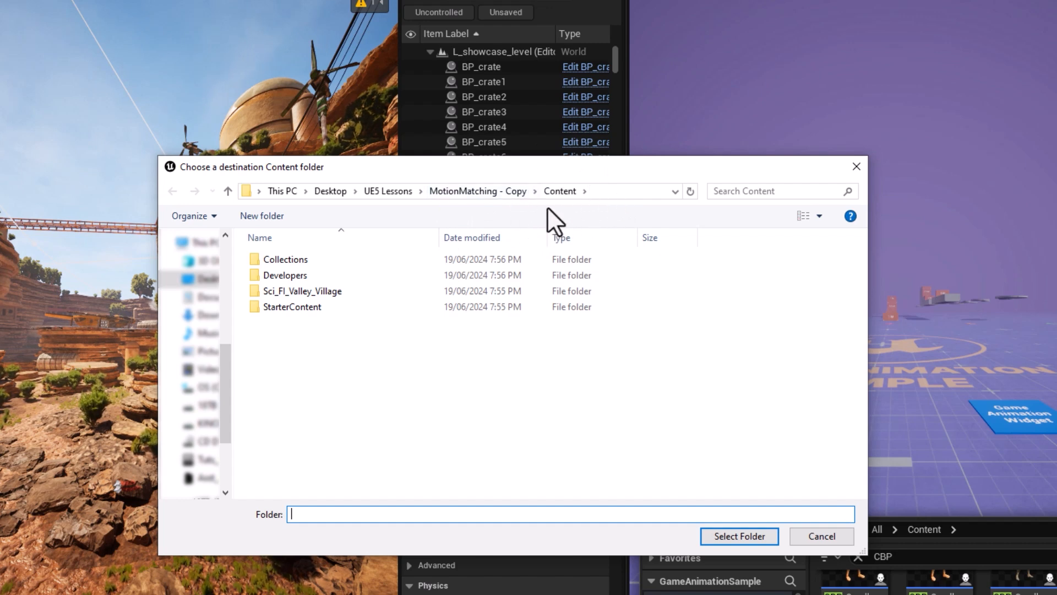
pyautogui.moveTo(468, 202)
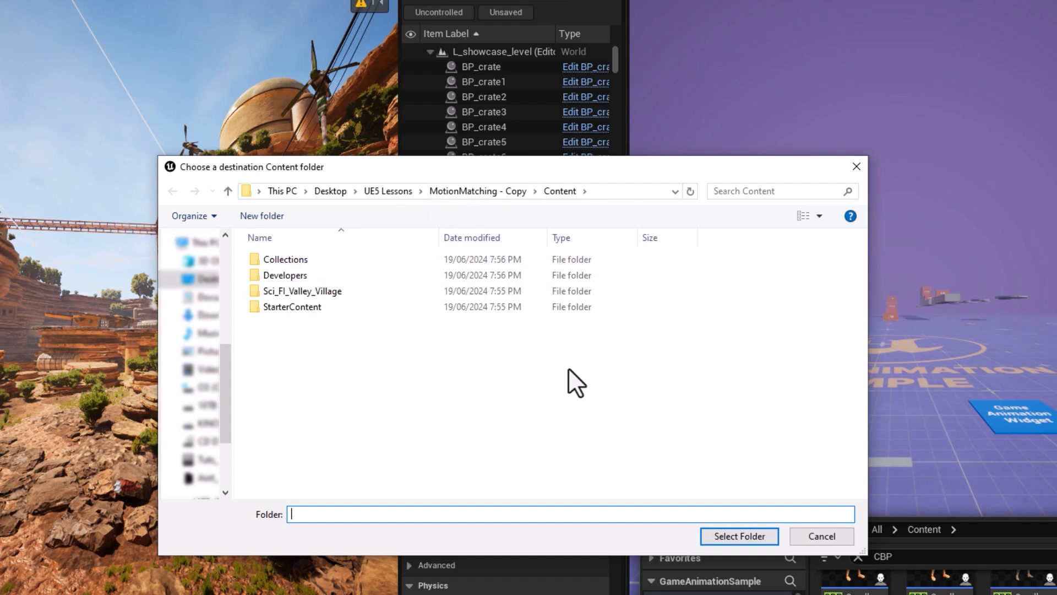
pyautogui.click(739, 535)
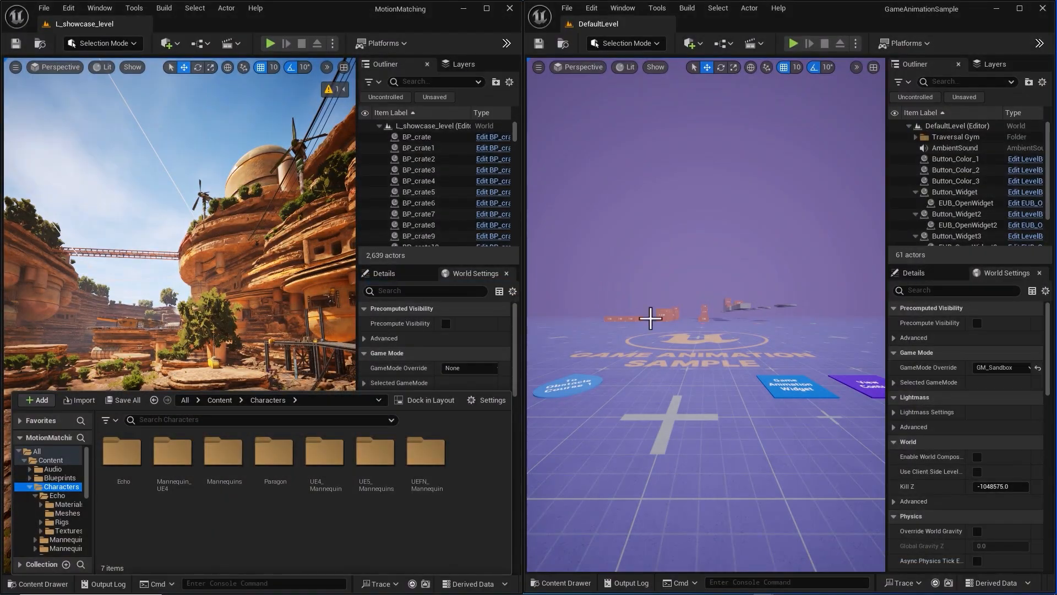
pyautogui.moveTo(166, 367)
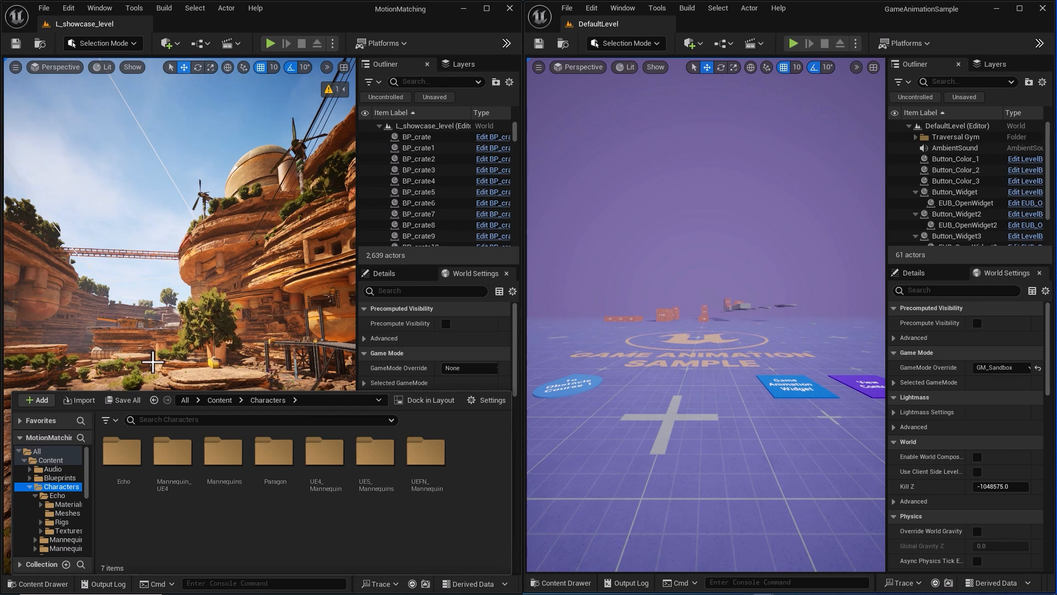
pyautogui.moveTo(706, 319)
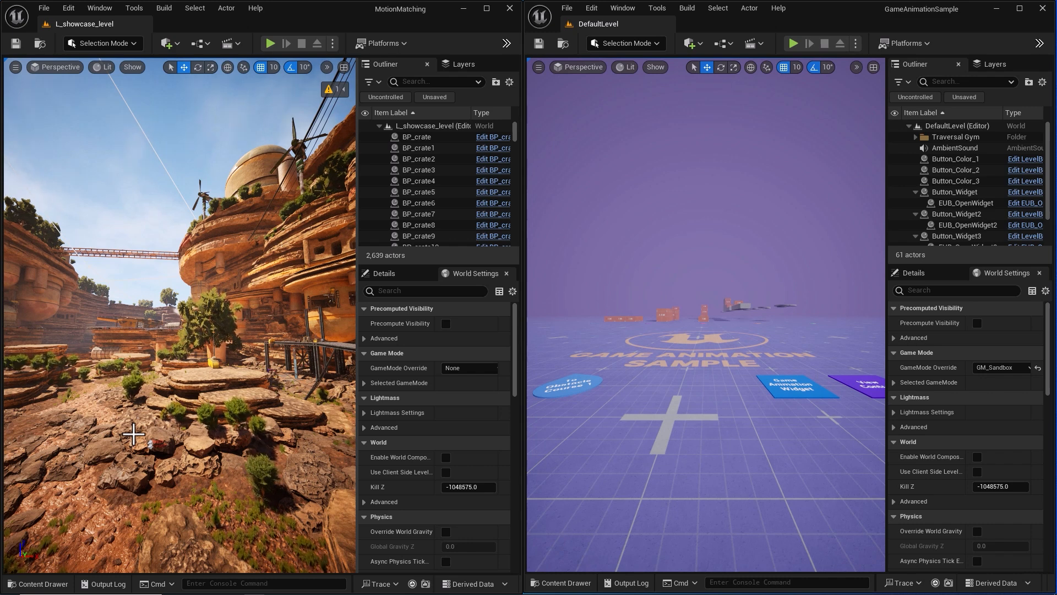
pyautogui.moveTo(711, 390)
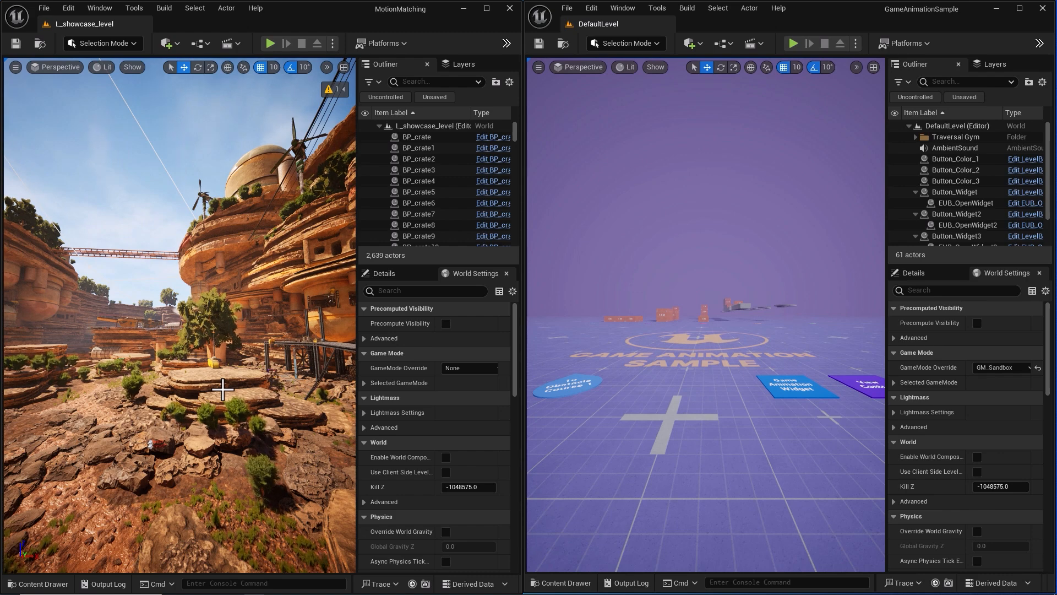
# - Clear the CBP filter and migrate CBP_SandboxCharacter with its dependencies
pyautogui.click(558, 583)
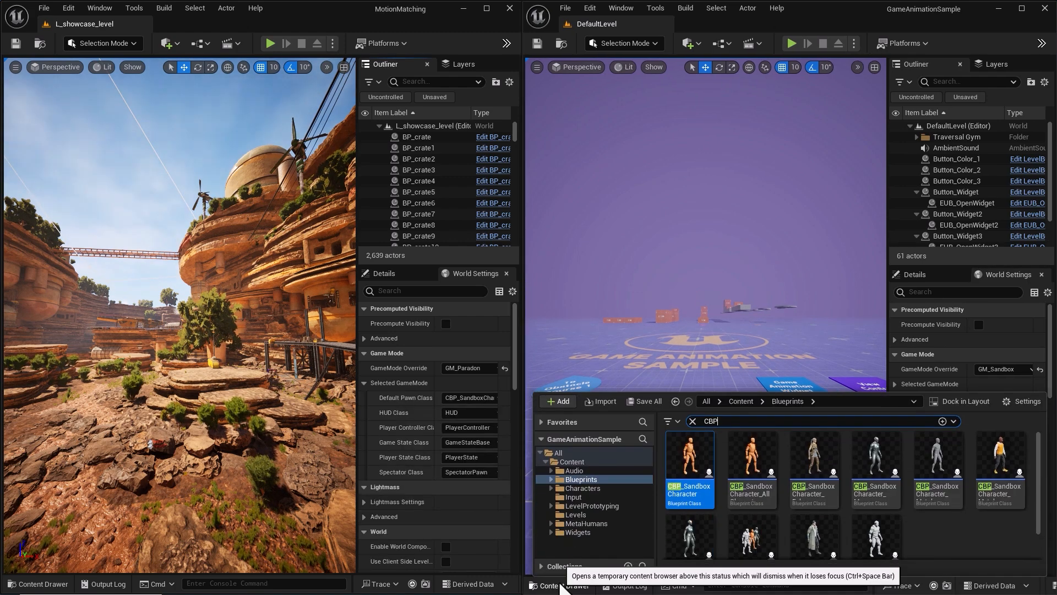
pyautogui.moveTo(581, 480)
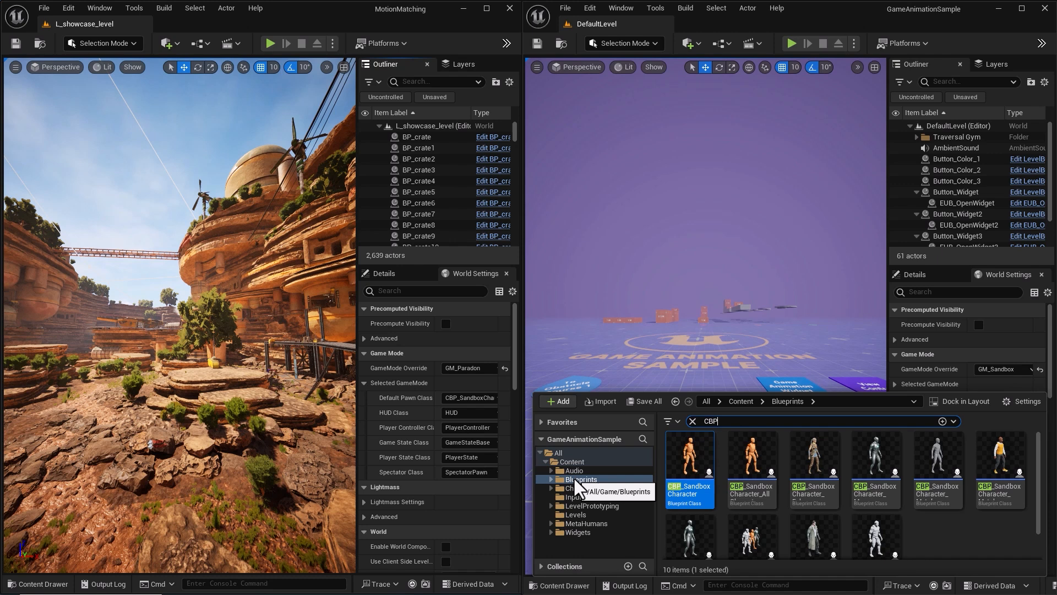
pyautogui.click(693, 420)
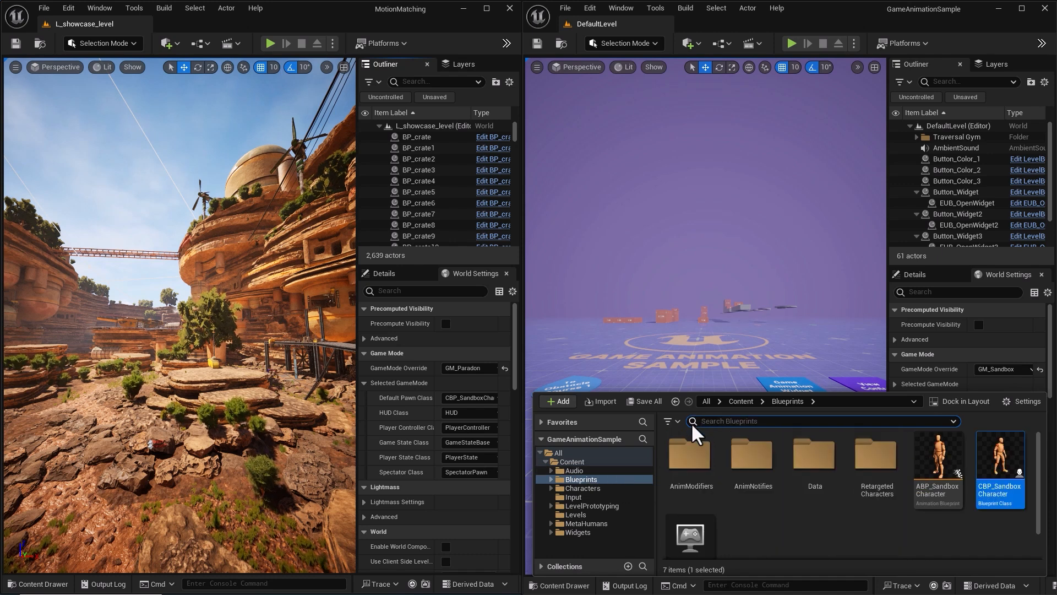
pyautogui.moveTo(999, 461)
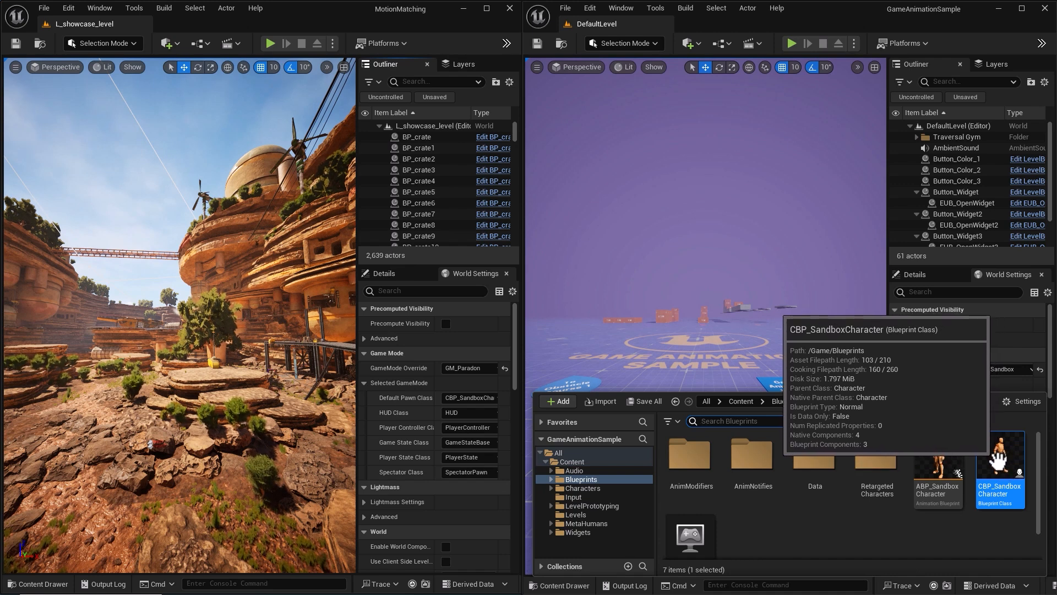
pyautogui.rightClick(1000, 472)
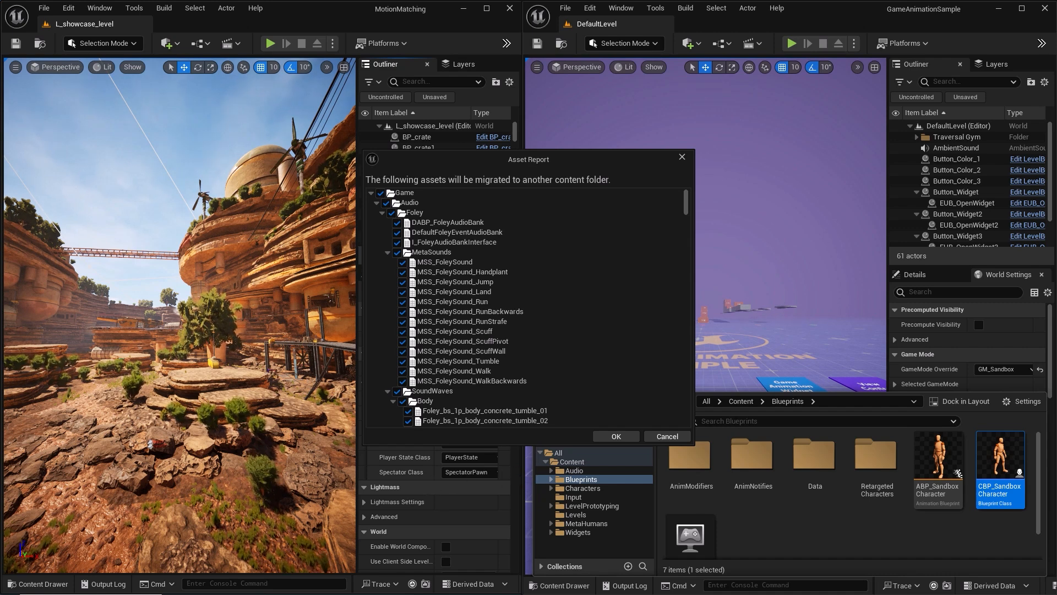
pyautogui.click(615, 436)
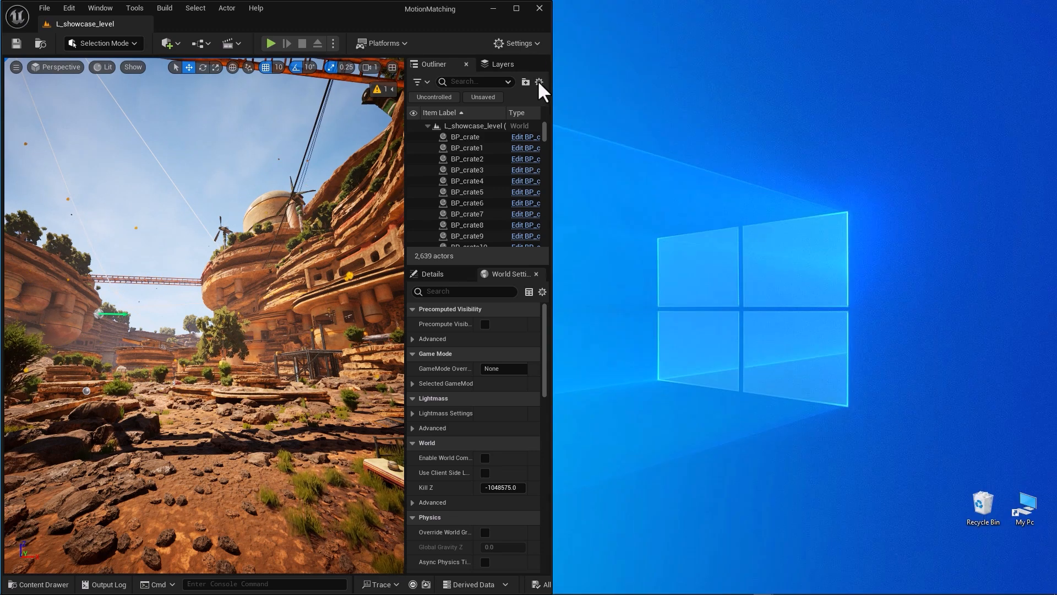
# - Maximize the MotionMatching editor window and open the Edit menu
pyautogui.click(516, 9)
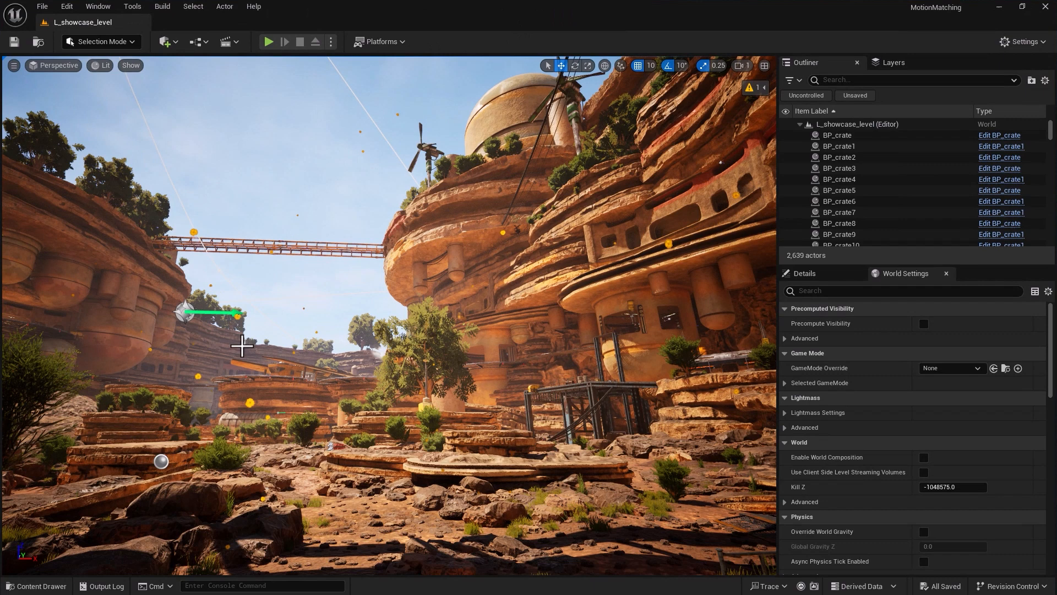
pyautogui.moveTo(351, 339)
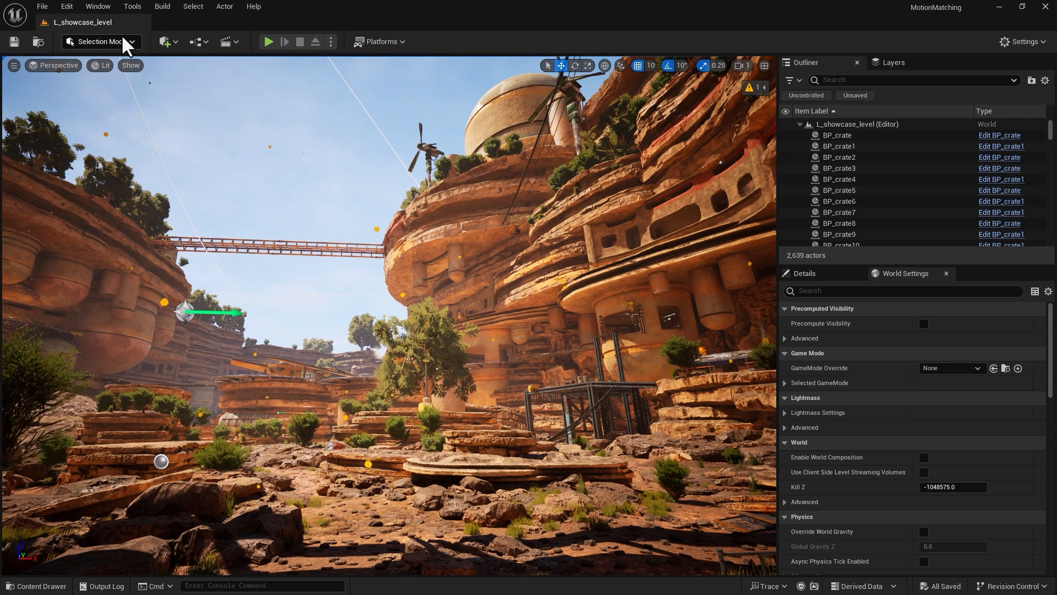
pyautogui.click(66, 6)
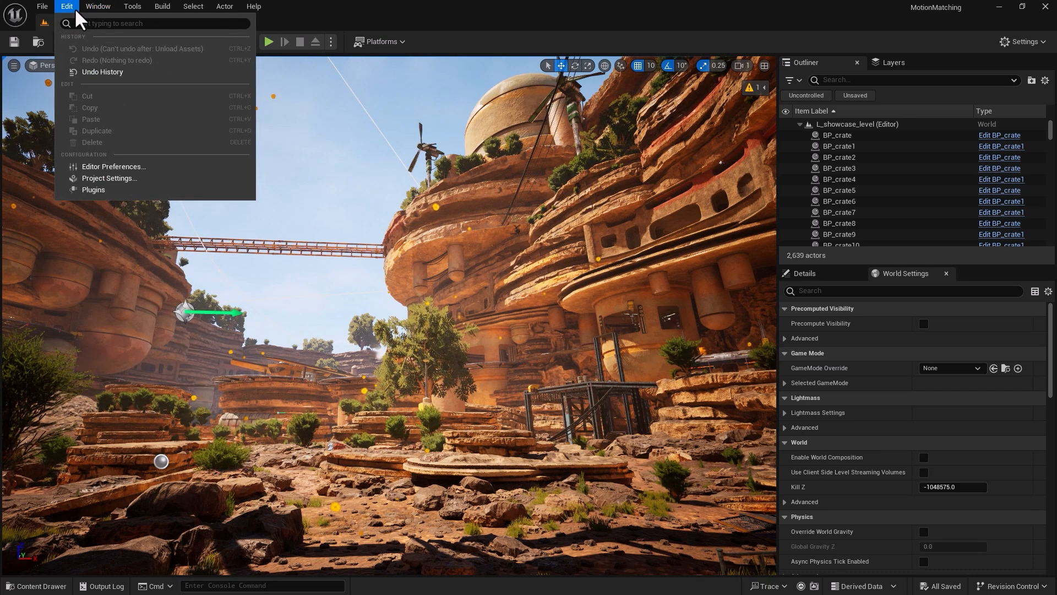
# - Search the Plugins window for 'pose search' and enable the Pose Search plugin
pyautogui.click(93, 190)
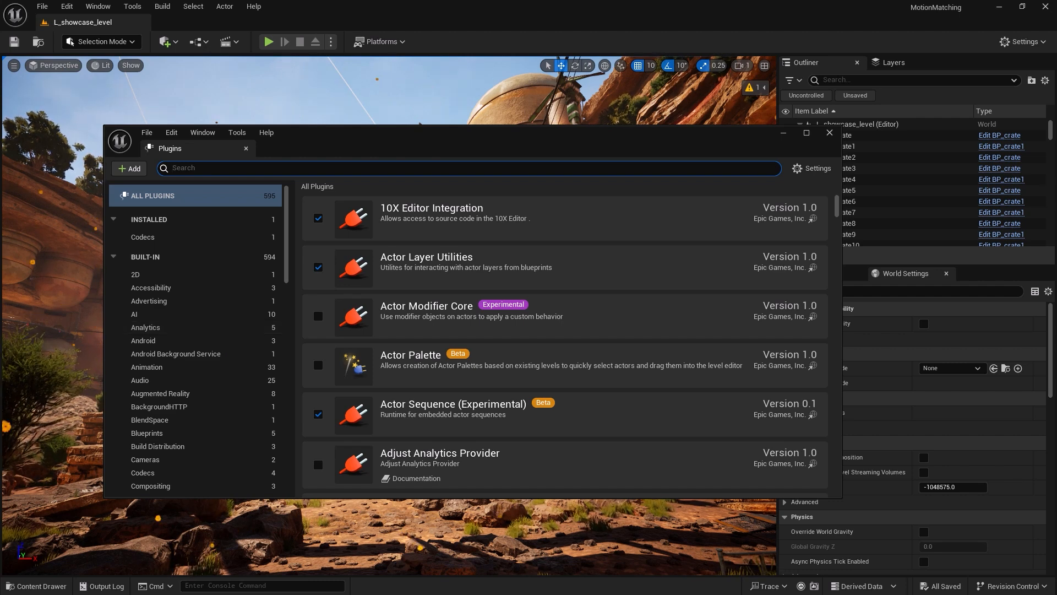
pyautogui.moveTo(132, 274)
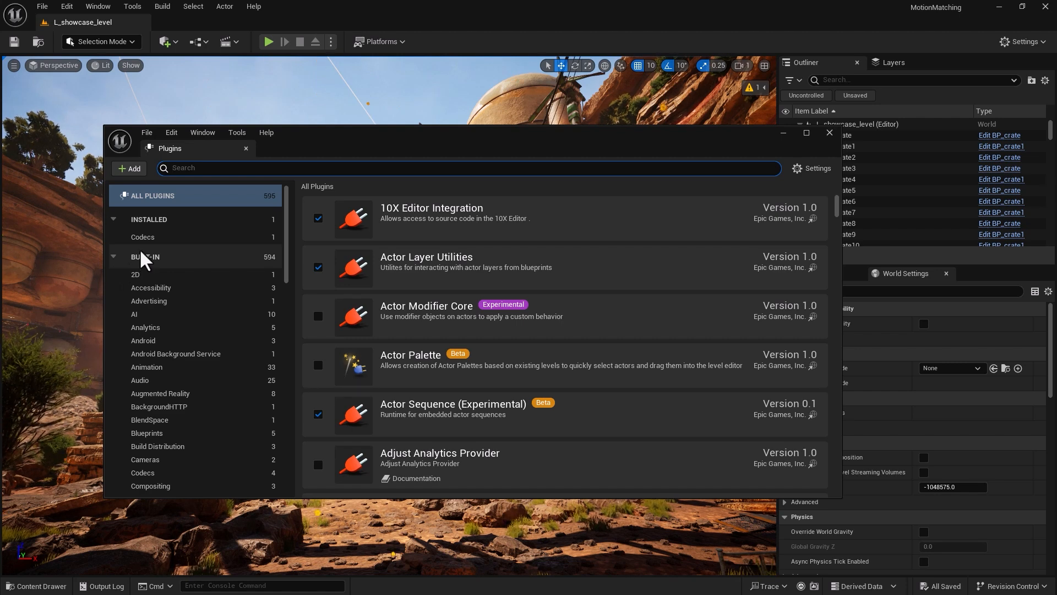
pyautogui.moveTo(174, 260)
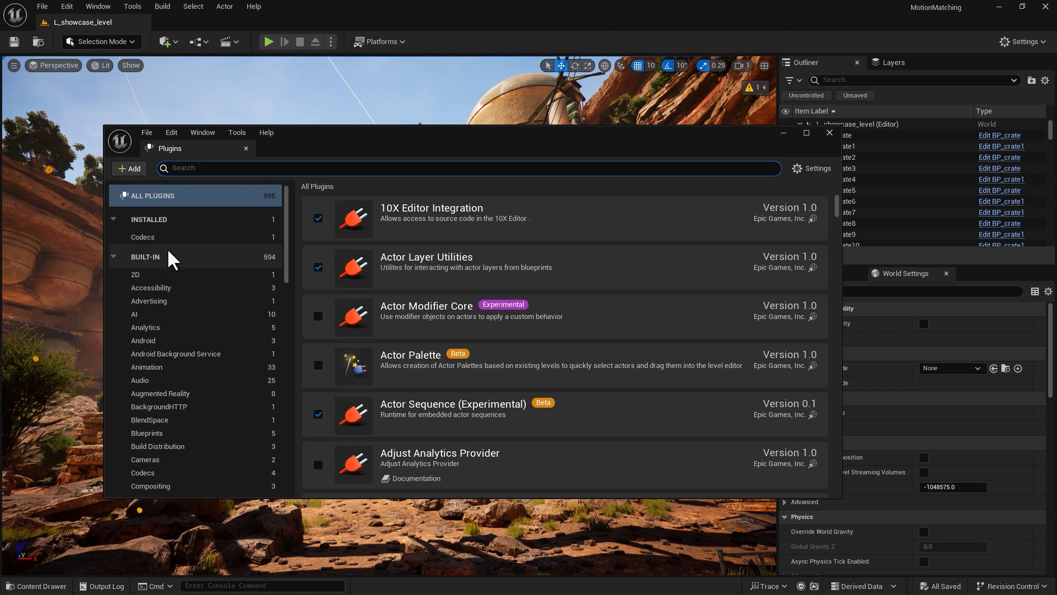
pyautogui.write('pose')
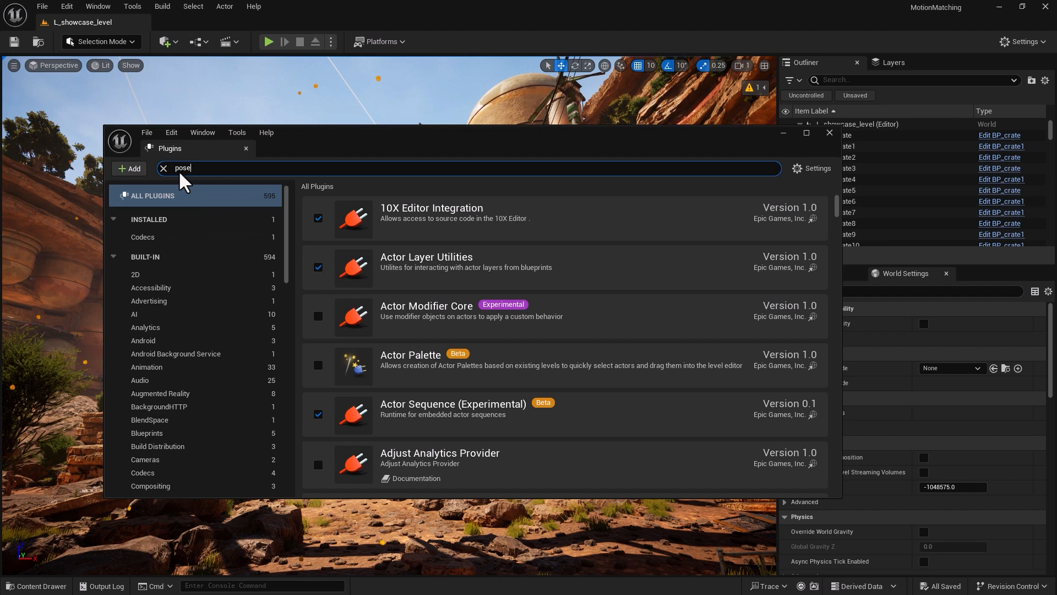
pyautogui.write('search')
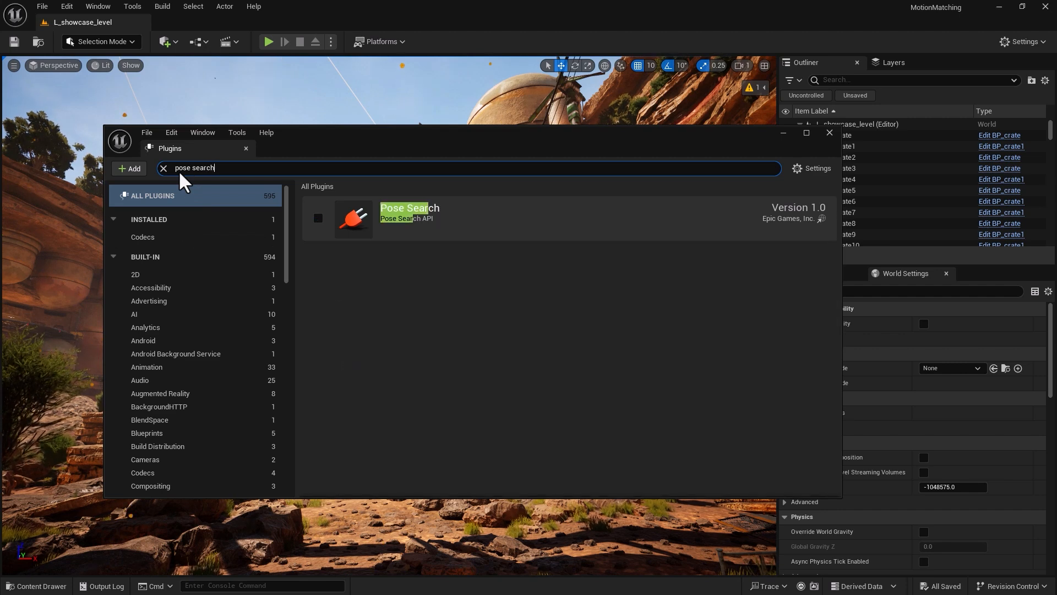
pyautogui.click(318, 218)
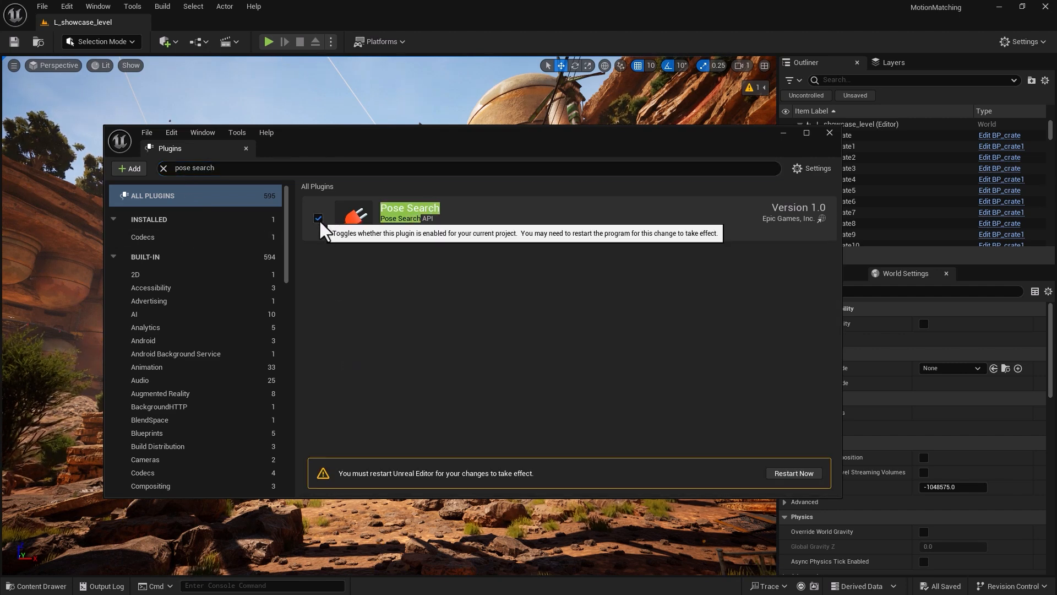
pyautogui.moveTo(325, 257)
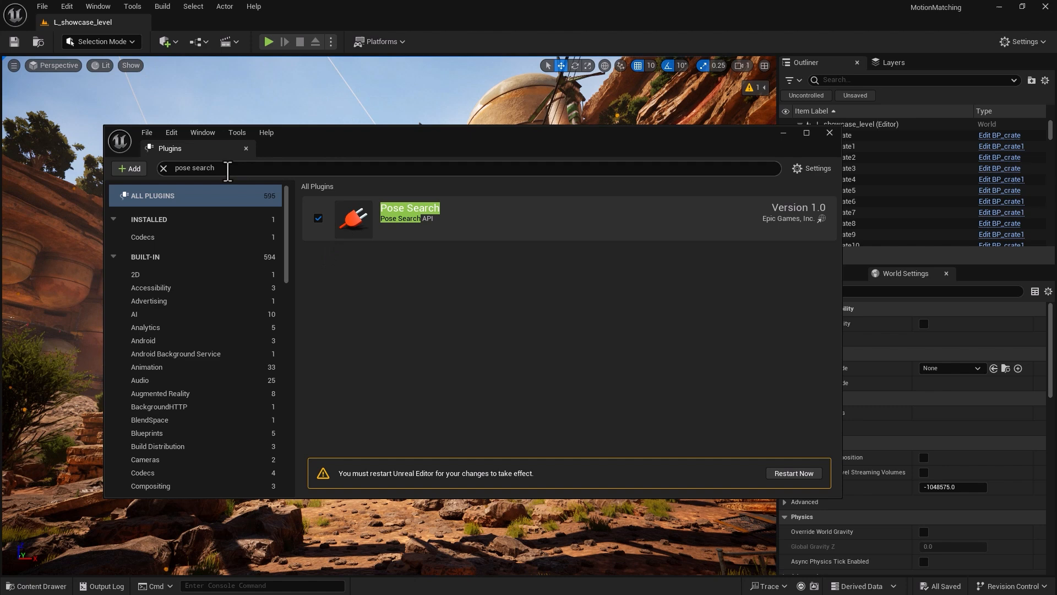
# - Search for 'motio' and enable the experimental Motion Trajectory plugin, accepting the warning
pyautogui.write('morion')
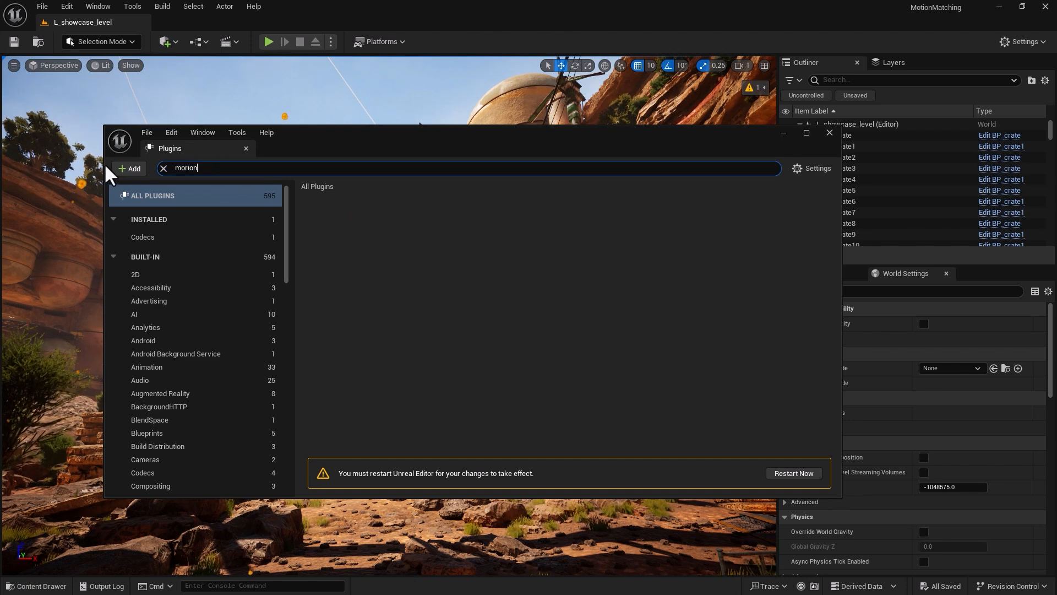
pyautogui.write('motio')
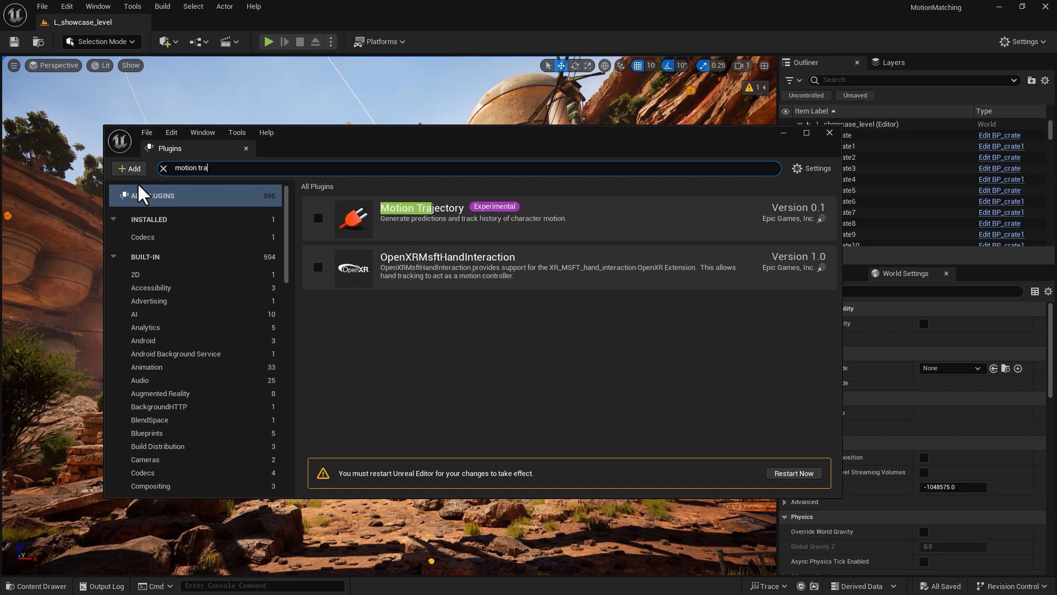
pyautogui.click(317, 218)
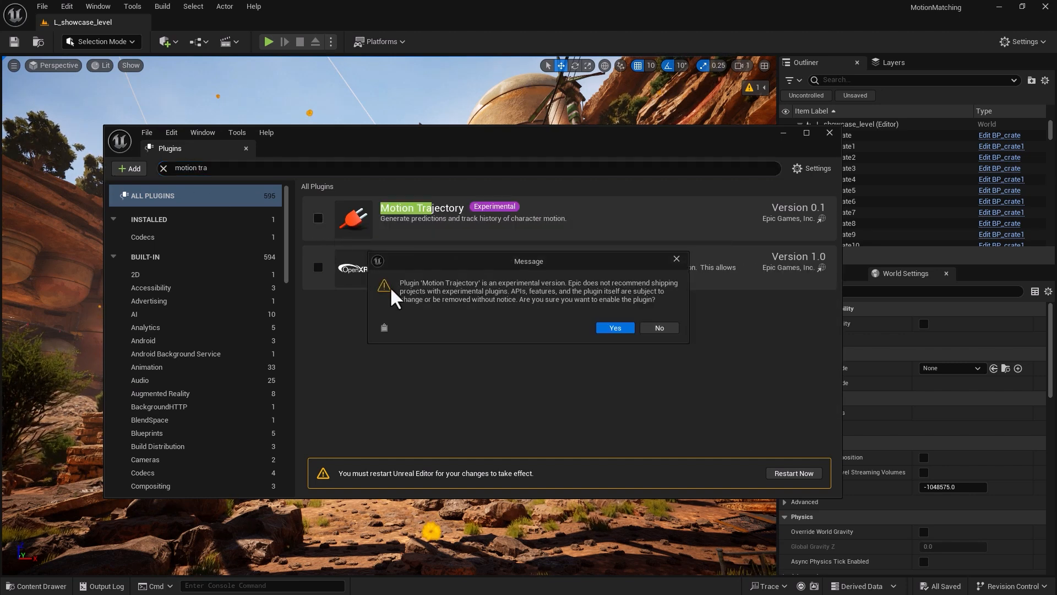
pyautogui.click(612, 327)
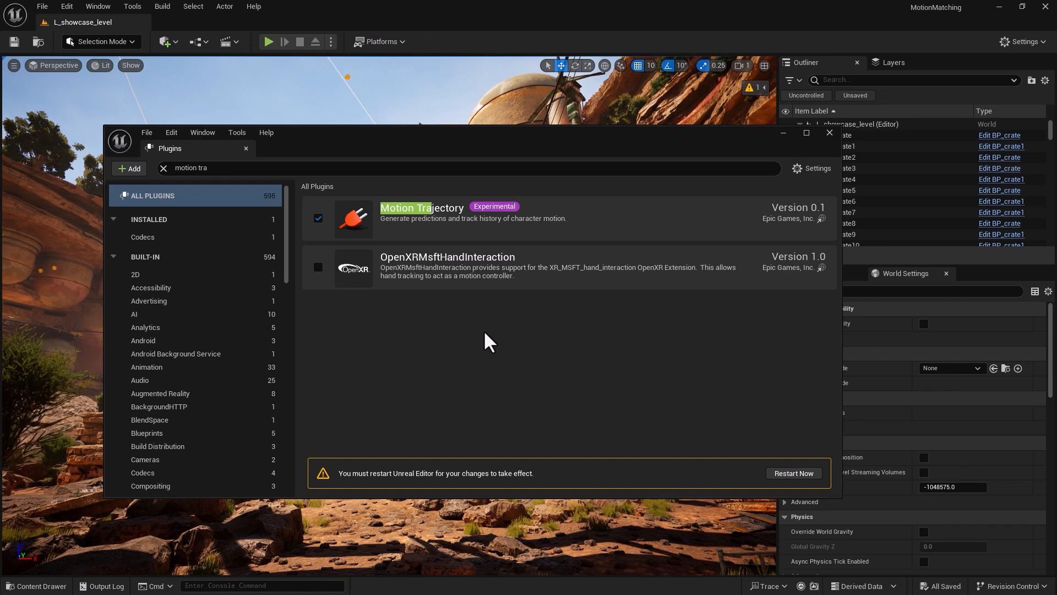
pyautogui.moveTo(438, 331)
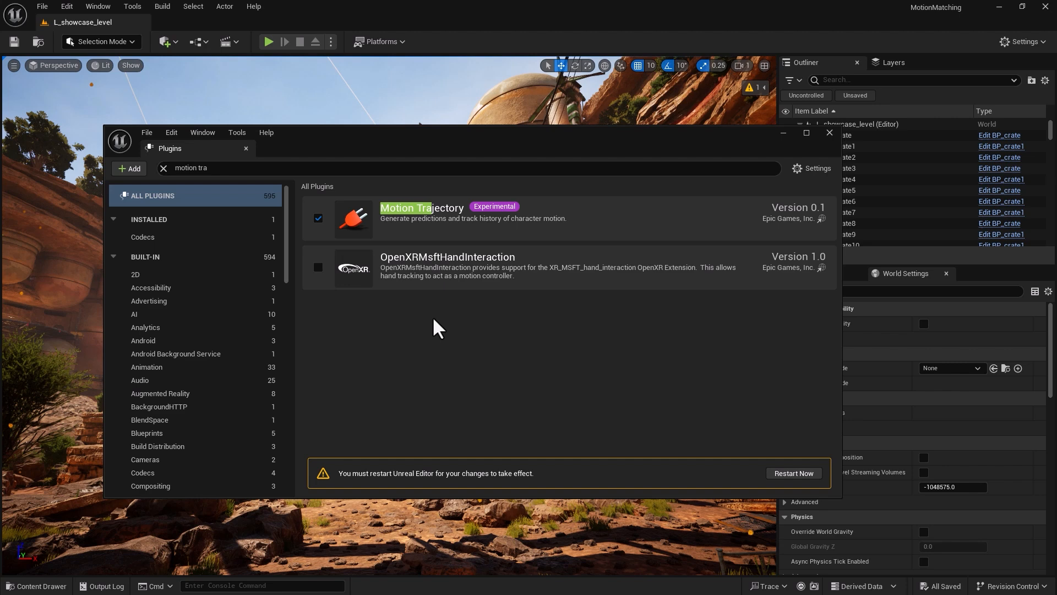
pyautogui.moveTo(450, 229)
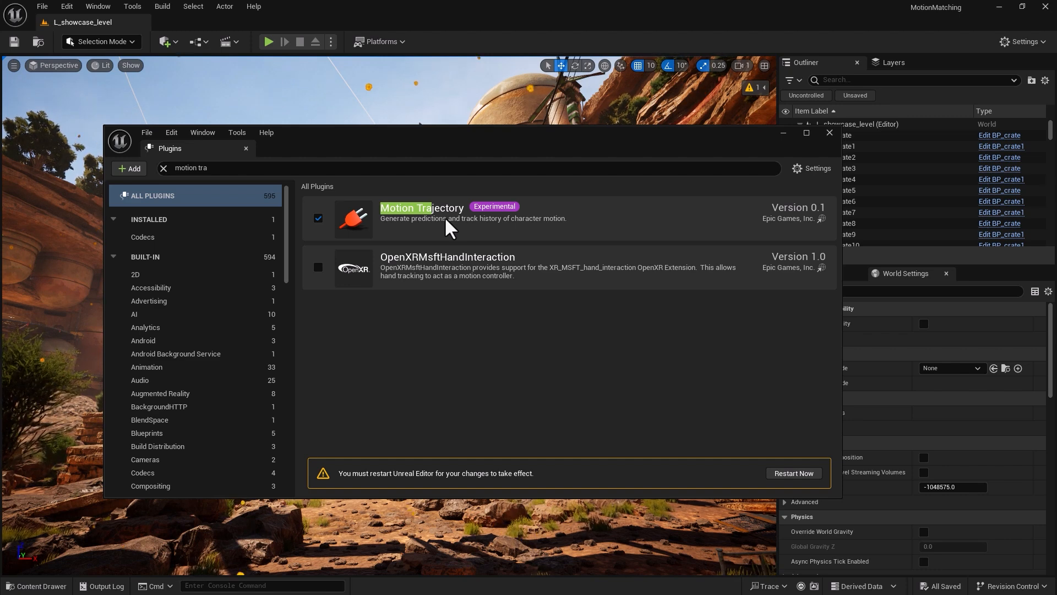
pyautogui.moveTo(379, 273)
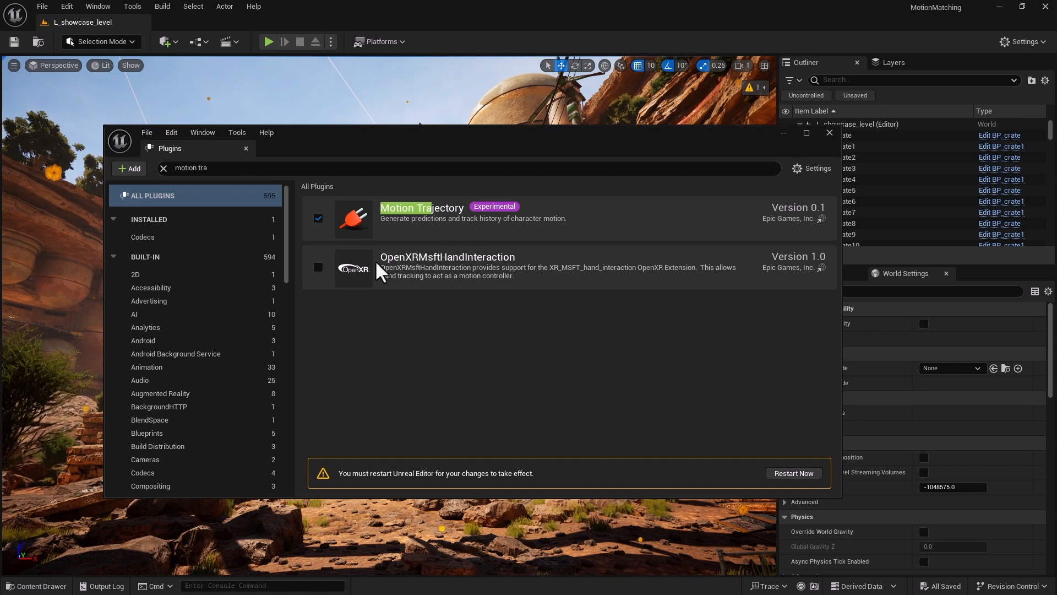
pyautogui.moveTo(258, 183)
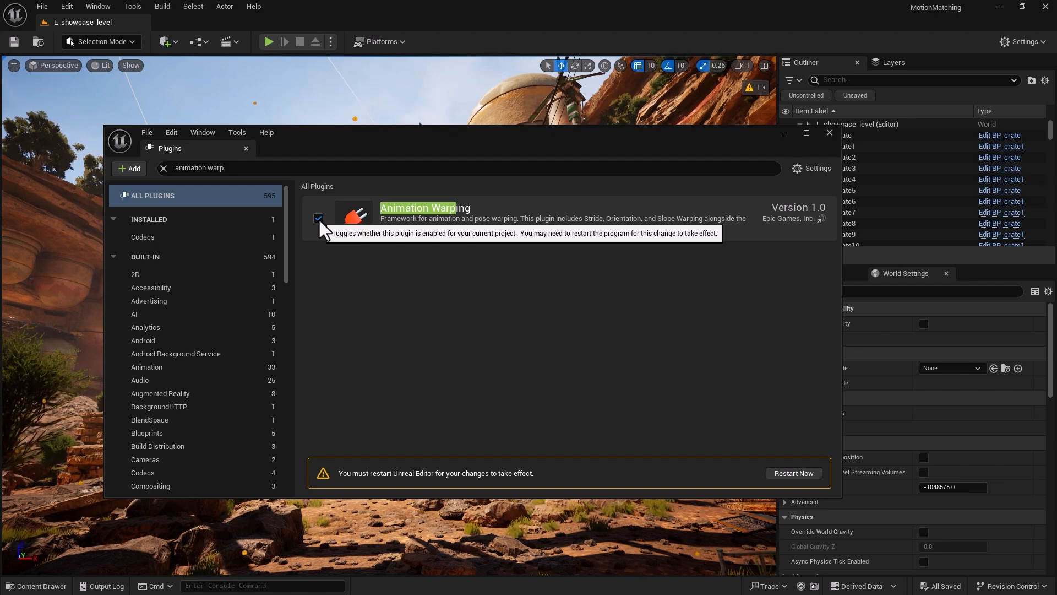
pyautogui.moveTo(505, 238)
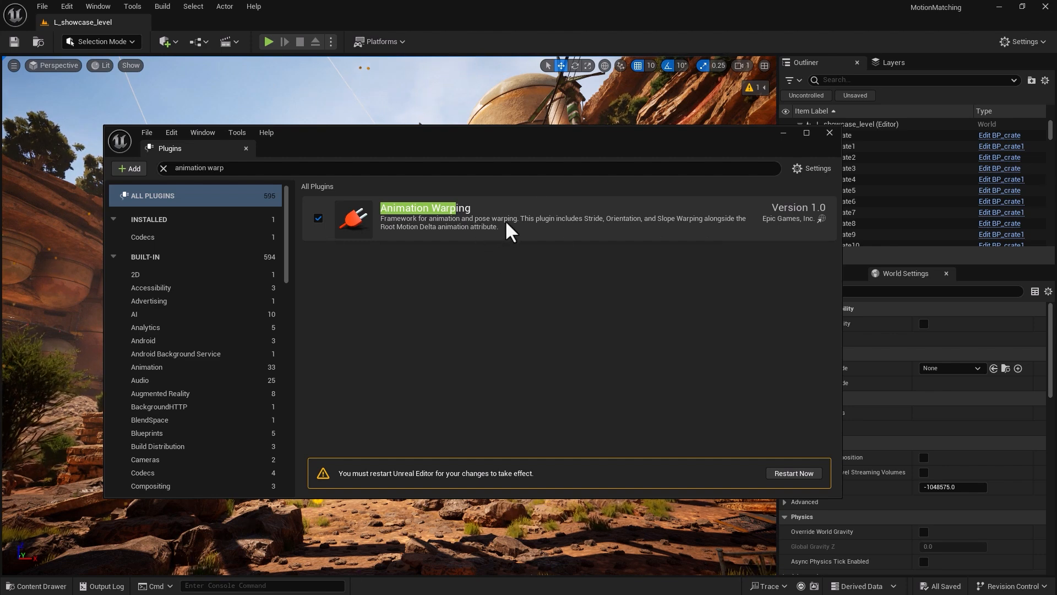
pyautogui.moveTo(516, 256)
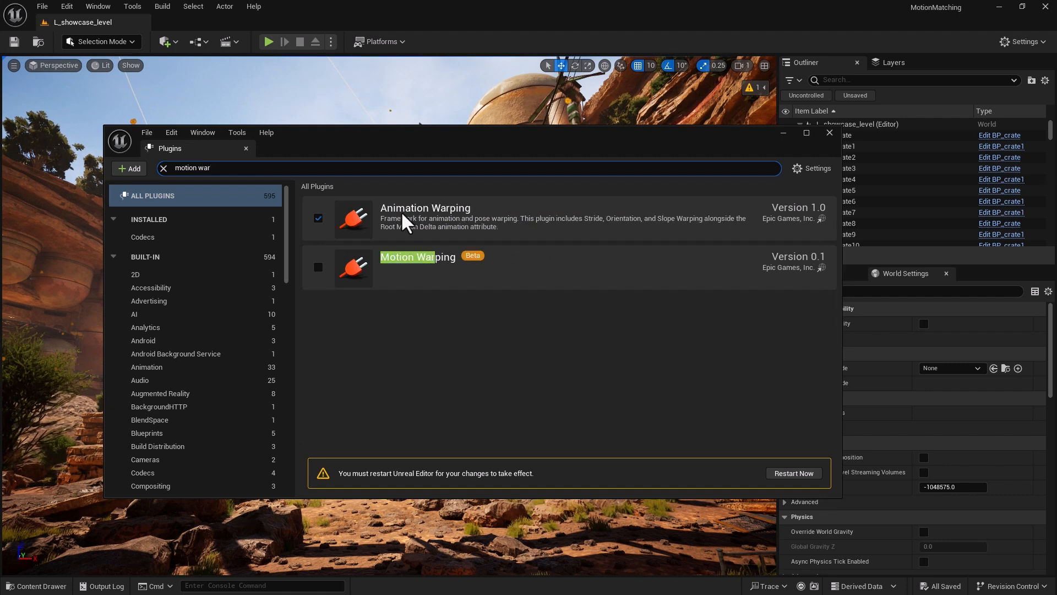
# - Tick the Motion Warping plugin and accept the beta warning
pyautogui.click(318, 267)
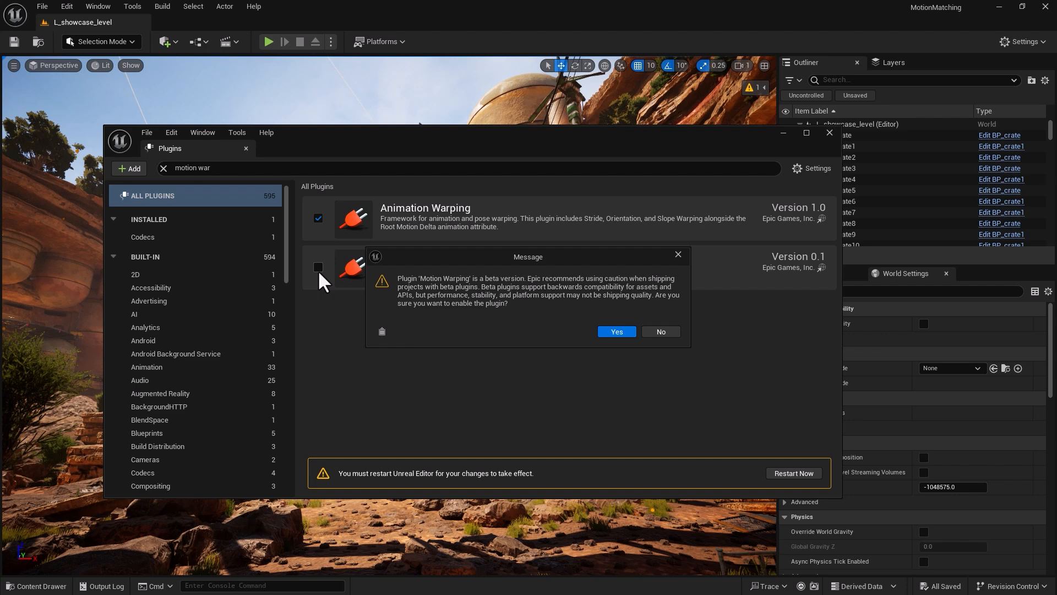
pyautogui.moveTo(430, 302)
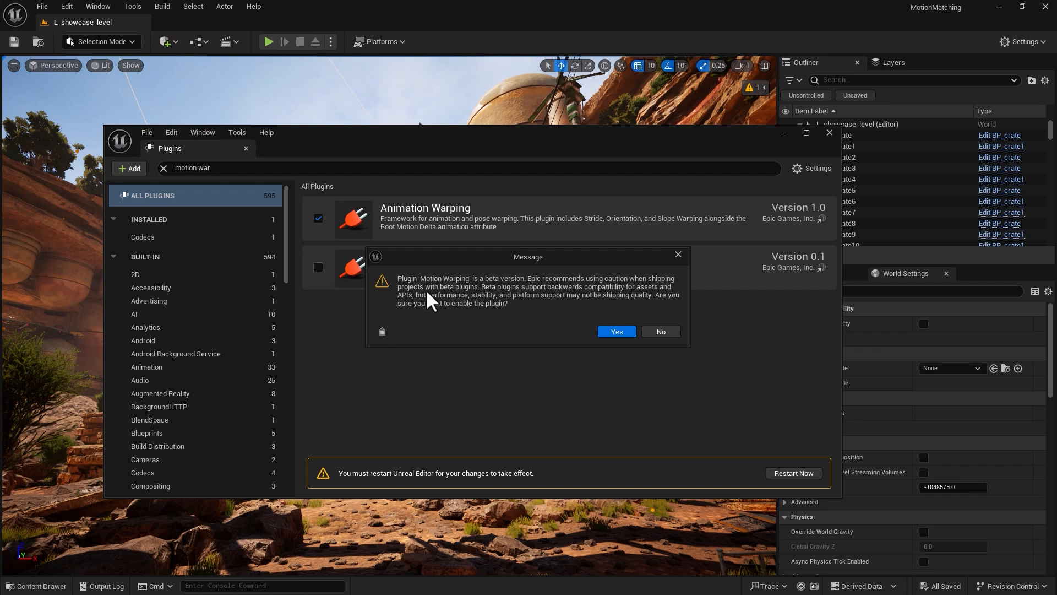
pyautogui.click(615, 331)
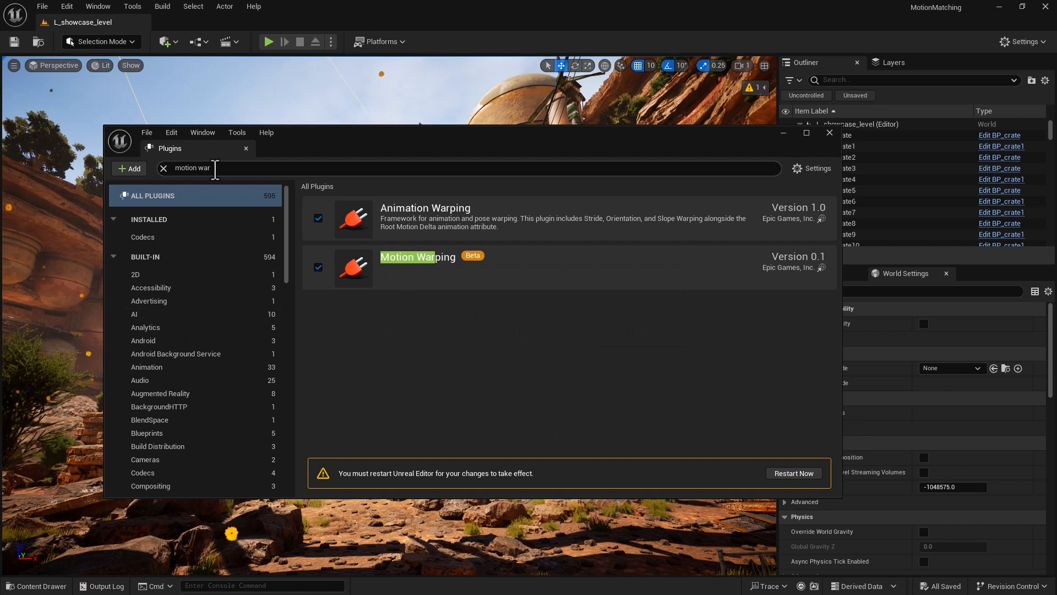
# - Search plugins for 'animation loco' and enable Animation Locomotion Library
pyautogui.write('anima')
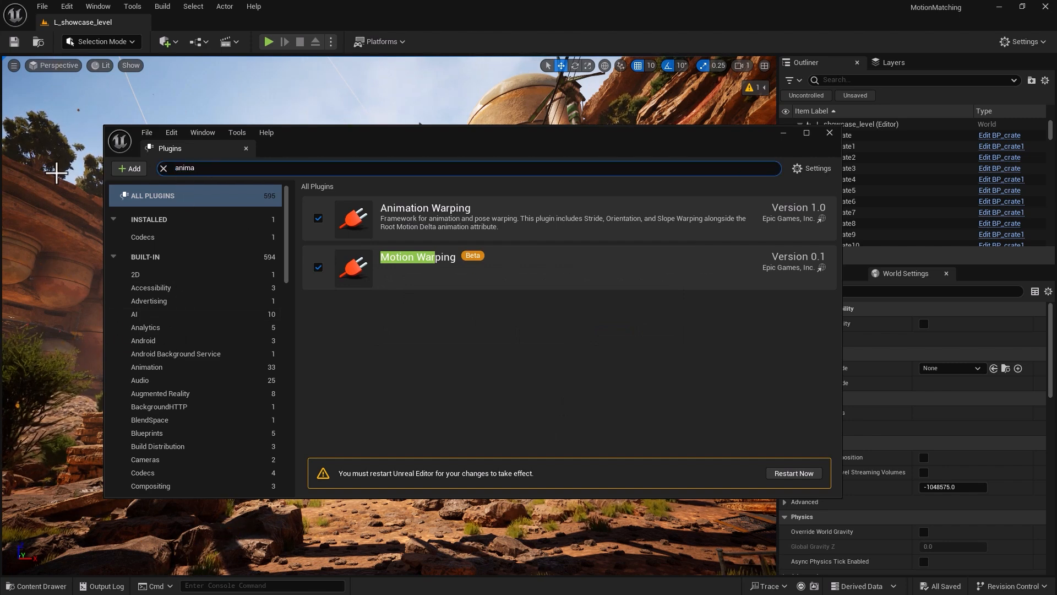
pyautogui.write('animation loco')
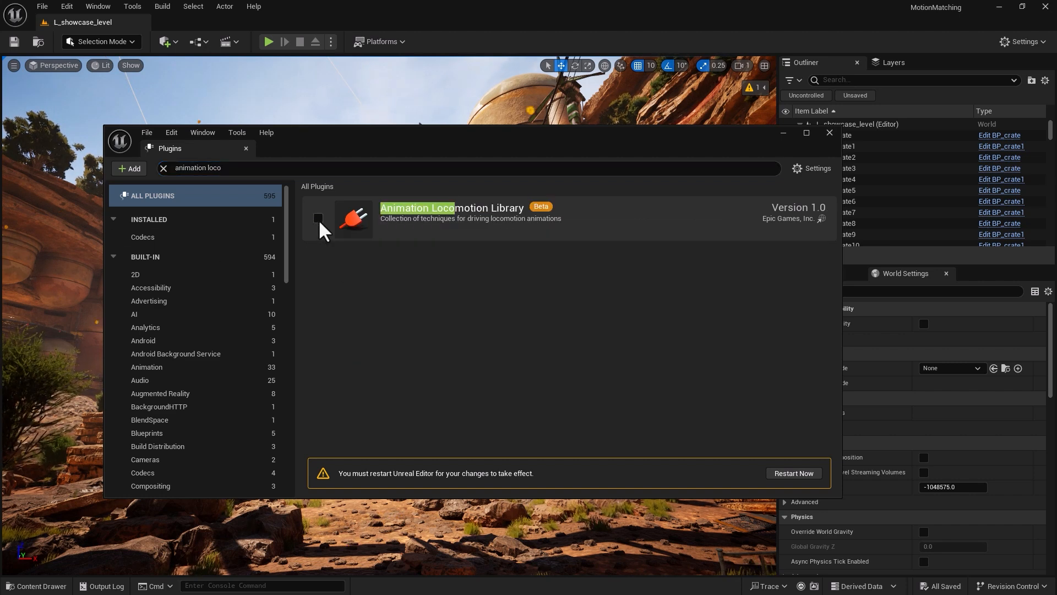
pyautogui.click(318, 219)
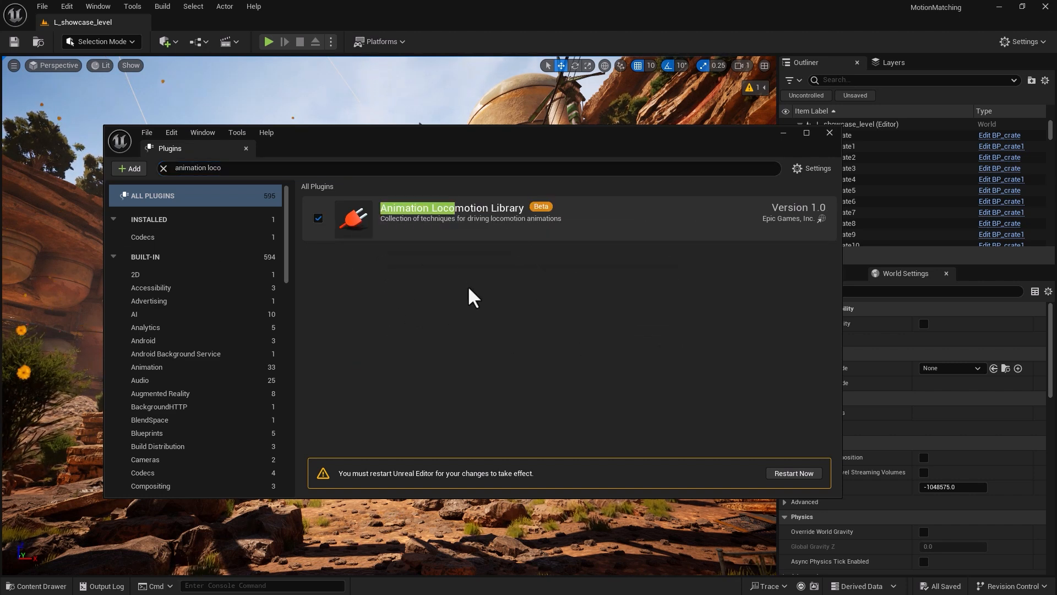
pyautogui.moveTo(505, 249)
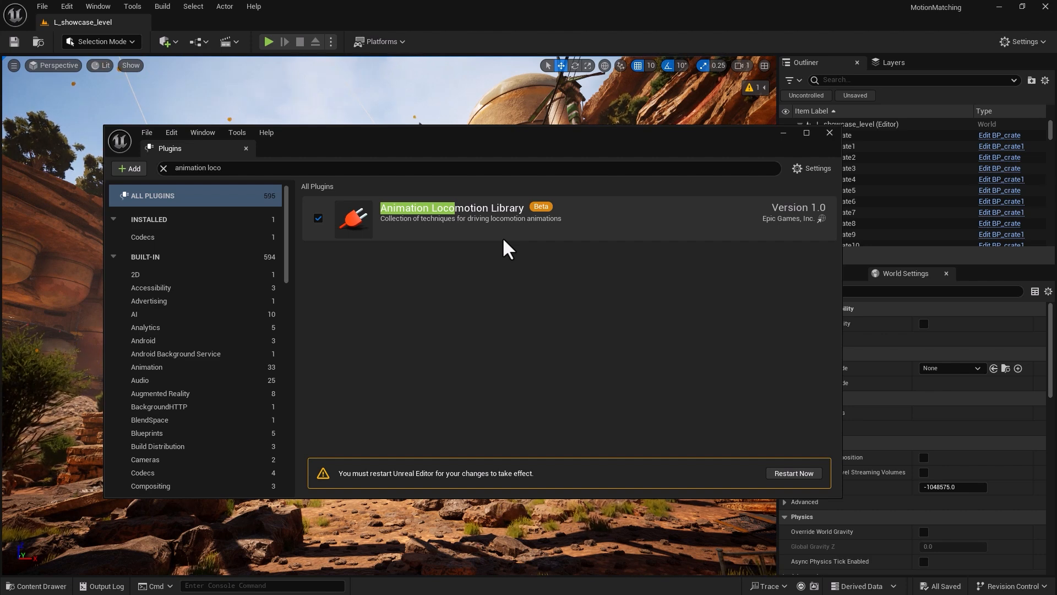
pyautogui.moveTo(394, 246)
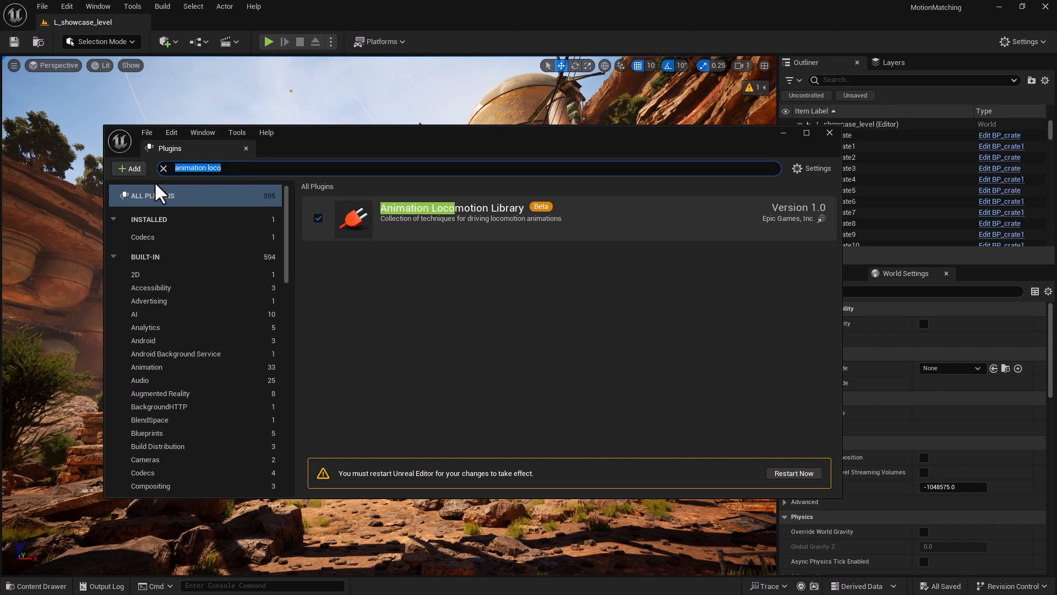
# - Search 'deformer', enable Deformer Graph, accept the beta warning, and clear the search
pyautogui.click(163, 168)
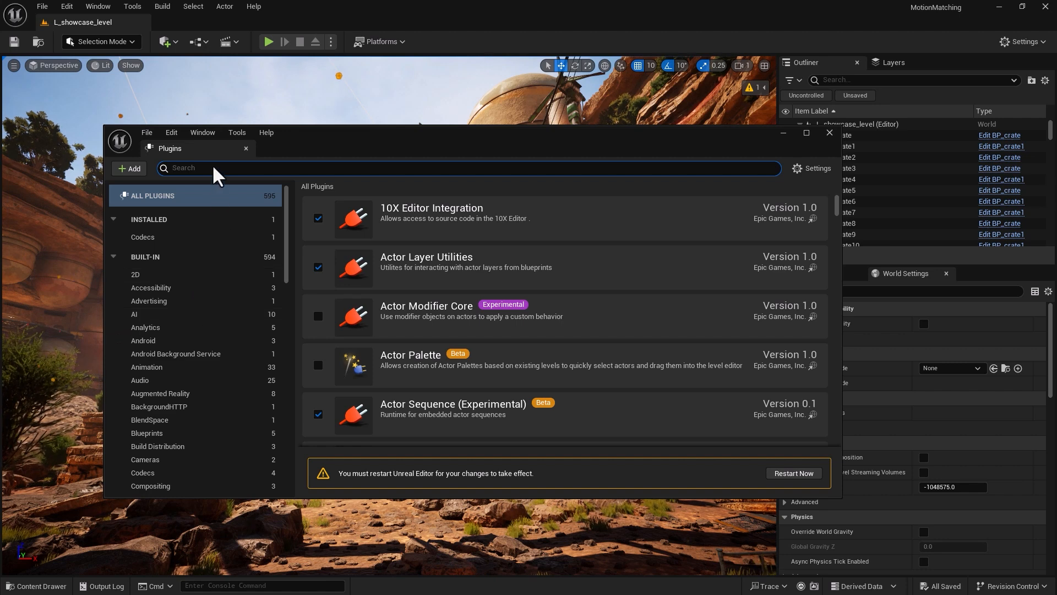
pyautogui.write('deformer')
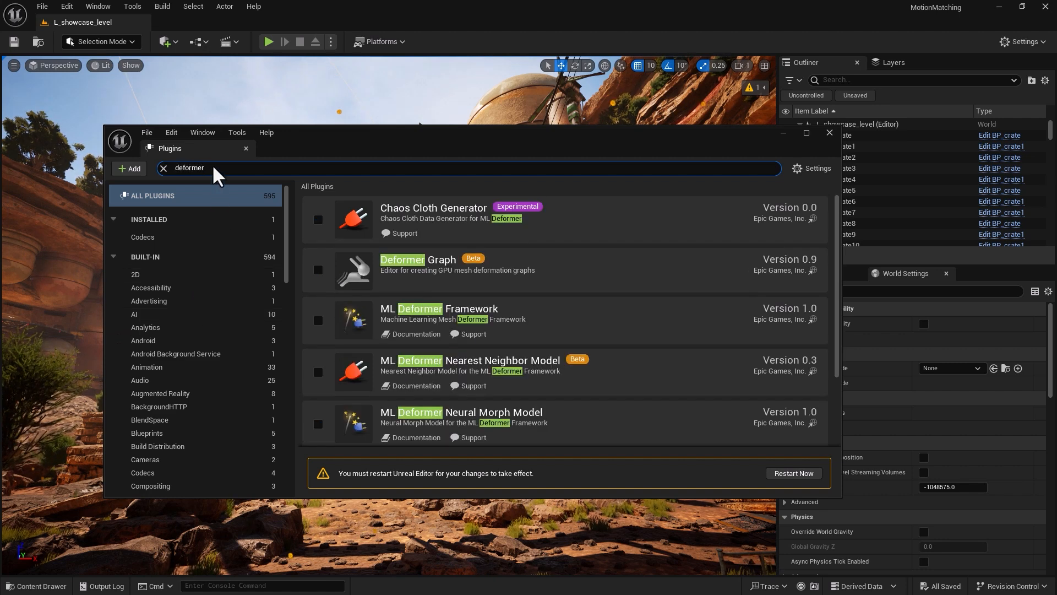
pyautogui.click(319, 270)
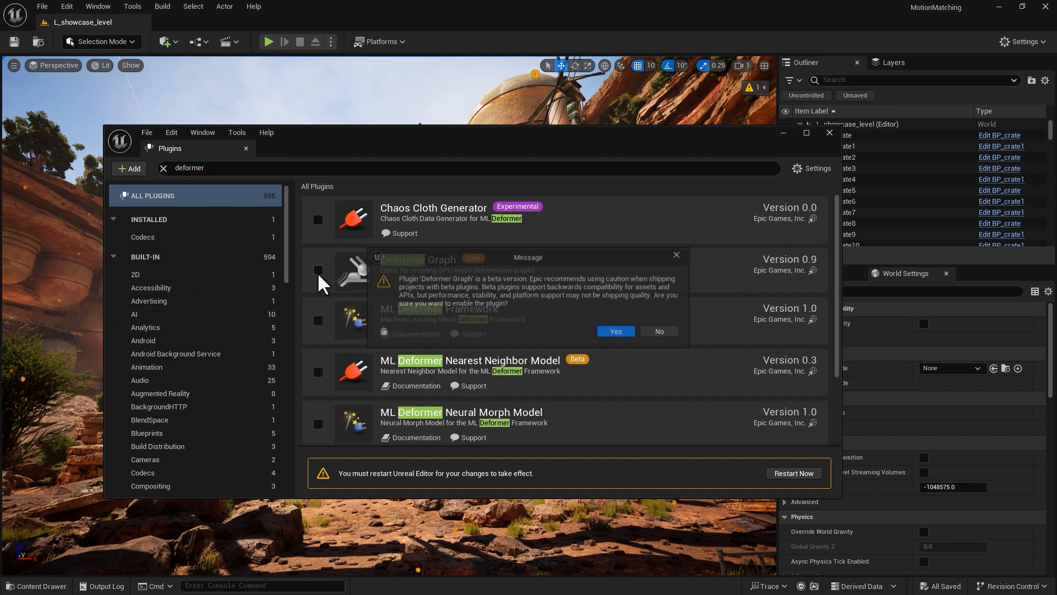
pyautogui.click(614, 330)
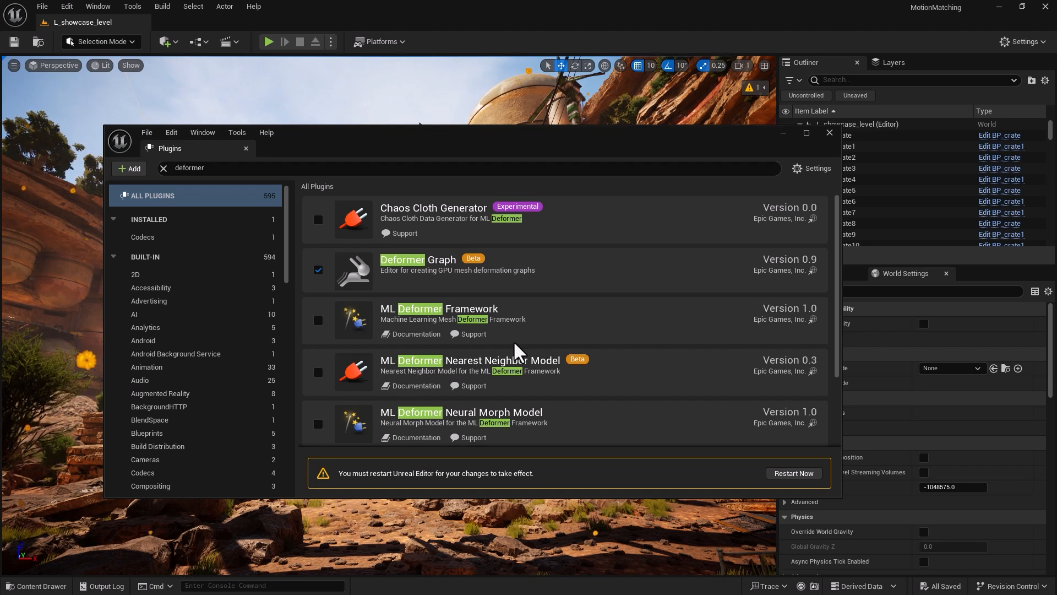
pyautogui.click(163, 168)
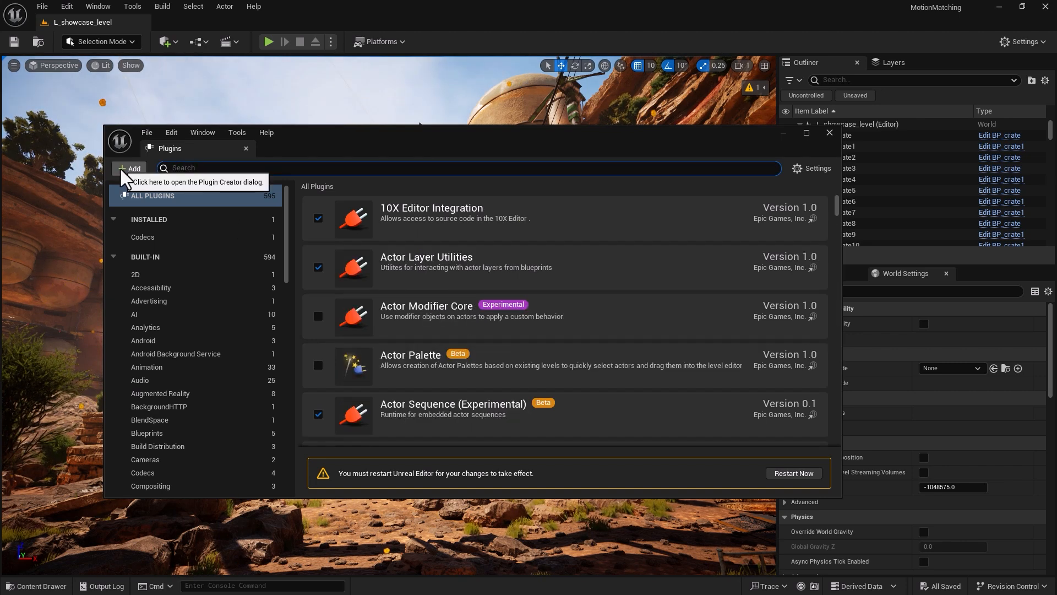
# - Search 'chooser', enable the Chooser plugin, and close the Plugins window
pyautogui.write('chooser')
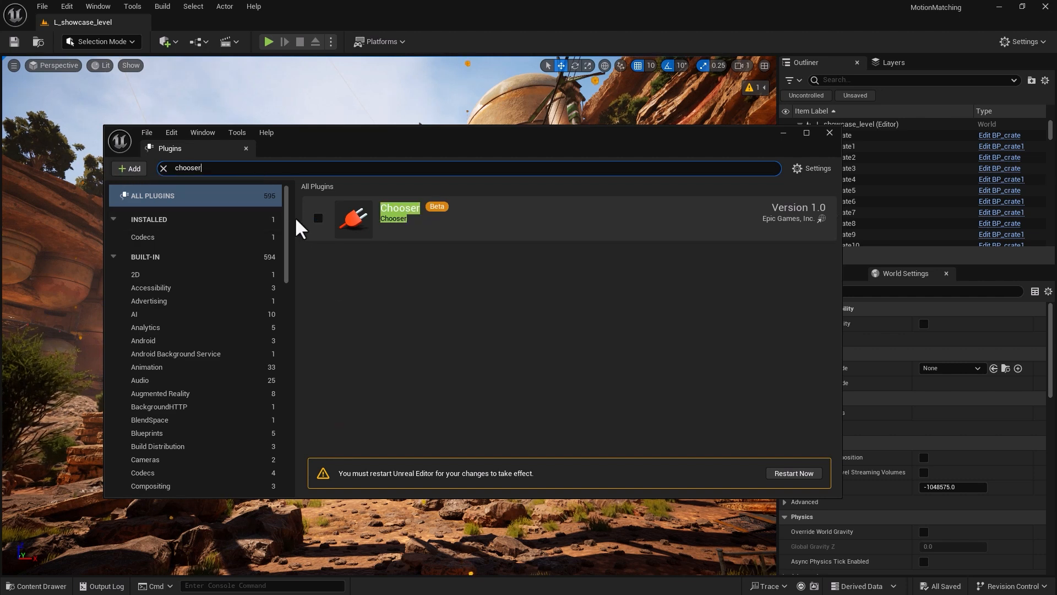
pyautogui.click(318, 218)
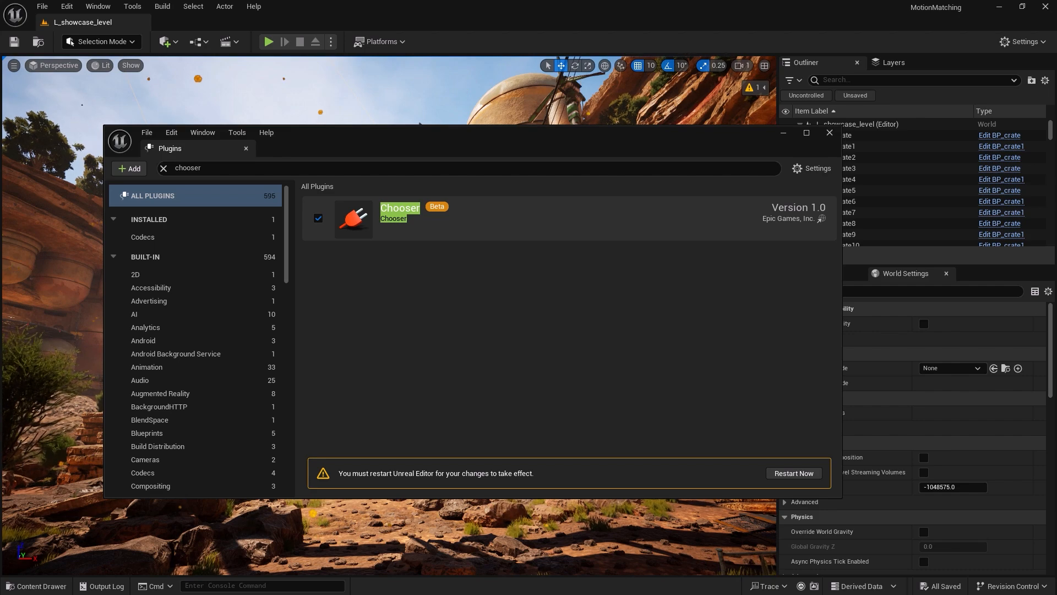
pyautogui.click(793, 472)
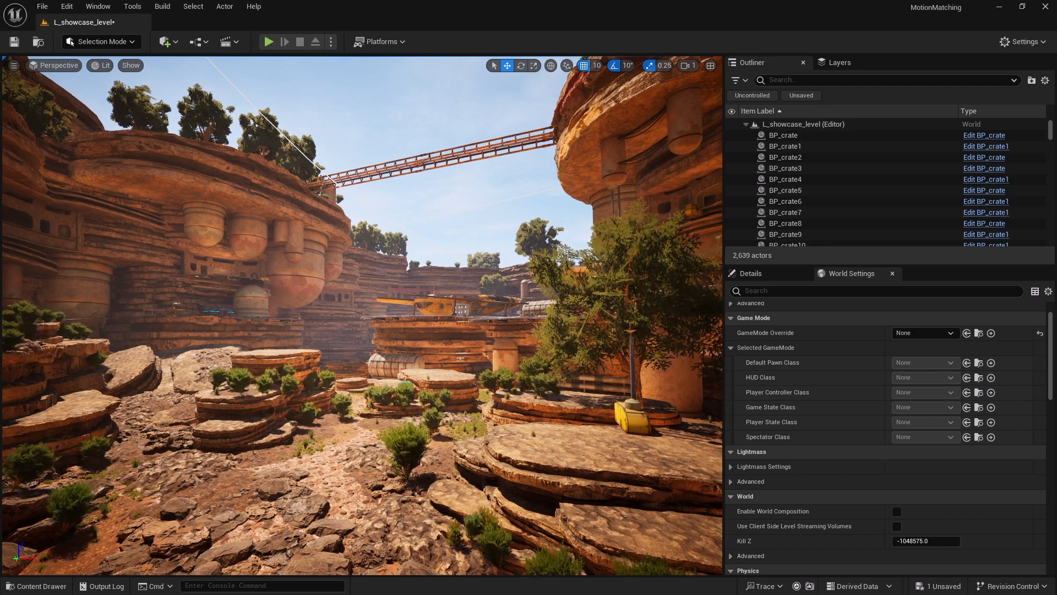
# - Add a Game Mode Base Blueprint class in Blueprints and name it GM_Paradon
pyautogui.click(36, 585)
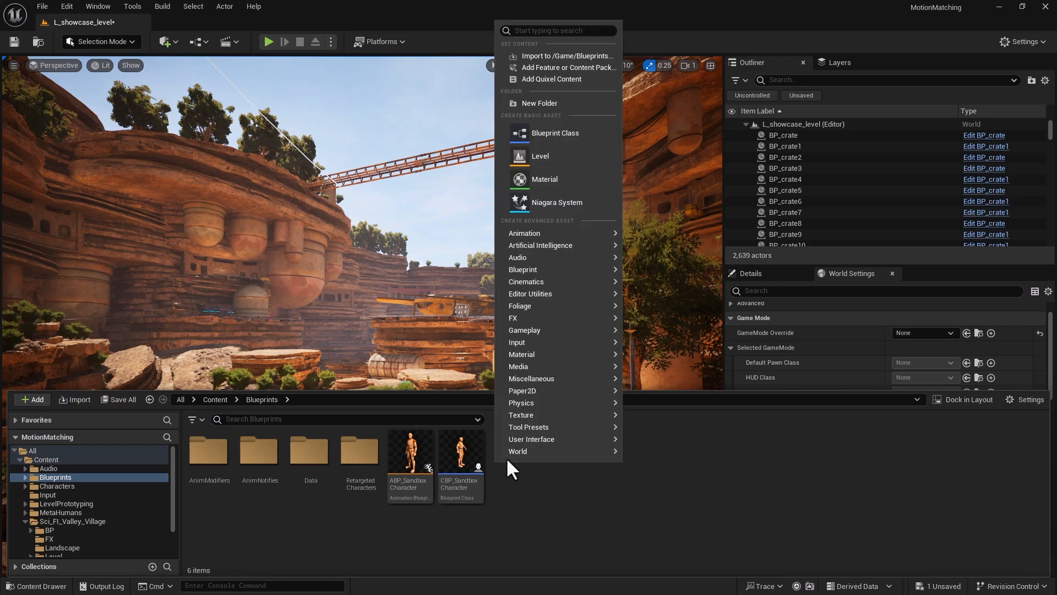
pyautogui.click(554, 133)
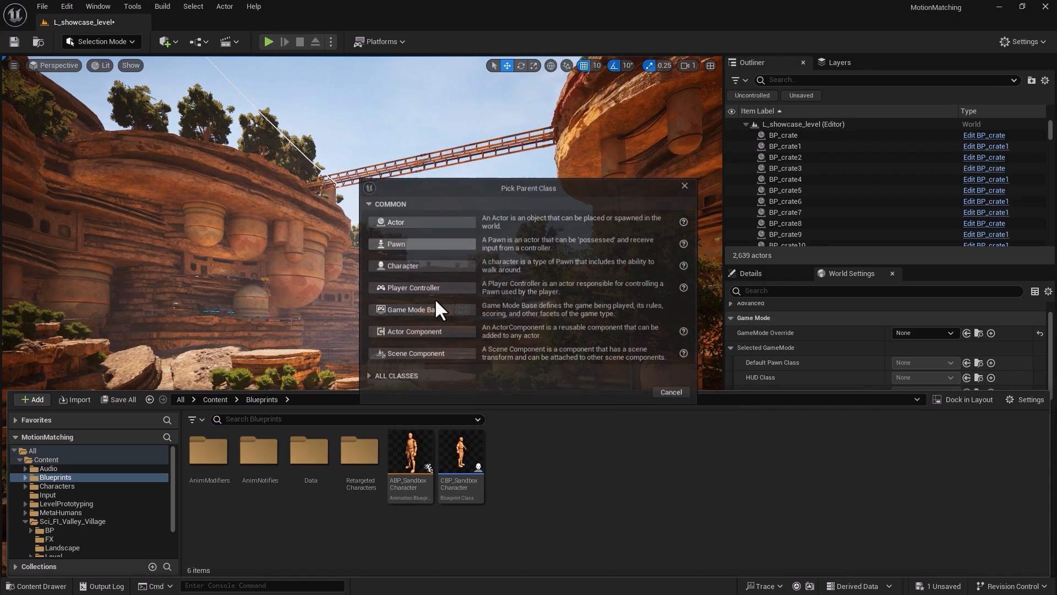
pyautogui.moveTo(310, 408)
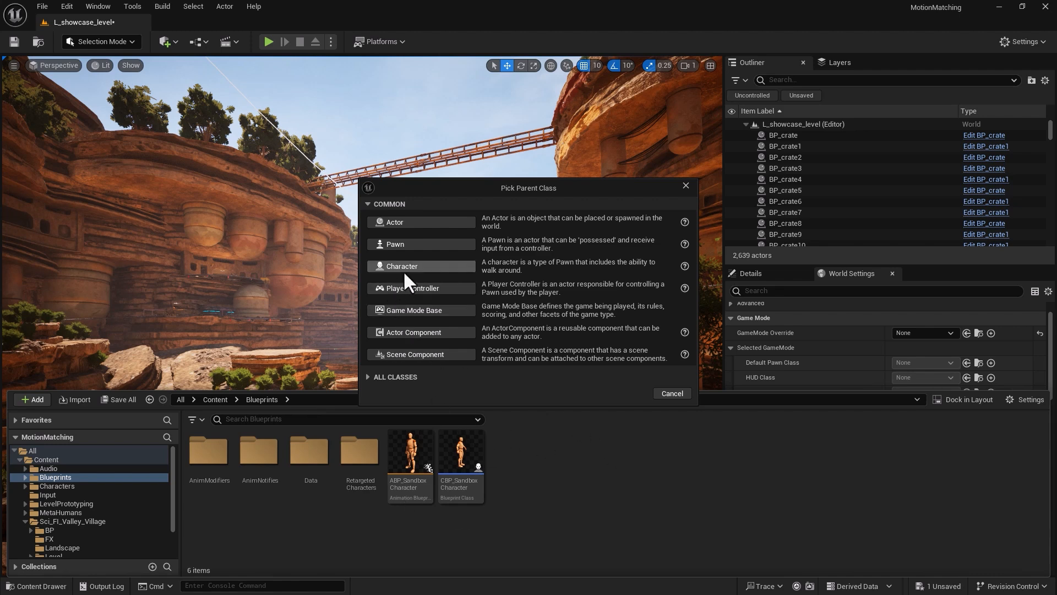
pyautogui.moveTo(415, 314)
pyautogui.write('GM')
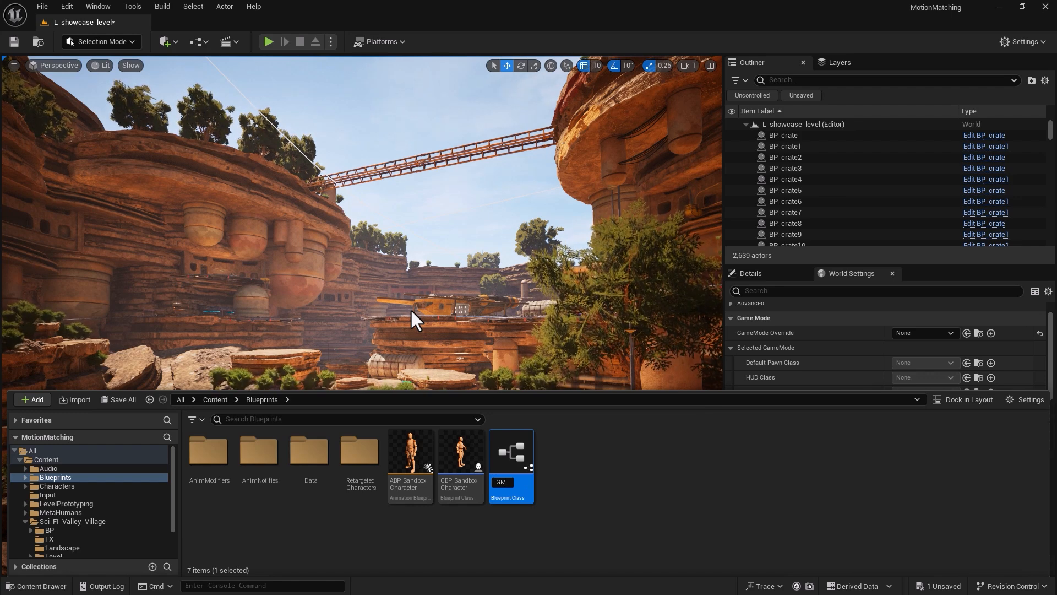
pyautogui.write('_F')
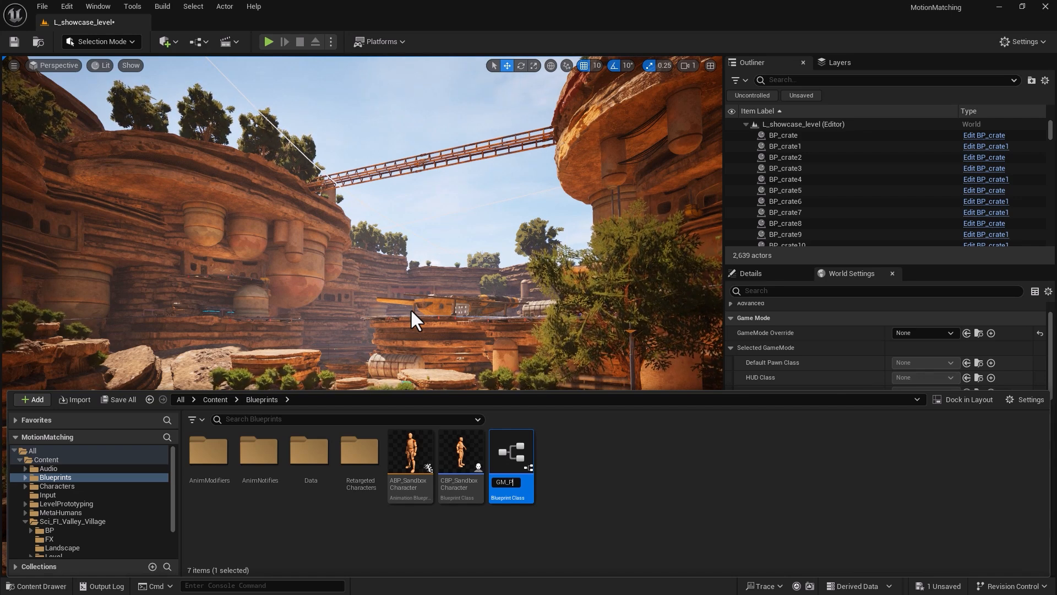
pyautogui.write('Paradon')
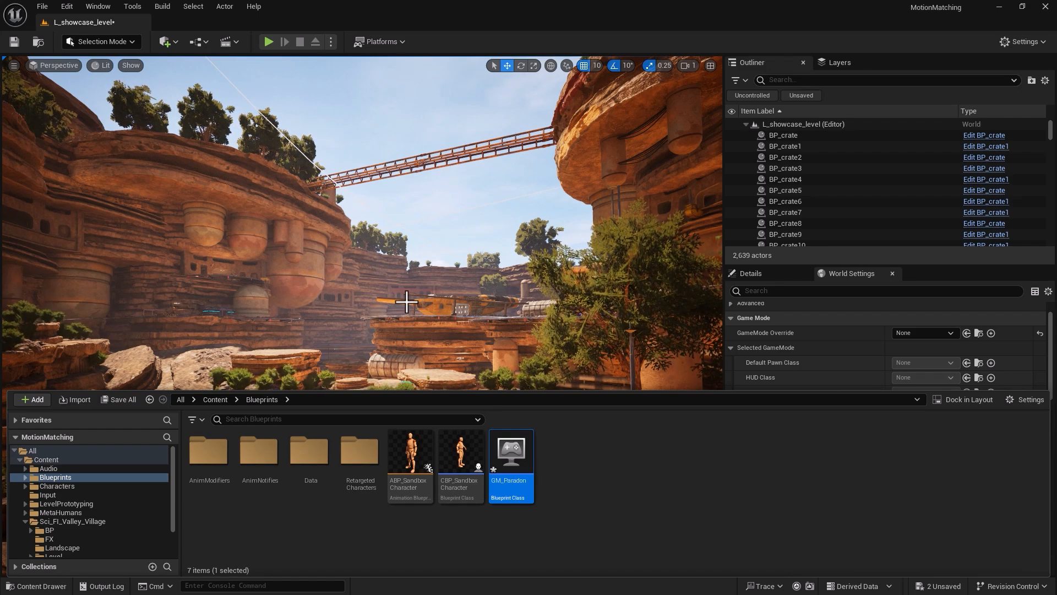
pyautogui.moveTo(511, 465)
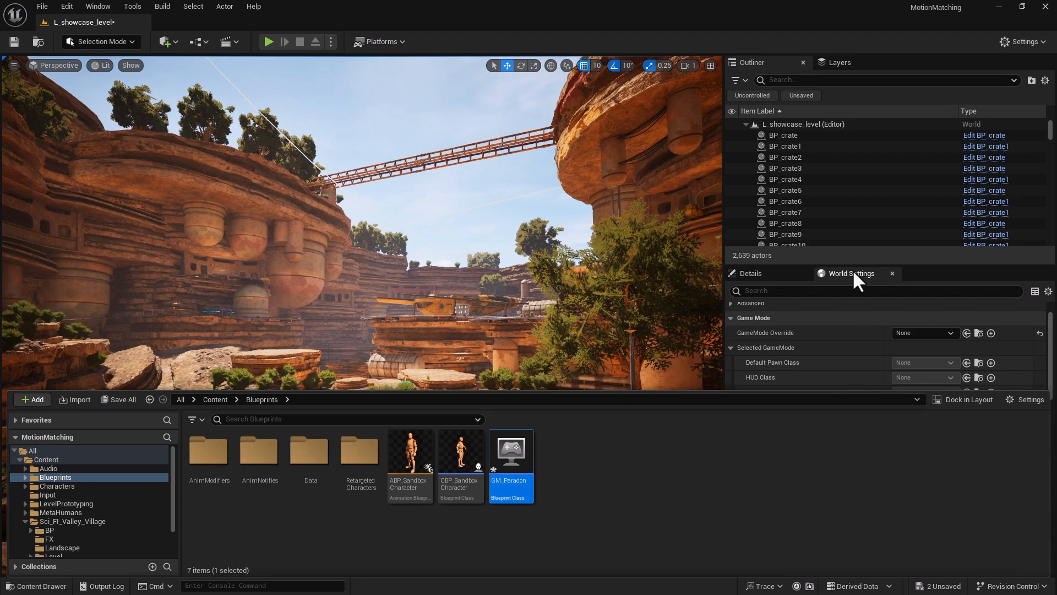
pyautogui.moveTo(732, 334)
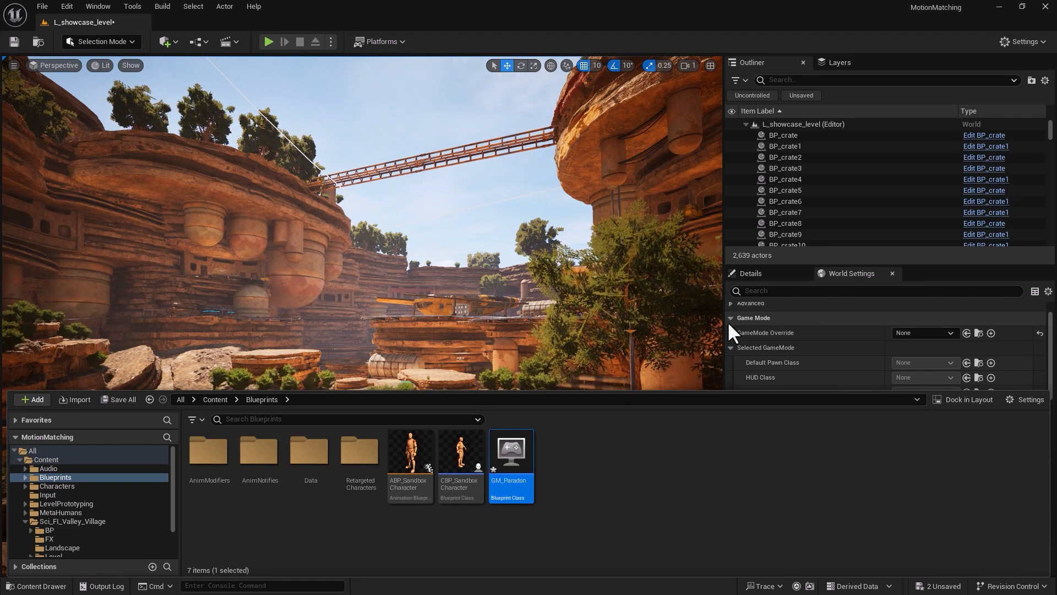
pyautogui.moveTo(765, 332)
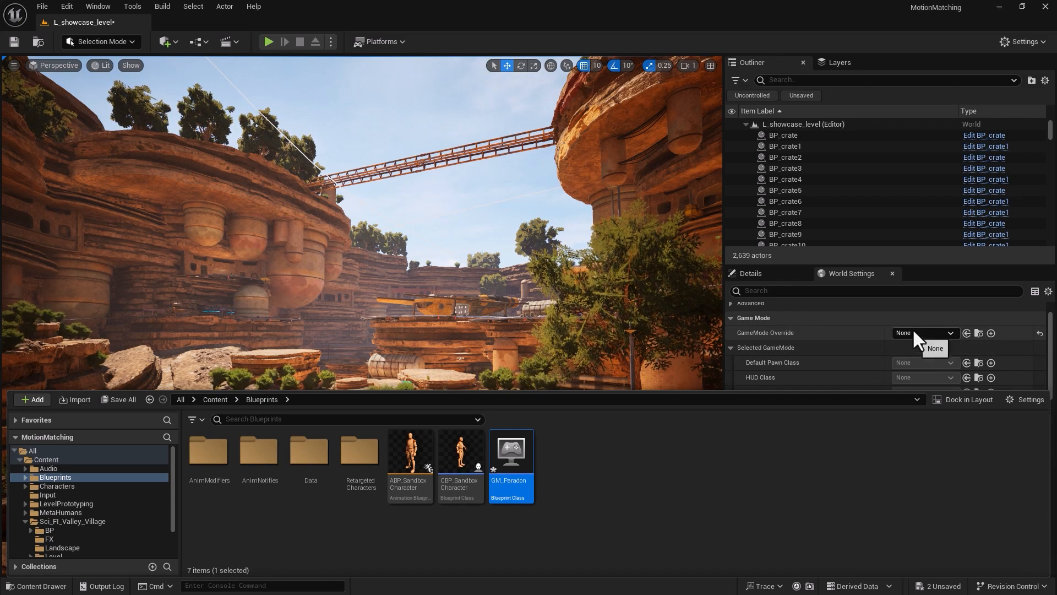
# - Set GameMode Override in World Settings to the selected GM_Paradon asset
pyautogui.click(925, 333)
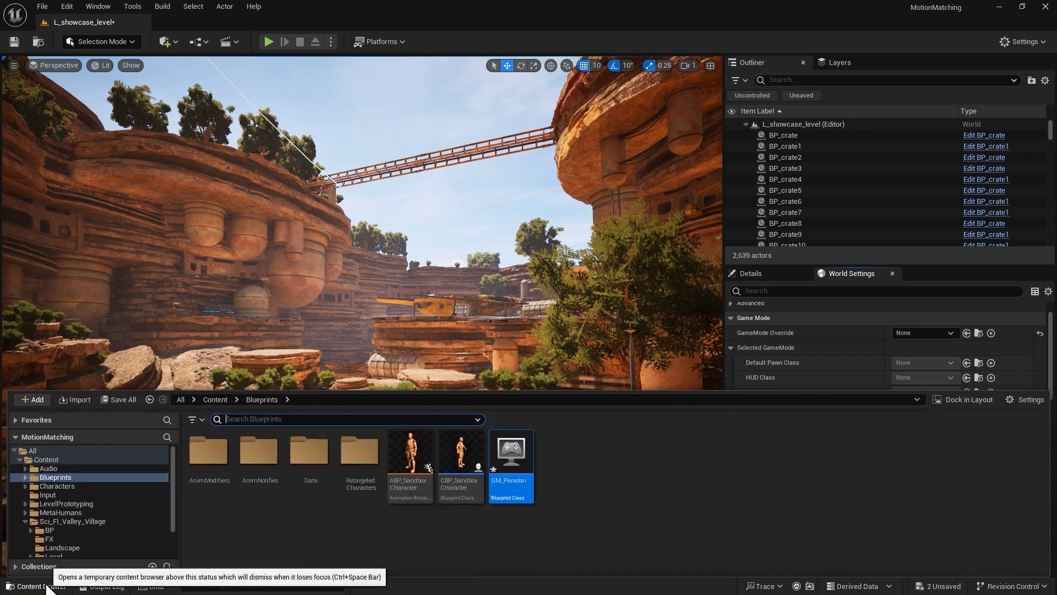
pyautogui.moveTo(511, 451)
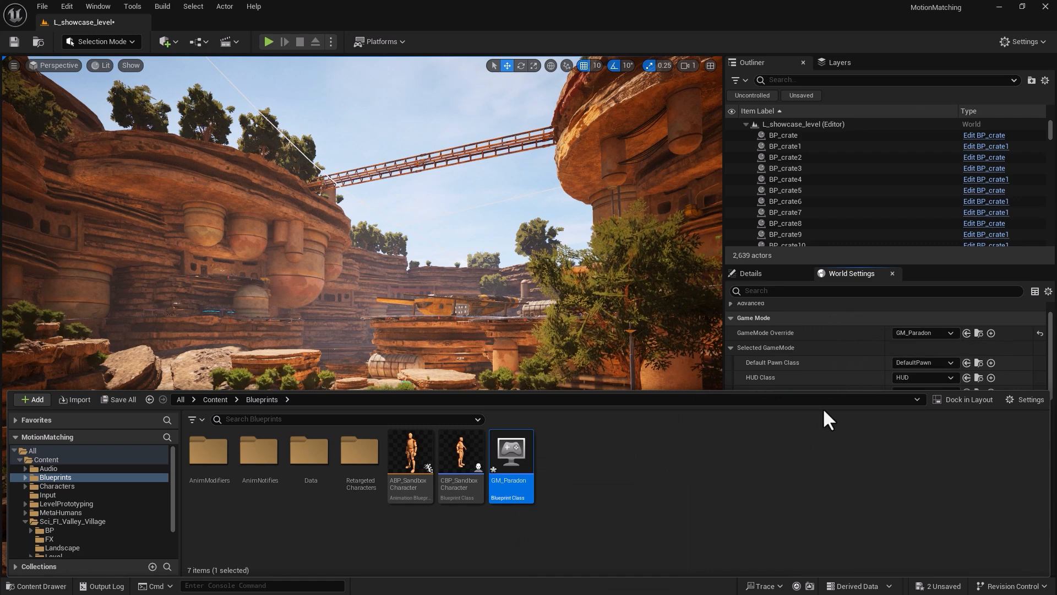
pyautogui.moveTo(798, 345)
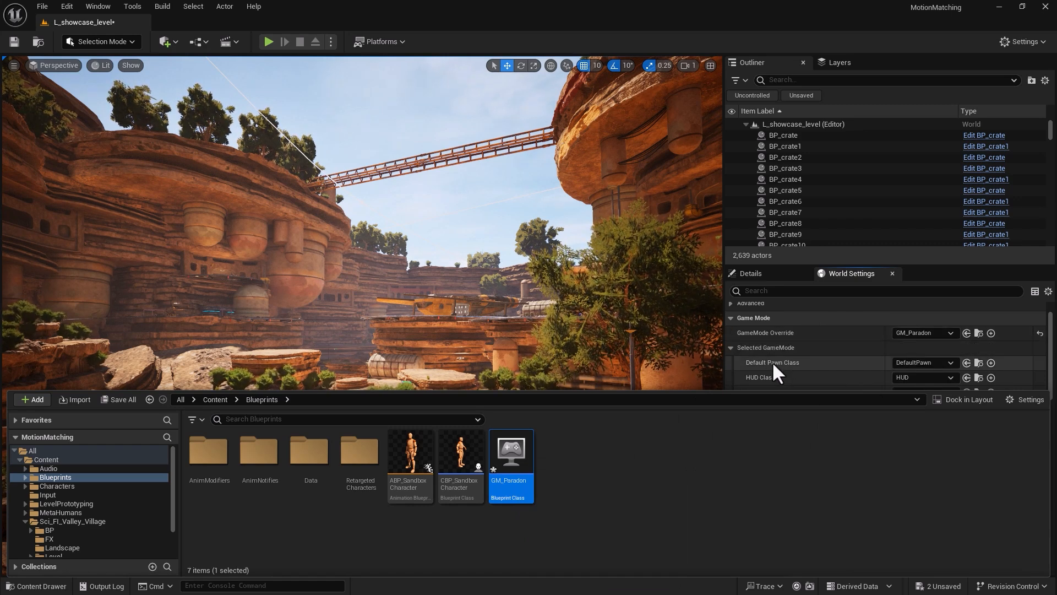
pyautogui.moveTo(208, 451)
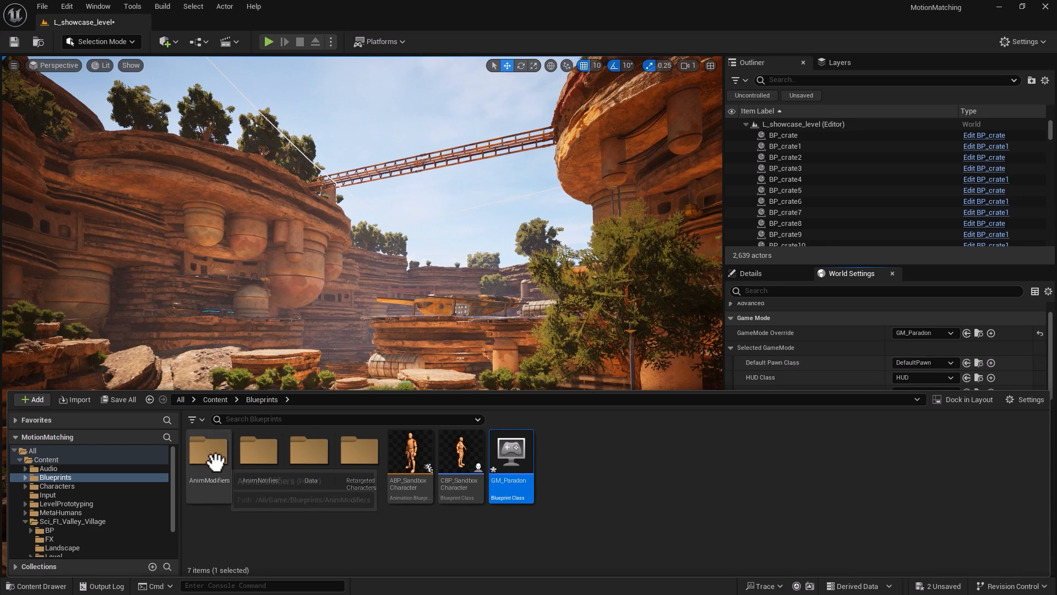
pyautogui.moveTo(240, 437)
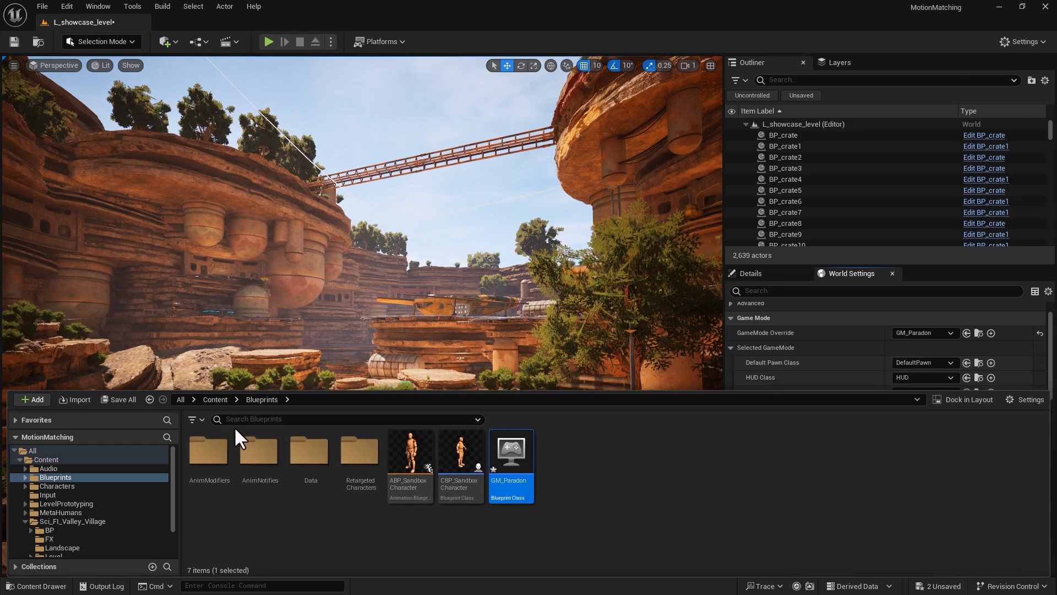
pyautogui.moveTo(56, 485)
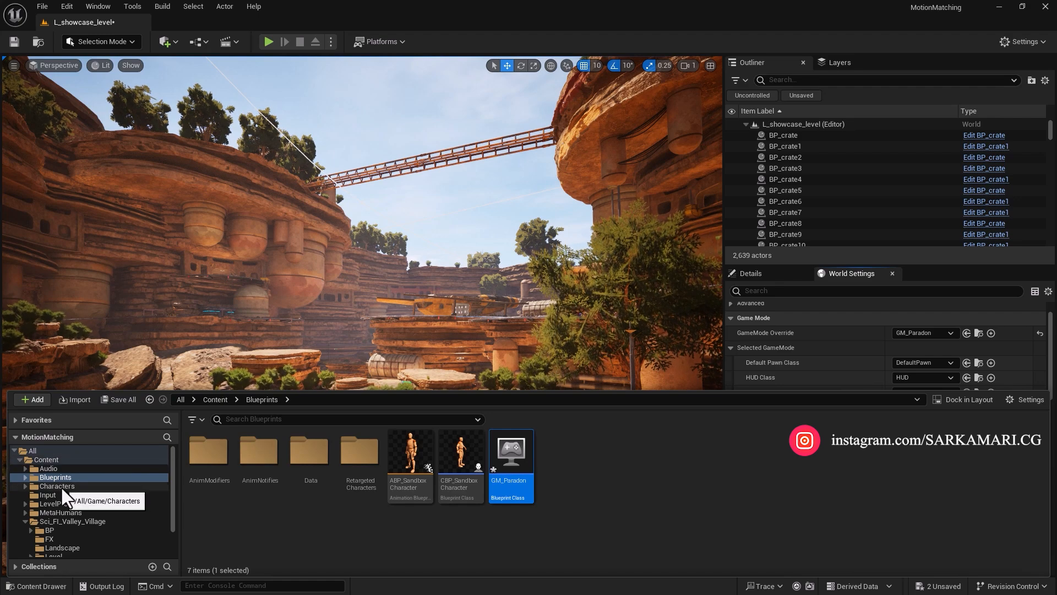
# - Find CBP assets in Blueprints and open CBP_SandboxCharacter_TwinBlast
pyautogui.click(57, 485)
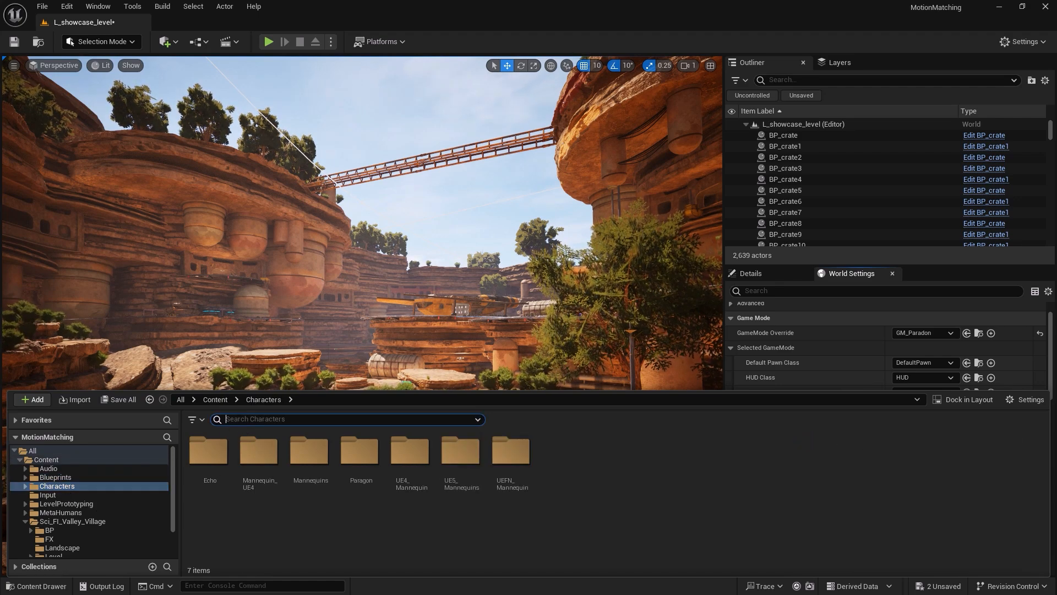
pyautogui.write('CBP')
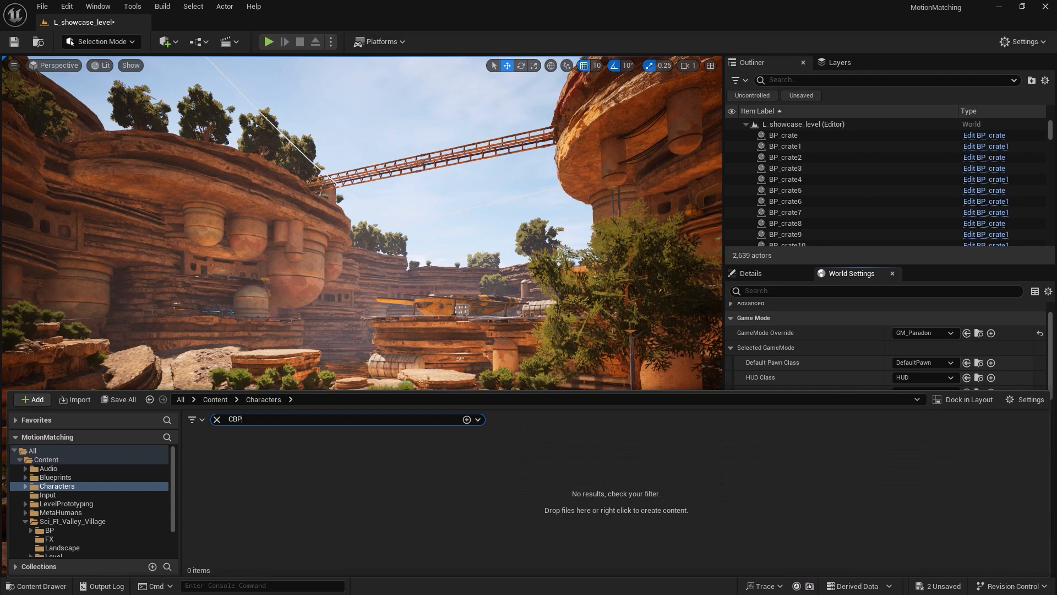
pyautogui.click(54, 477)
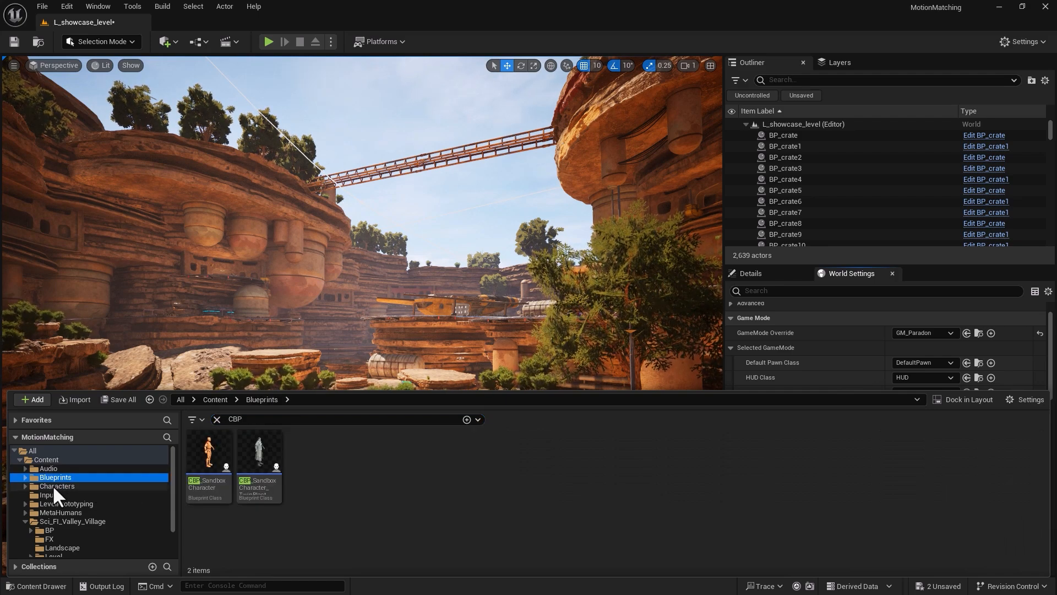
pyautogui.moveTo(258, 452)
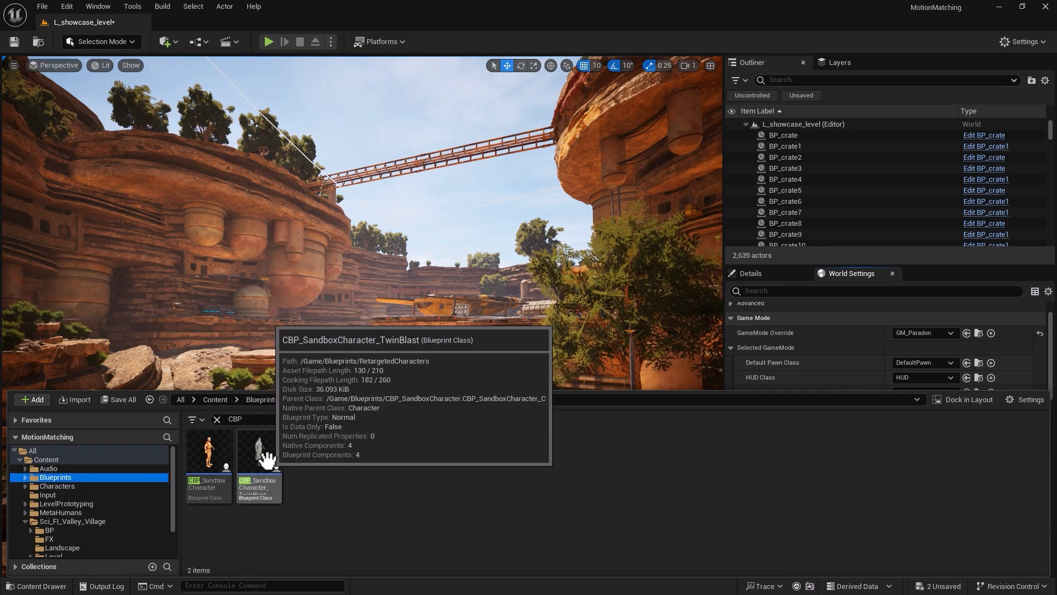
pyautogui.doubleClick(258, 452)
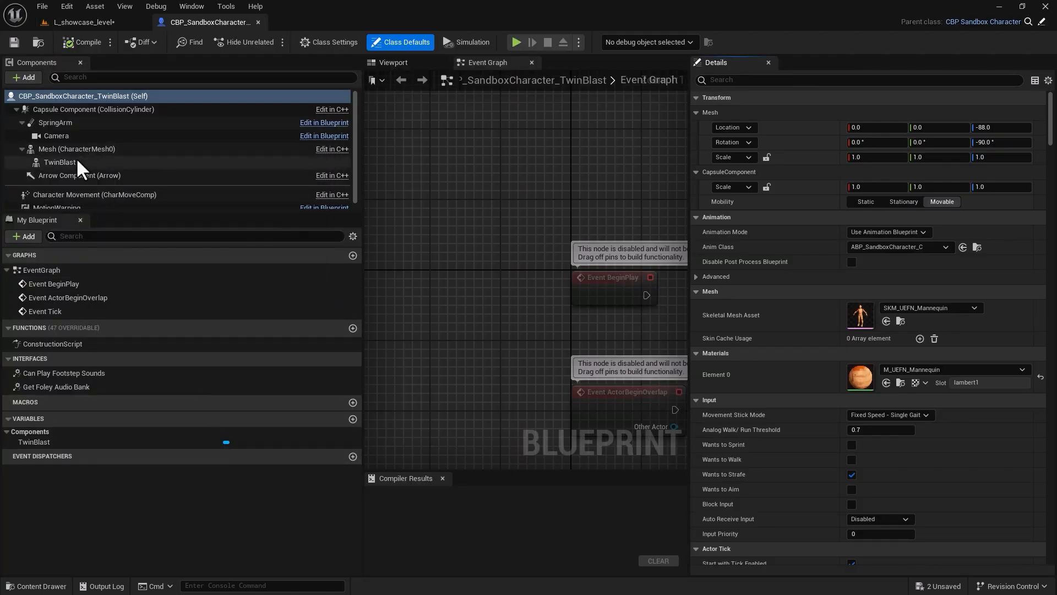
# - Inspect the TwinBlast and base Mesh components, then return to the level editor
pyautogui.click(60, 162)
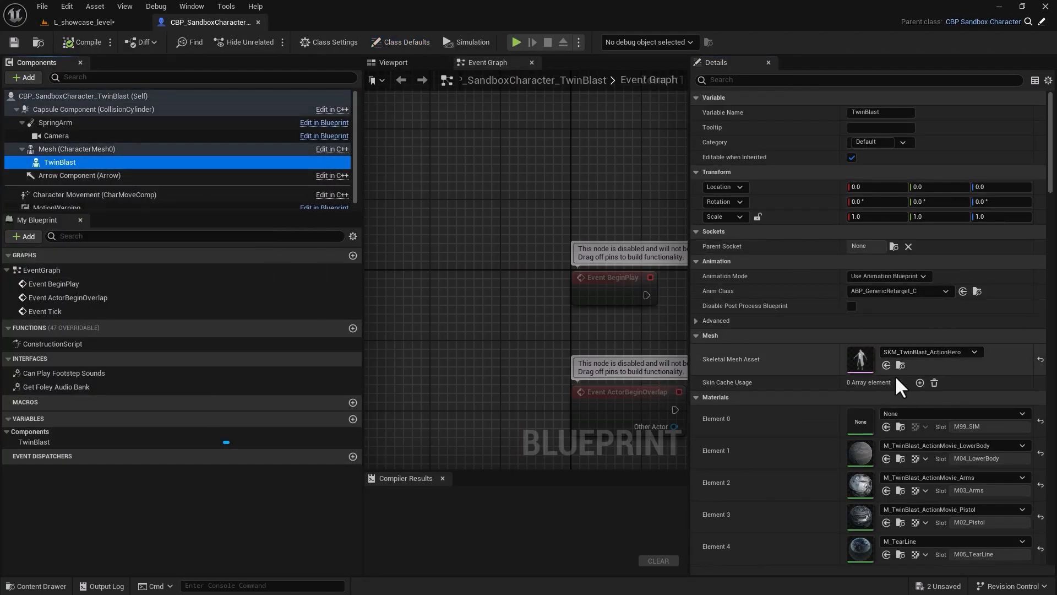
pyautogui.moveTo(59, 162)
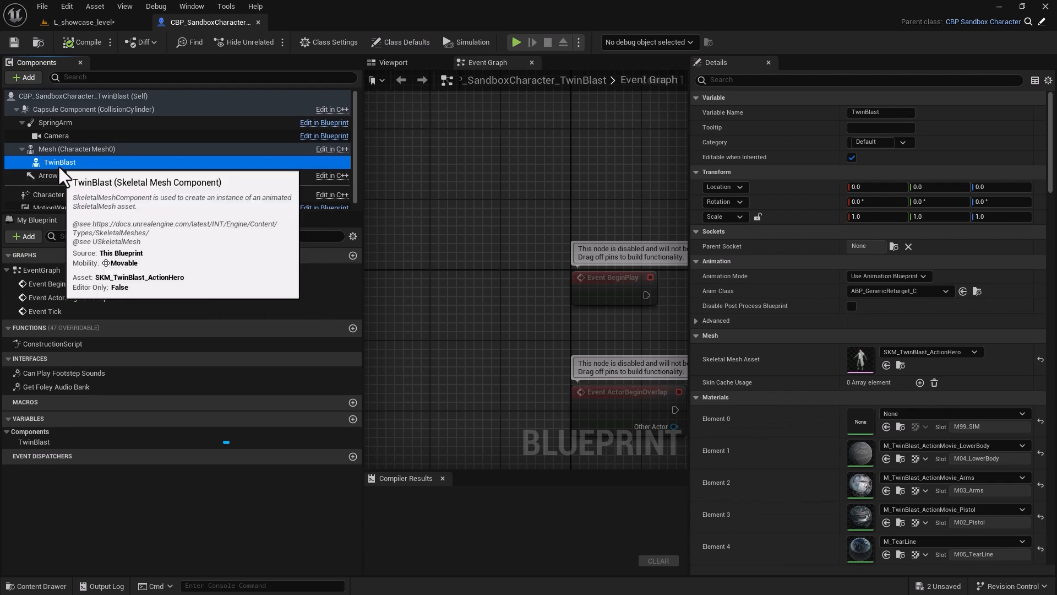
pyautogui.moveTo(76, 149)
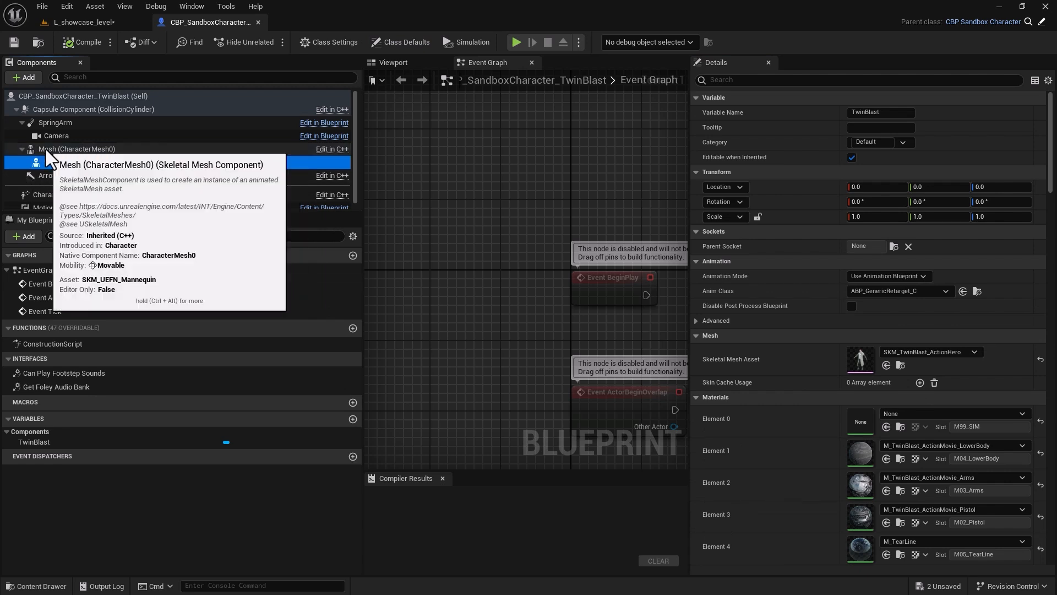
pyautogui.click(77, 149)
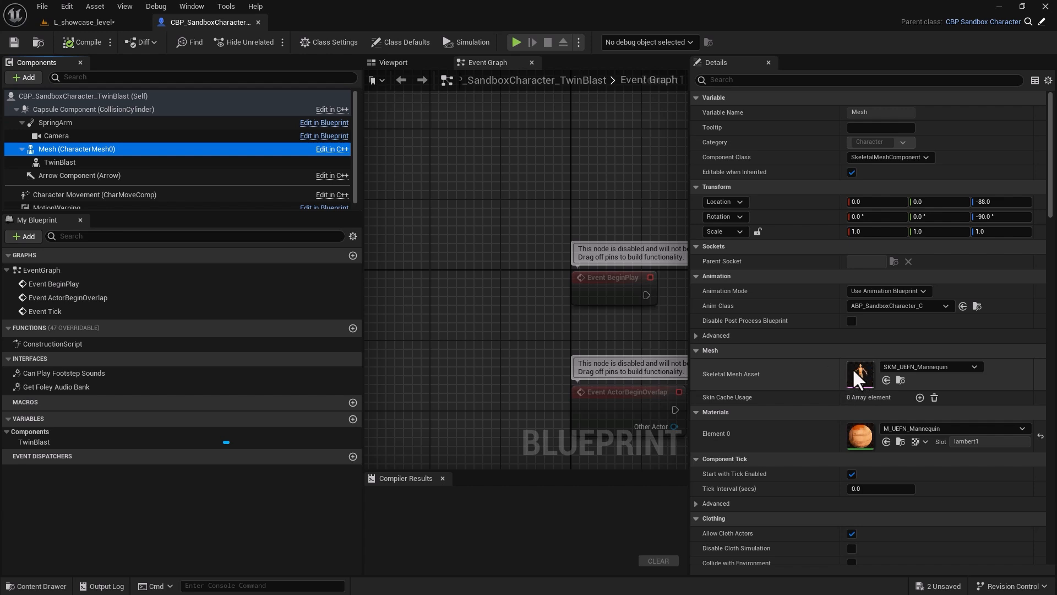
pyautogui.moveTo(874, 378)
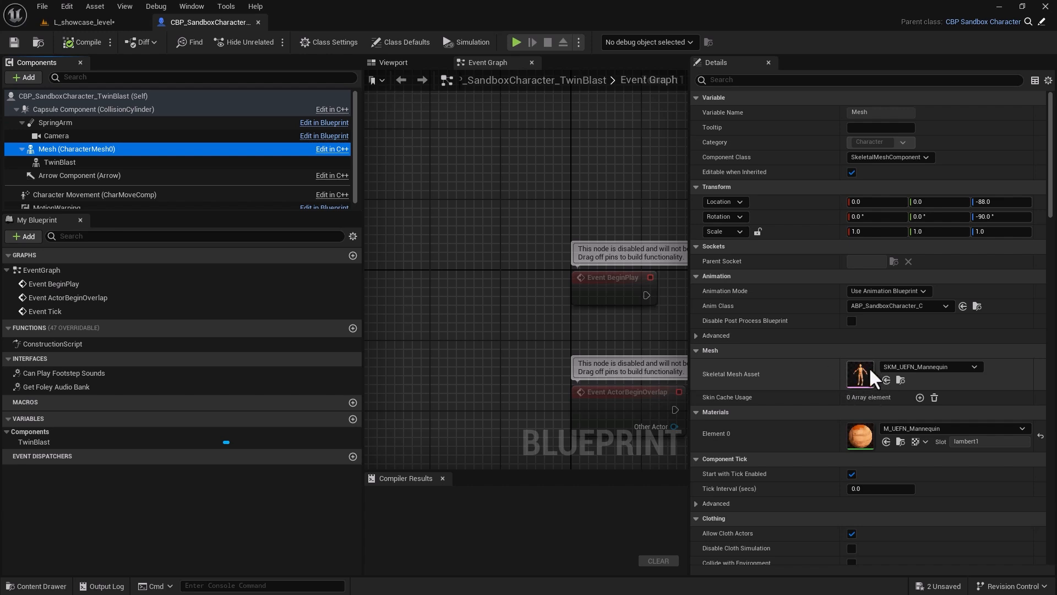
pyautogui.moveTo(532, 334)
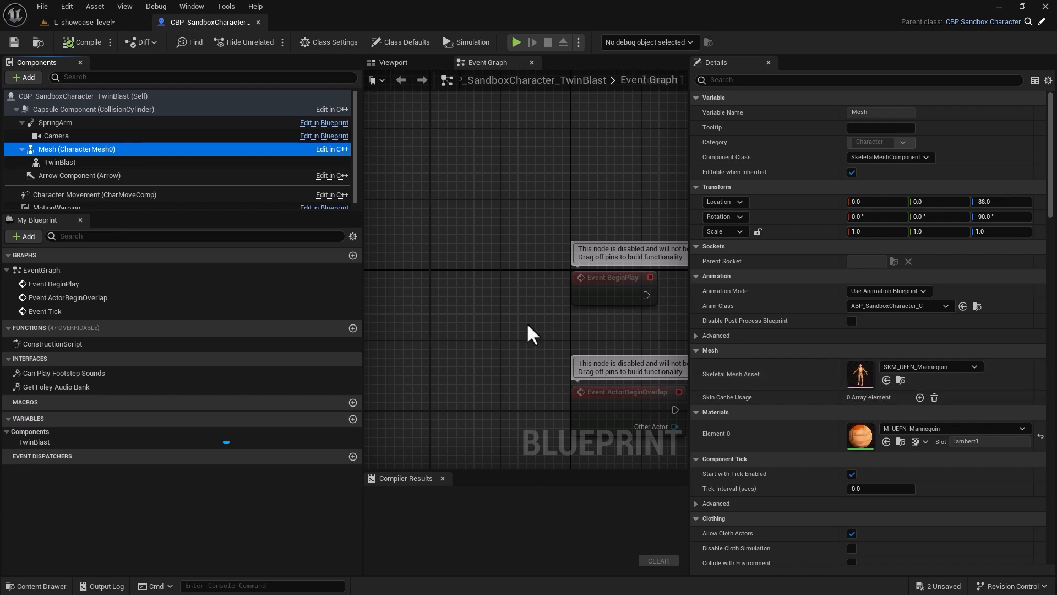
pyautogui.click(81, 21)
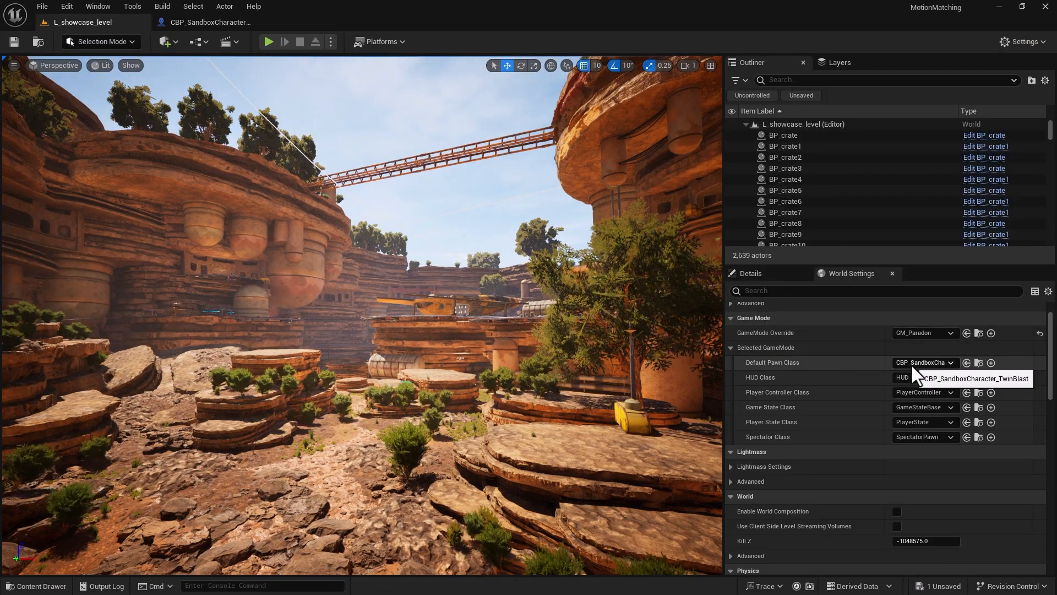
pyautogui.moveTo(120, 280)
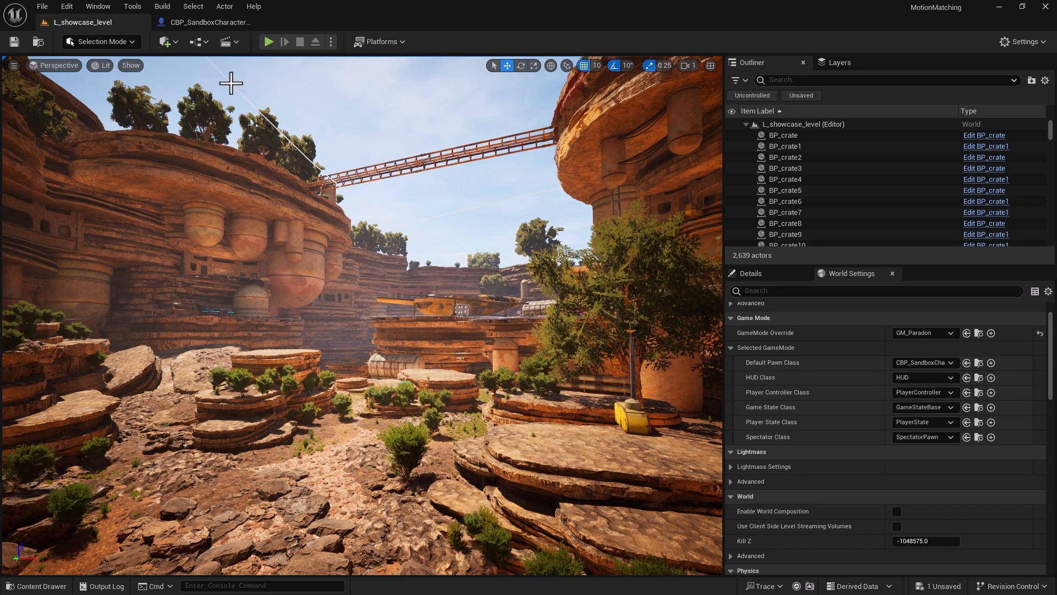
pyautogui.moveTo(269, 42)
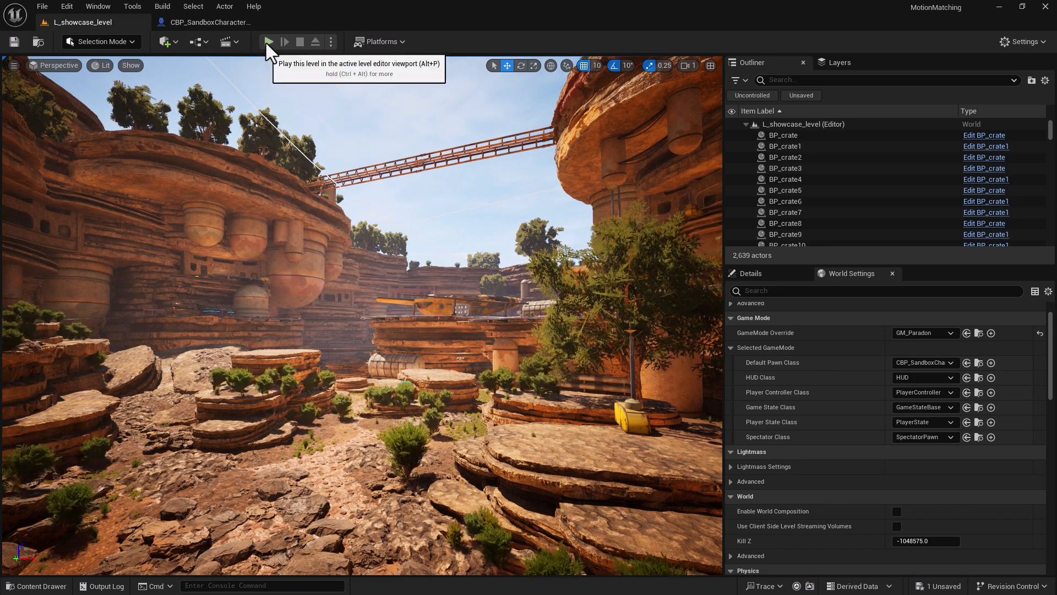
# - Play the valley level in editor with the TwinBlast character as pawn
pyautogui.click(267, 42)
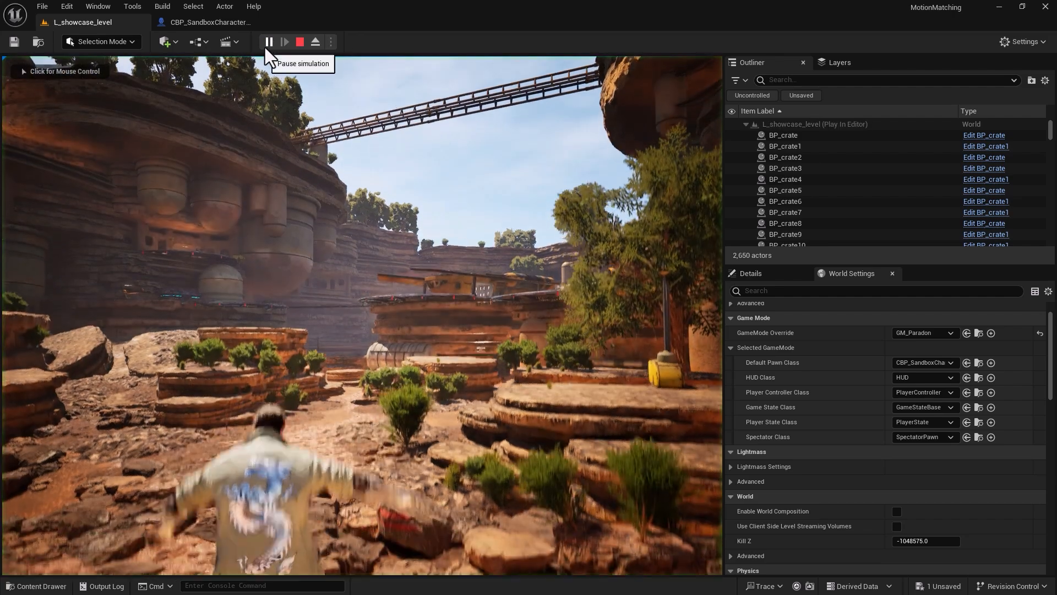